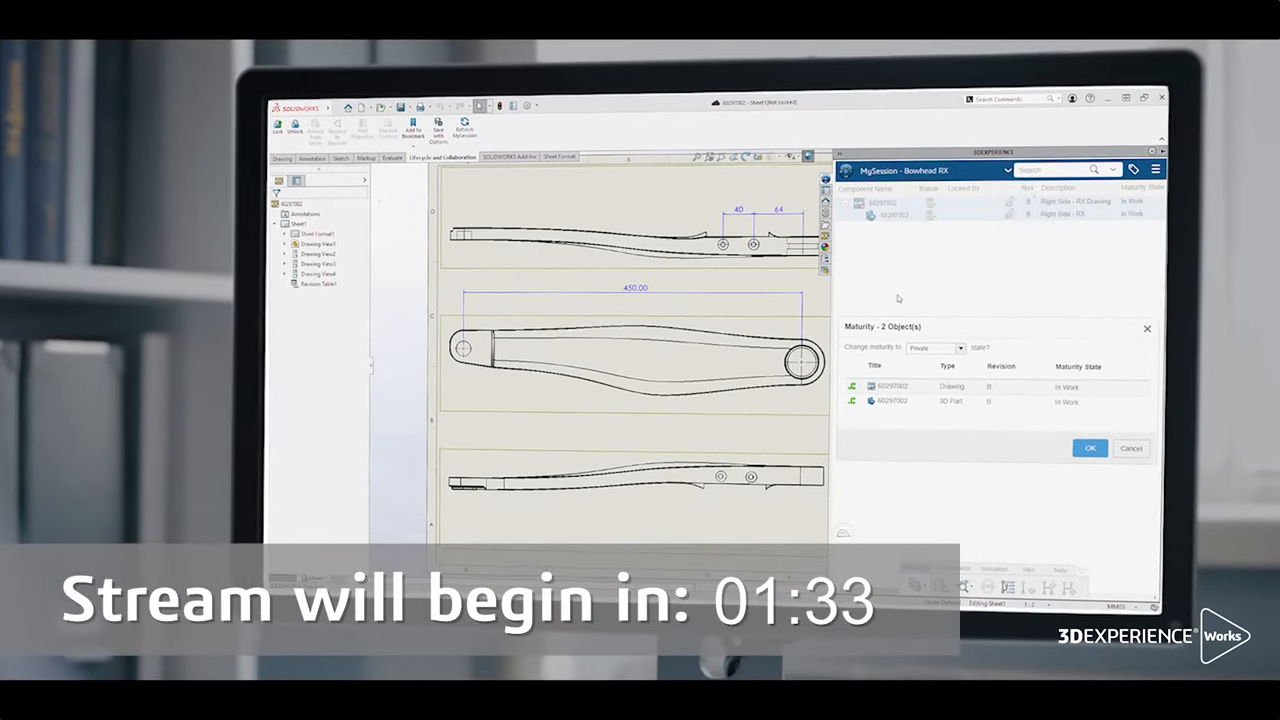
Change the maturity state of the Right Side - RX part and start Save with Options.
{"action": "left_click", "coordinate": [940, 352]}
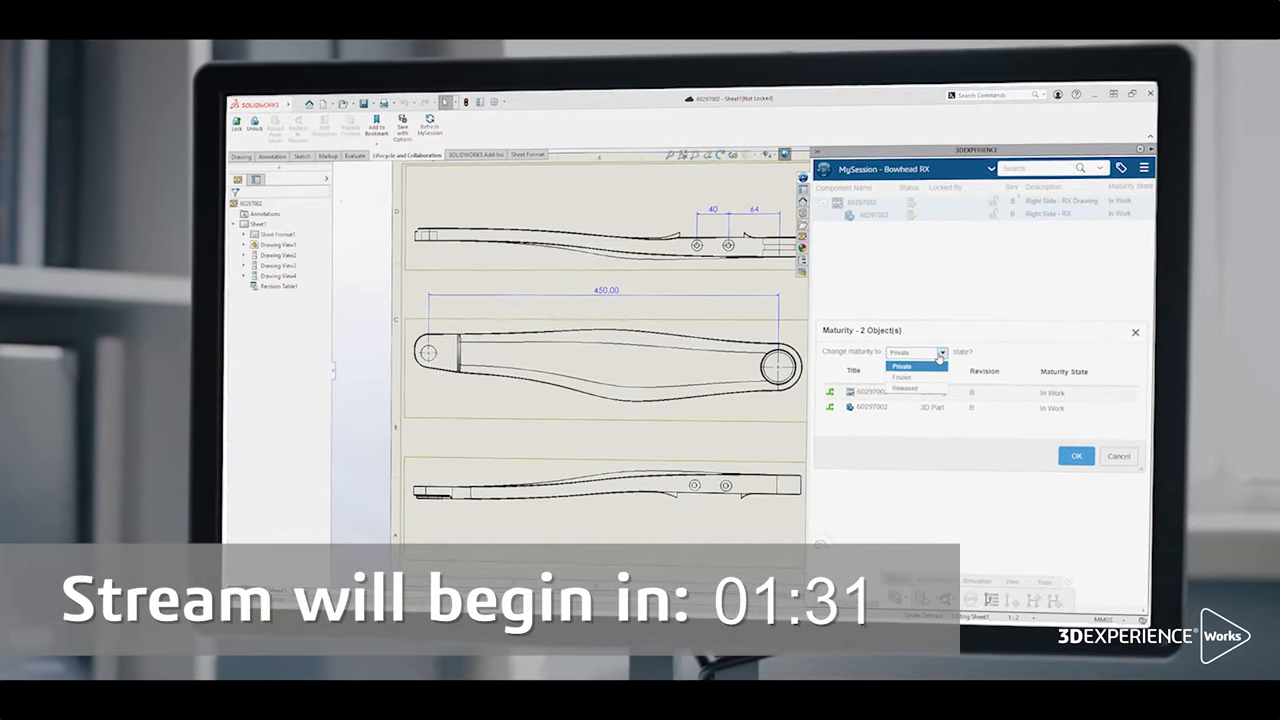
{"action": "left_click", "coordinate": [916, 388]}
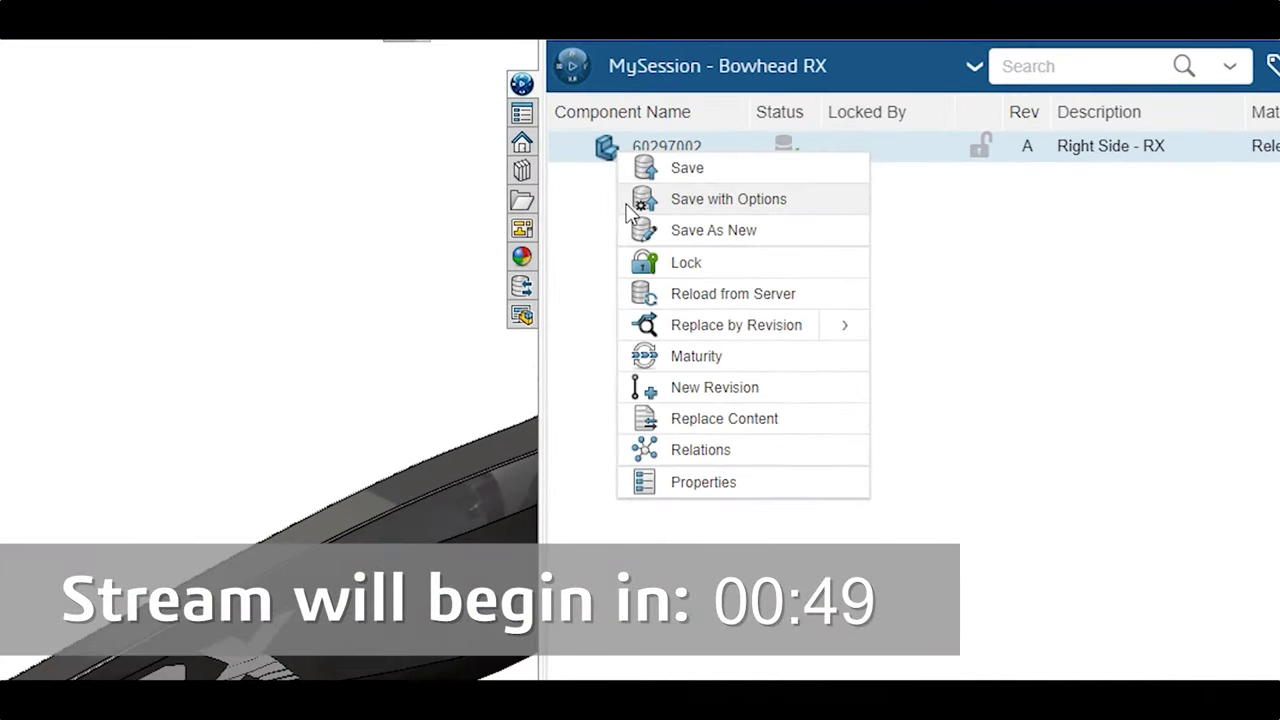
{"action": "left_click", "coordinate": [700, 448]}
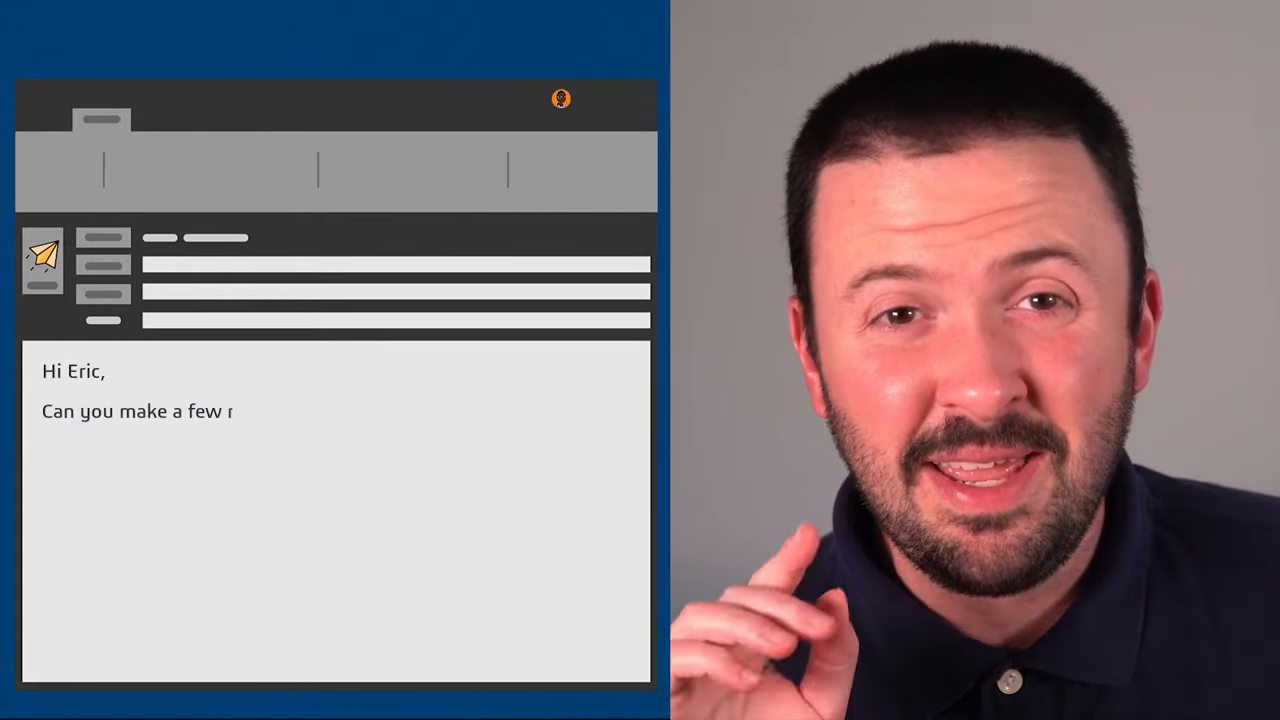
{"action": "type", "text": "renderings of the attached that I can show a few of our early customers? Nee"}
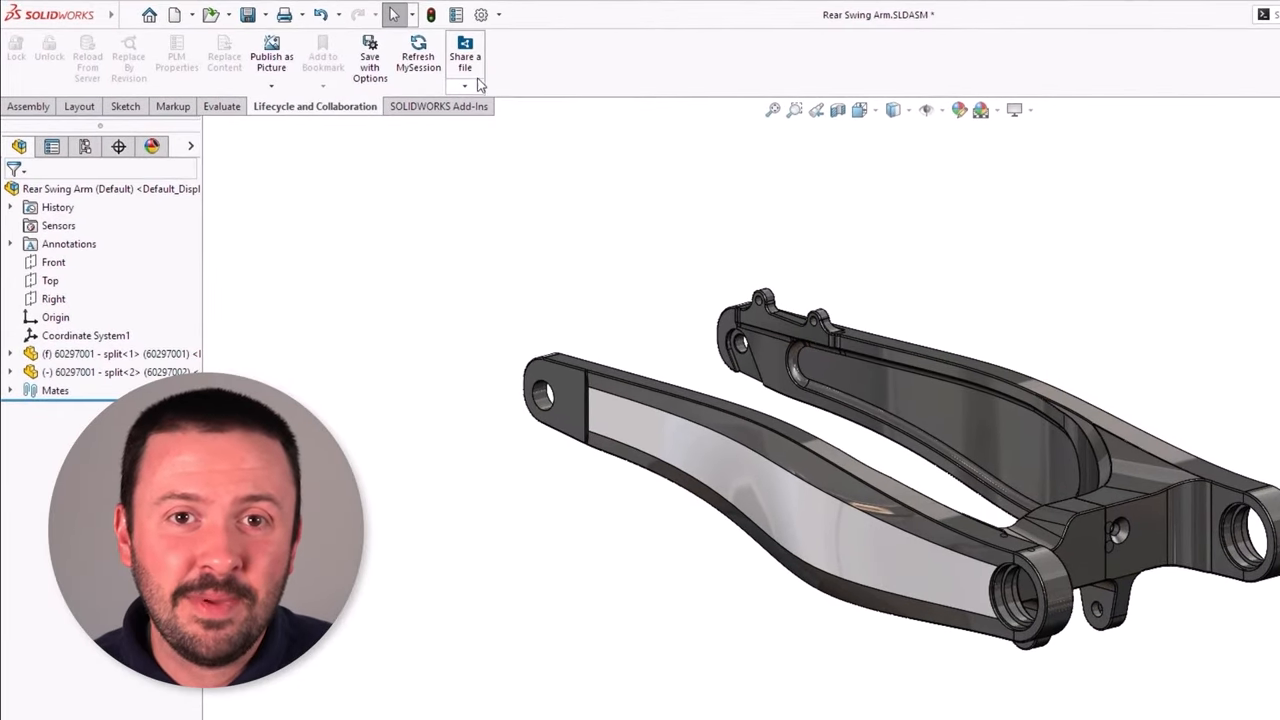
Share the assembly with the message 'Please provide manufacturing and design feedback'.
{"action": "left_click", "coordinate": [464, 56]}
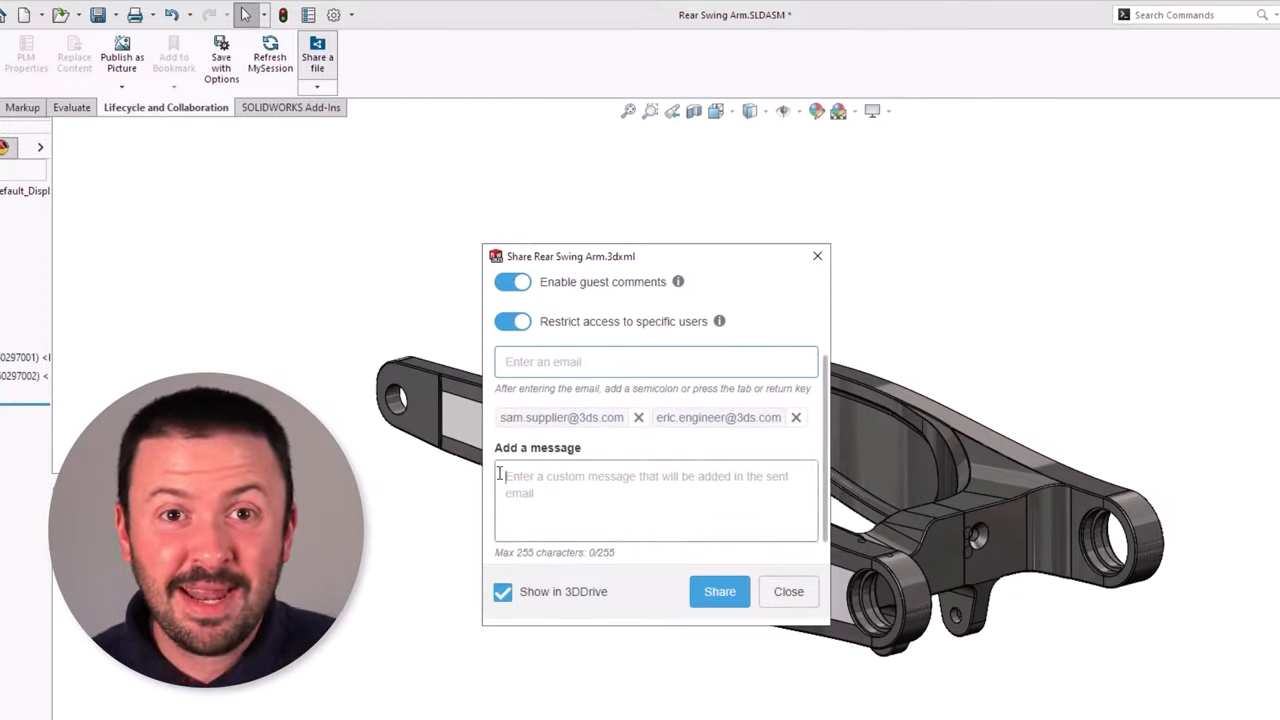
{"action": "type", "text": "Please provide manufacturing and design feedback"}
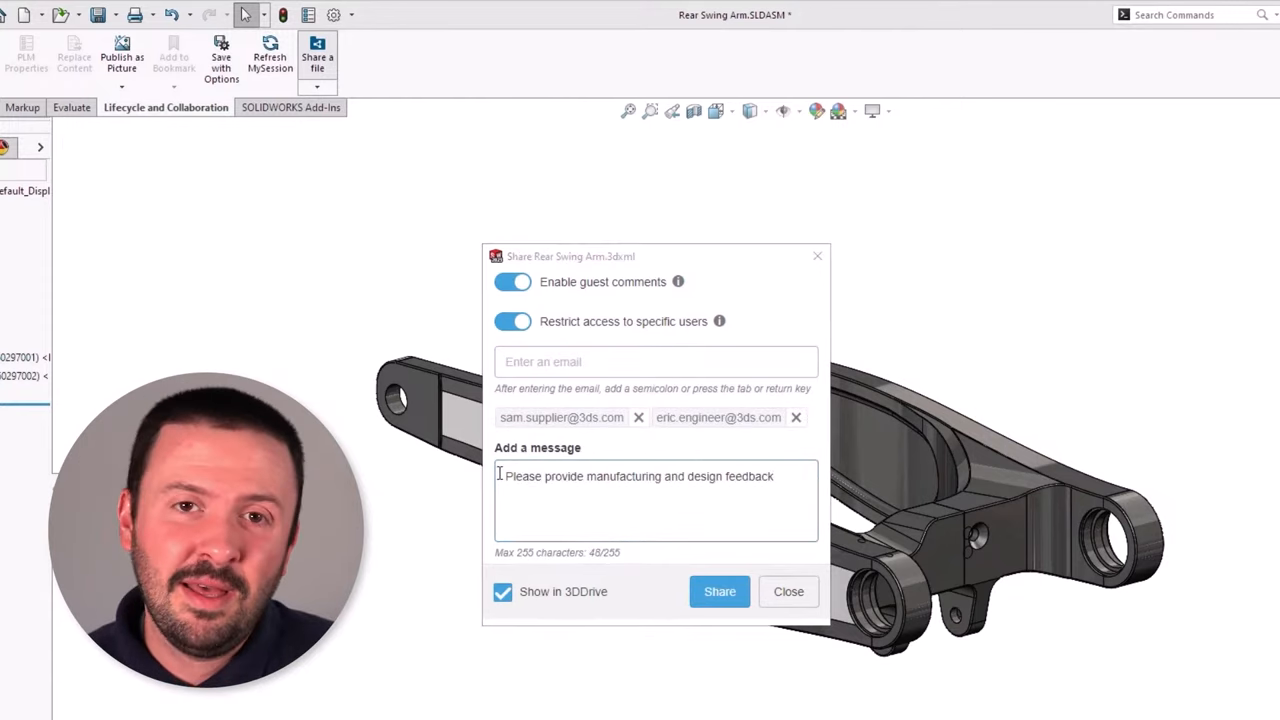
{"action": "left_click", "coordinate": [502, 592]}
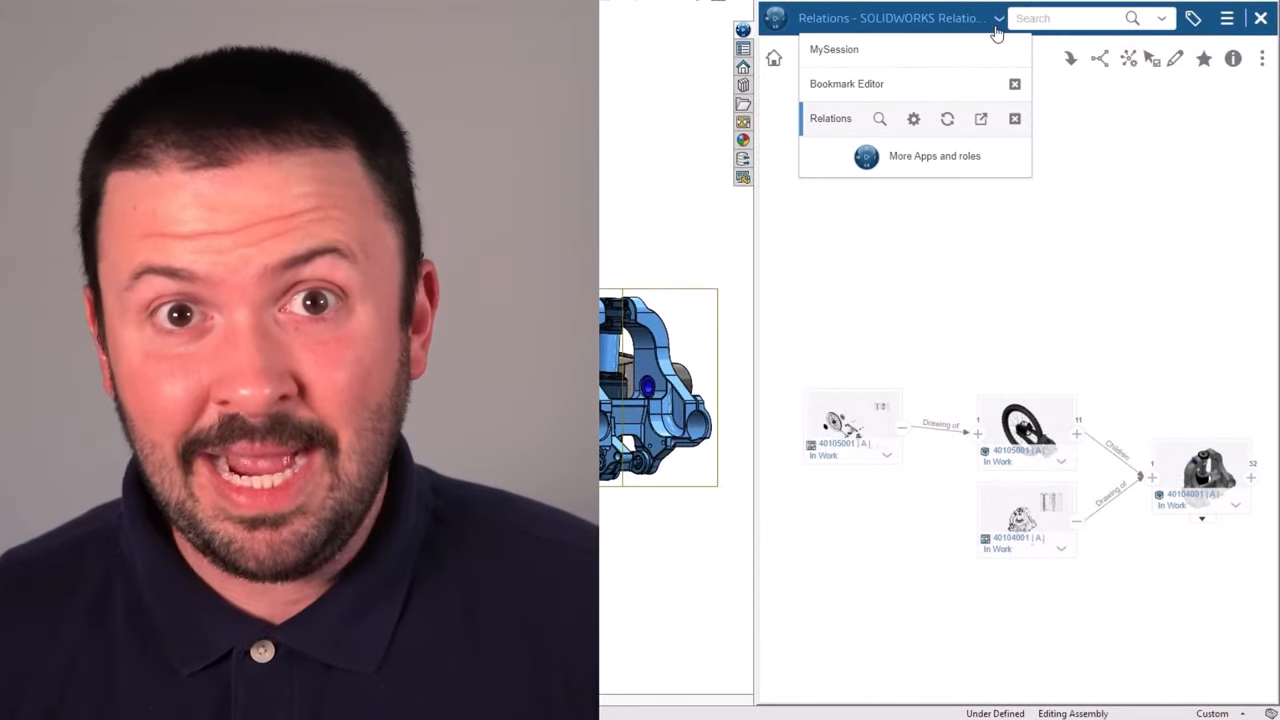
From MySession, save the Rear Sub Assembly with options to the 3DEXPERIENCE platform.
{"action": "left_click", "coordinate": [832, 48]}
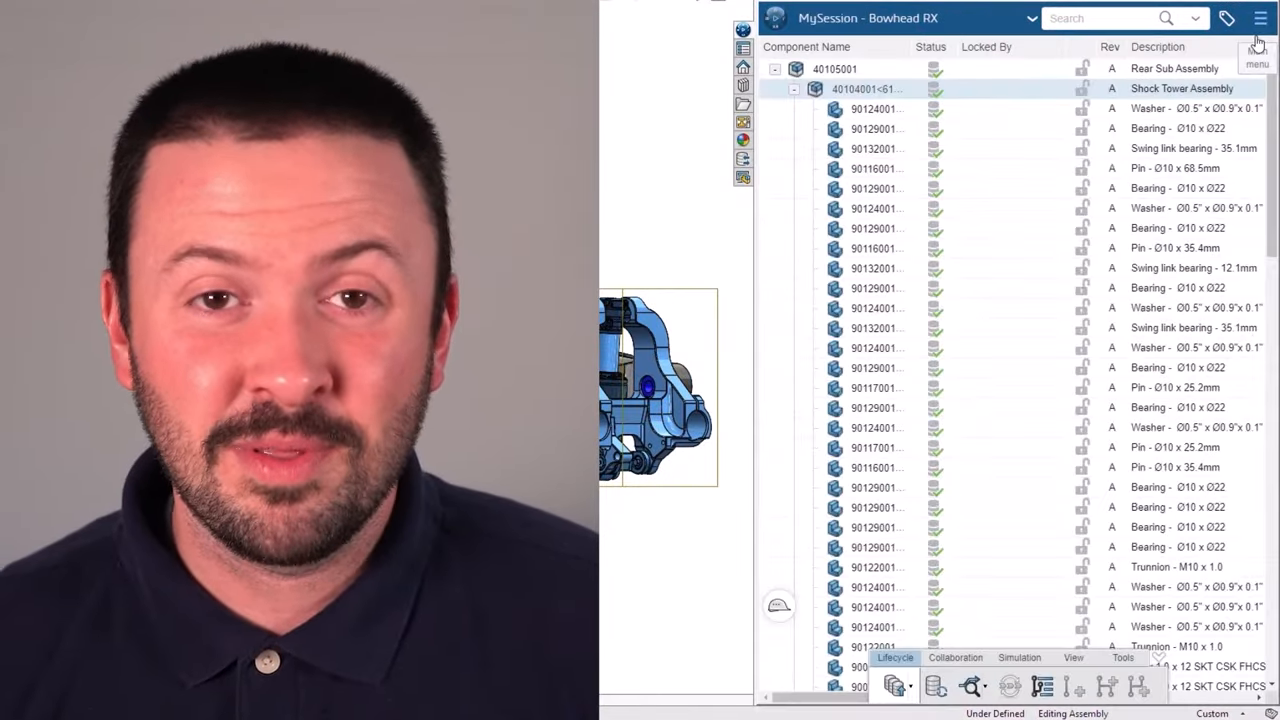
{"action": "right_click", "coordinate": [836, 68]}
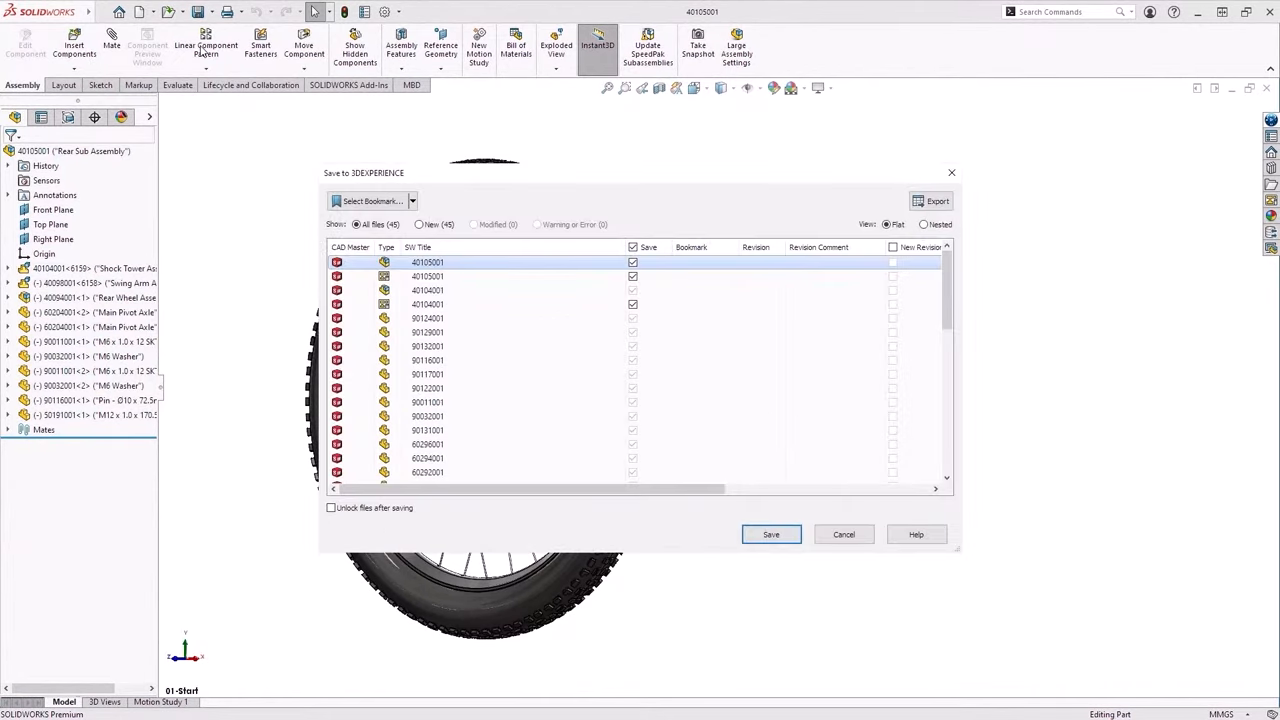
{"action": "left_click", "coordinate": [372, 200]}
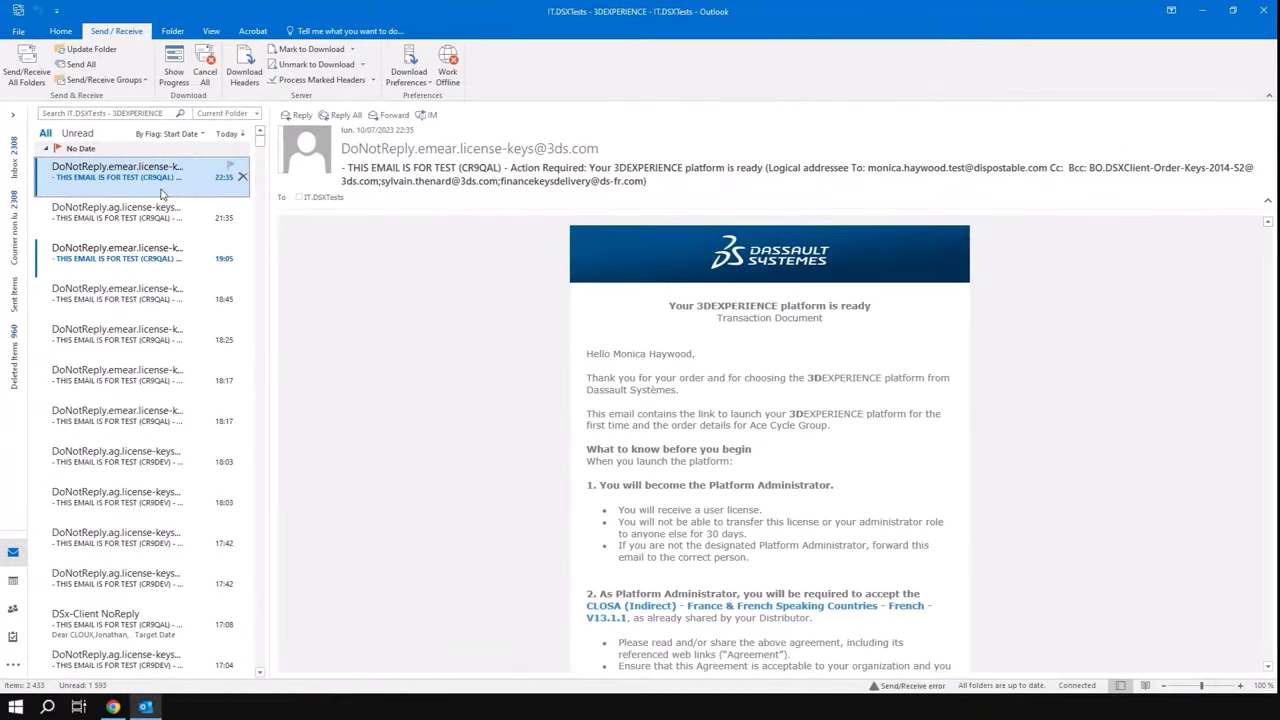
{"action": "mouse_move", "coordinate": [540, 340]}
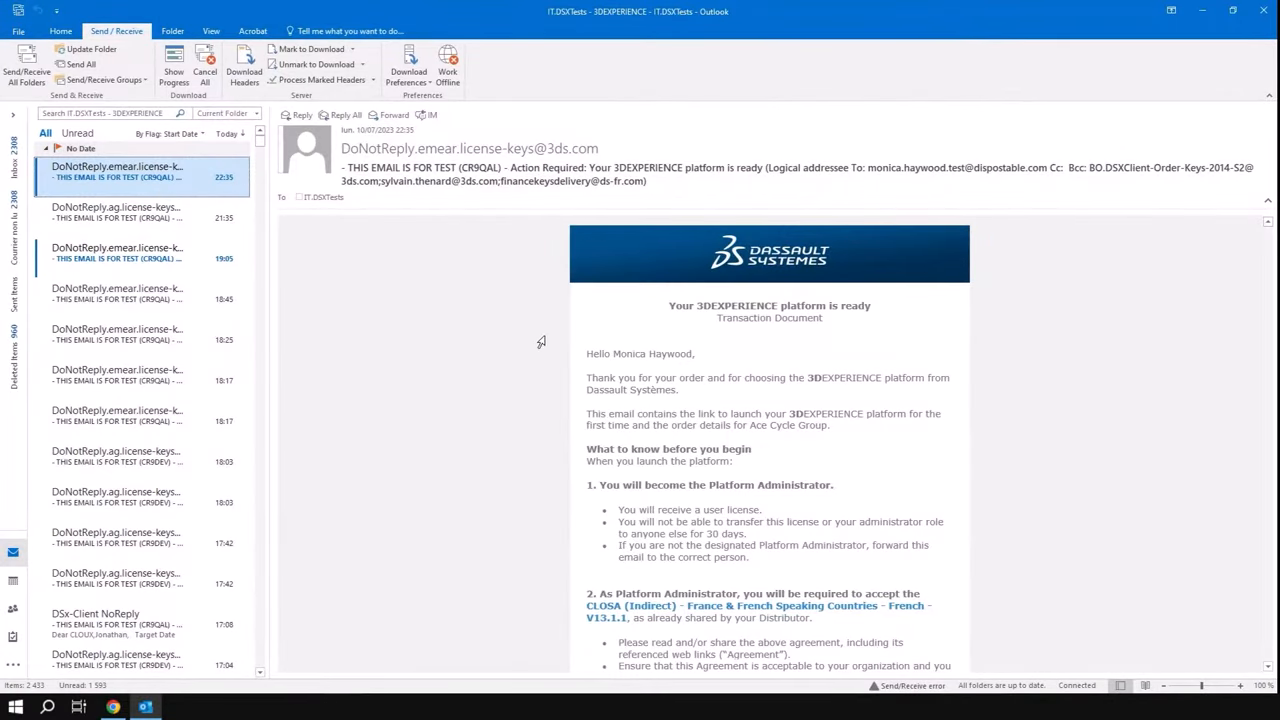
Launch the 3DEXPERIENCE platform from the platform-ready email link.
{"action": "scroll", "scroll_direction": "down", "scroll_amount": 3}
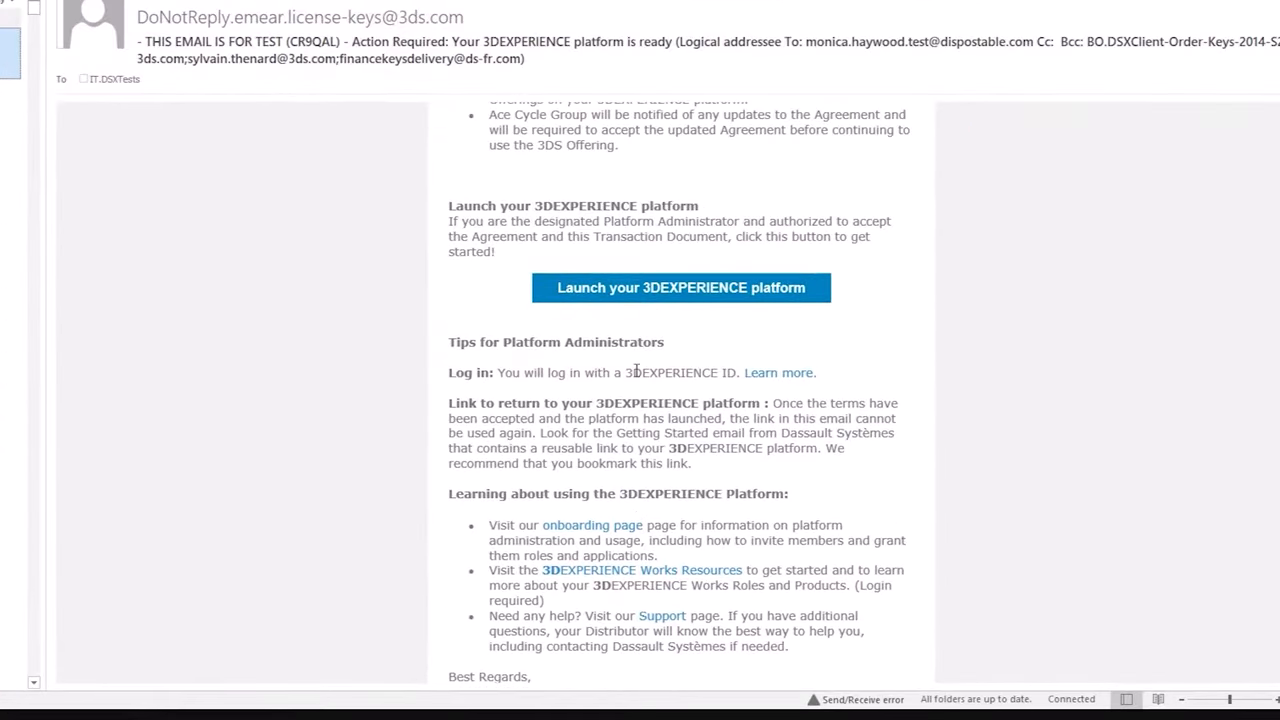
{"action": "scroll", "scroll_direction": "up", "scroll_amount": 3}
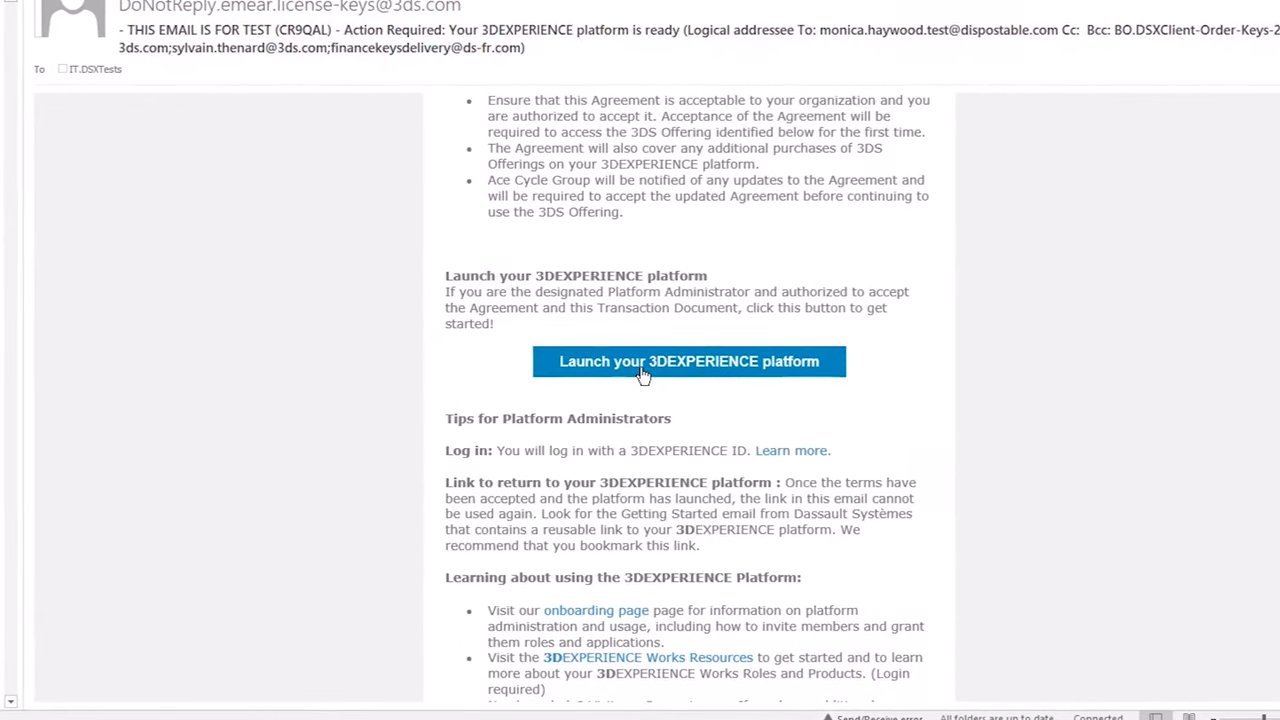
{"action": "left_click", "coordinate": [688, 360]}
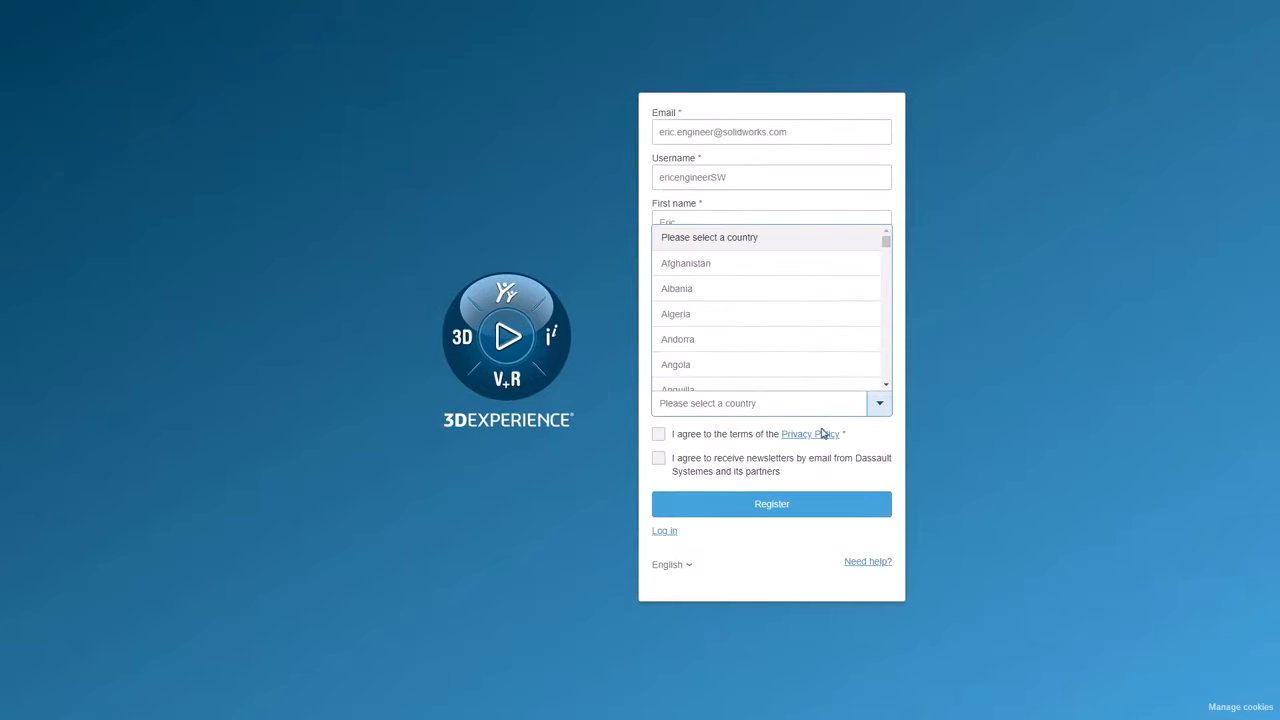
Accept the terms and privacy policy and submit the account registration.
{"action": "scroll", "scroll_direction": "down", "scroll_amount": 3}
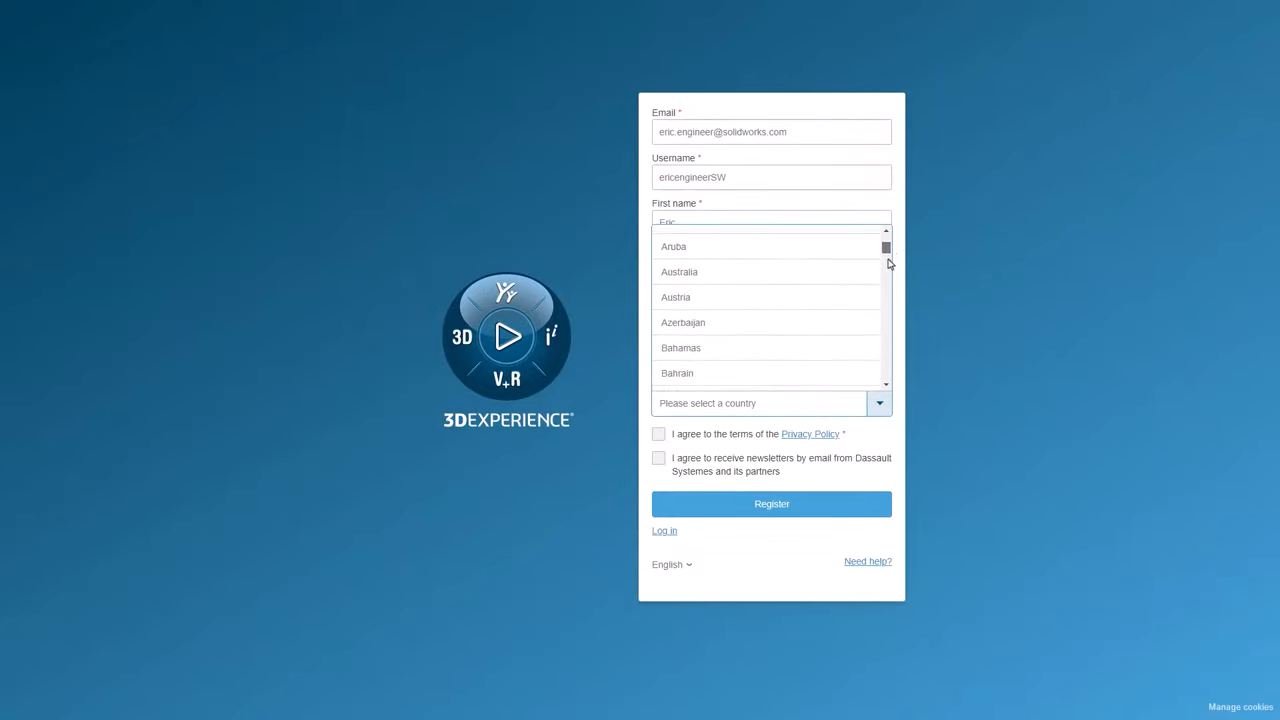
{"action": "scroll", "scroll_direction": "down", "scroll_amount": 3}
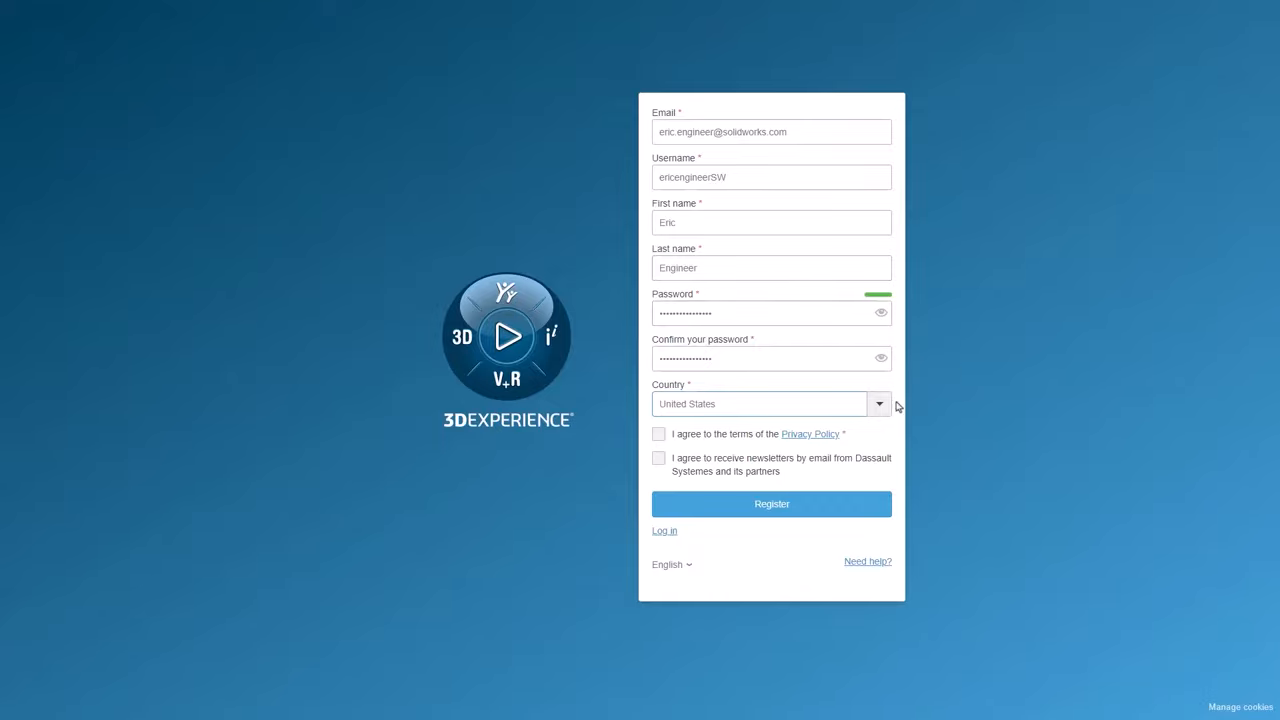
{"action": "left_click", "coordinate": [658, 432]}
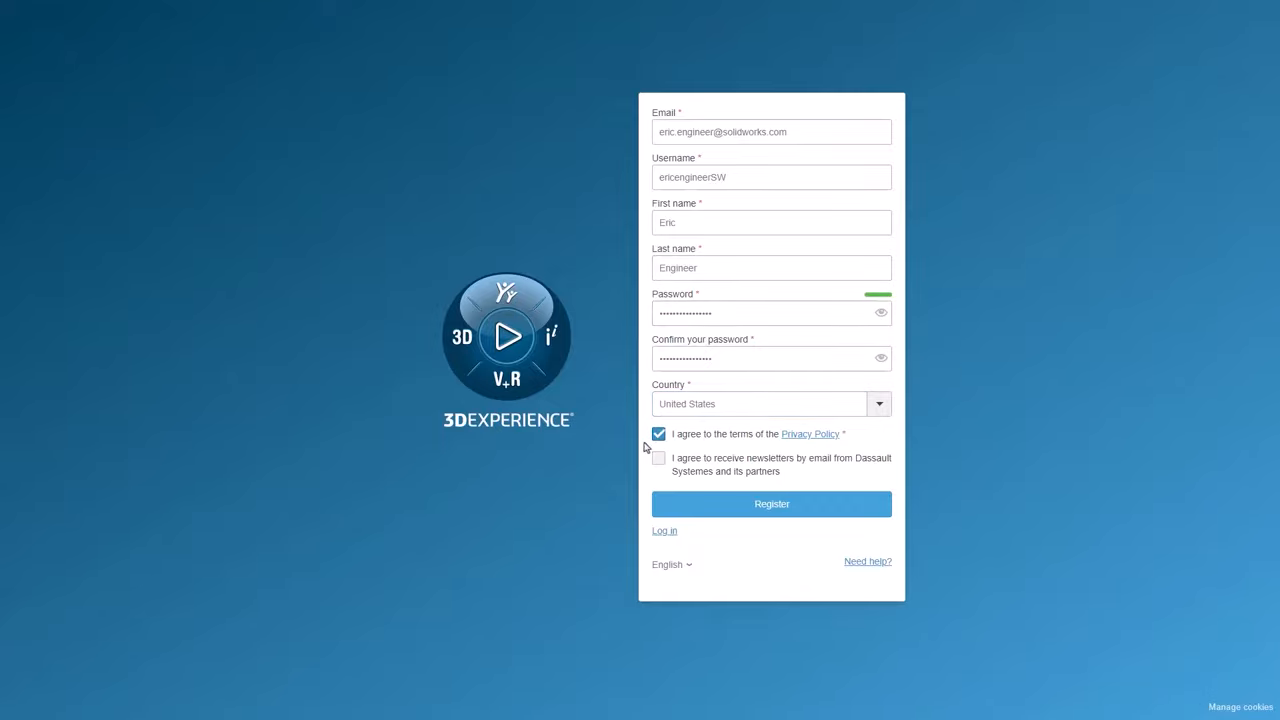
{"action": "left_click", "coordinate": [772, 504]}
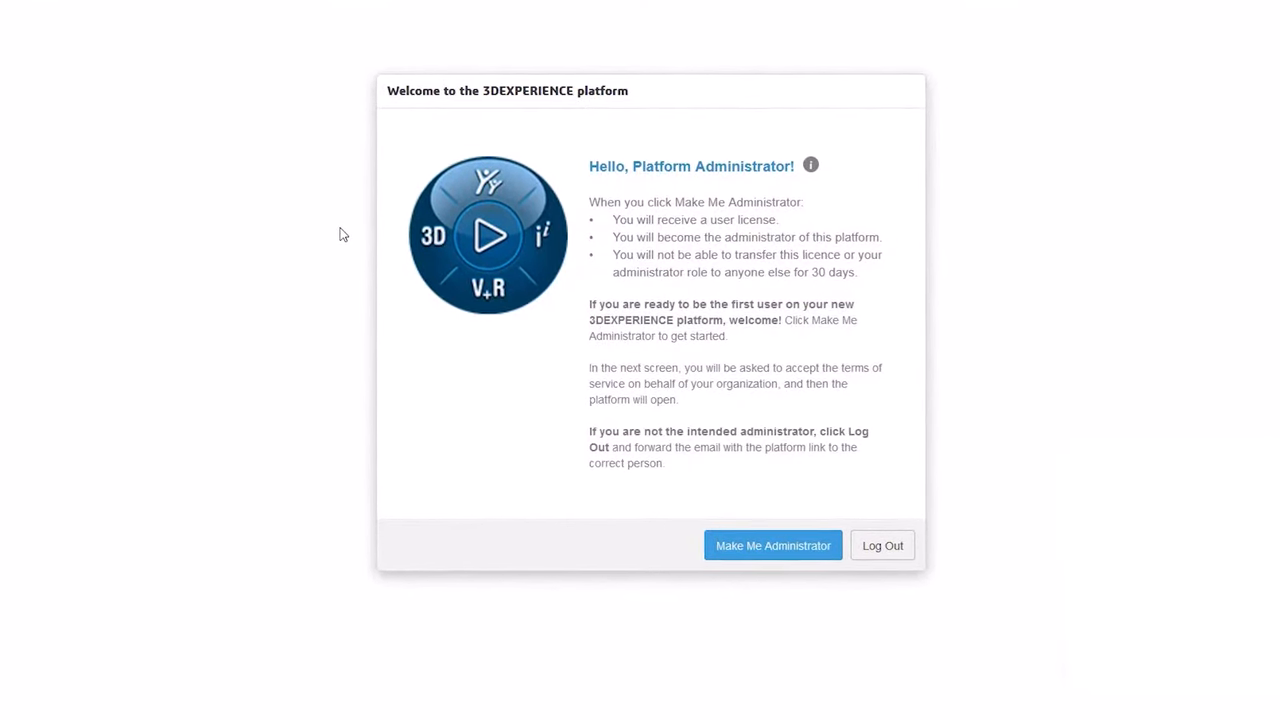
Choose Make Me Administrator and accept the customer license agreement.
{"action": "left_click", "coordinate": [772, 544]}
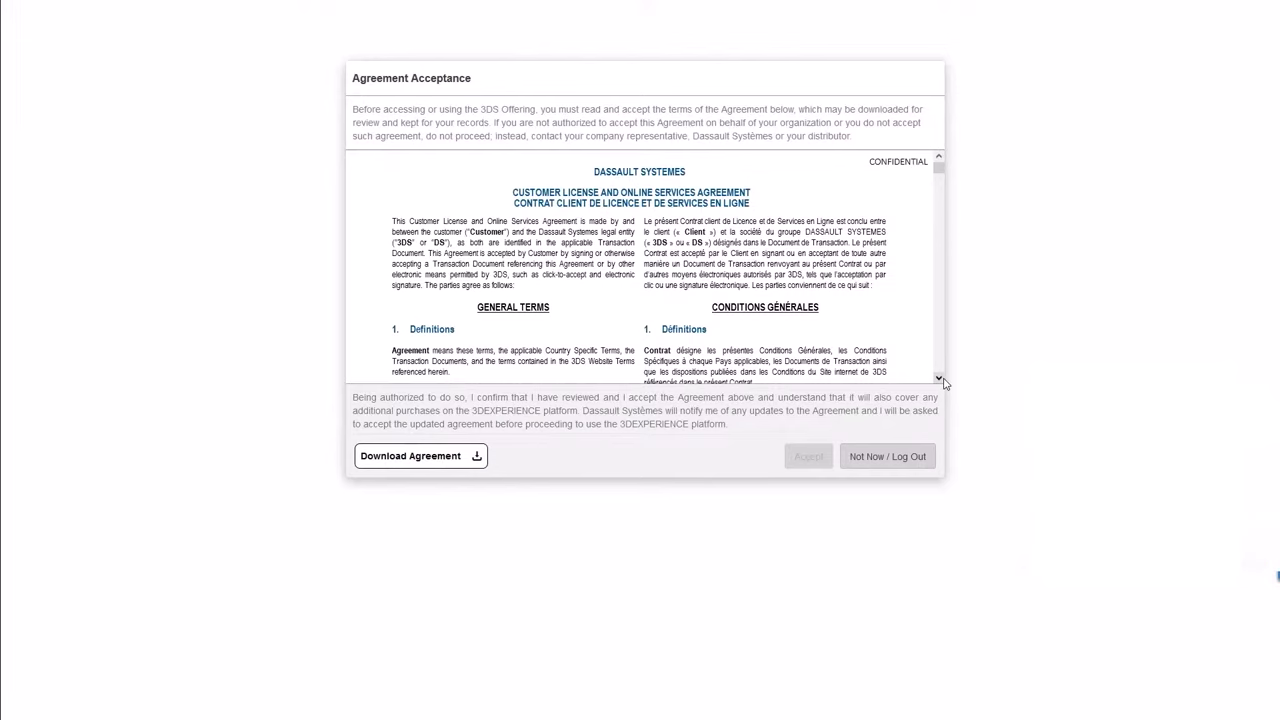
{"action": "scroll", "scroll_direction": "down", "scroll_amount": 3}
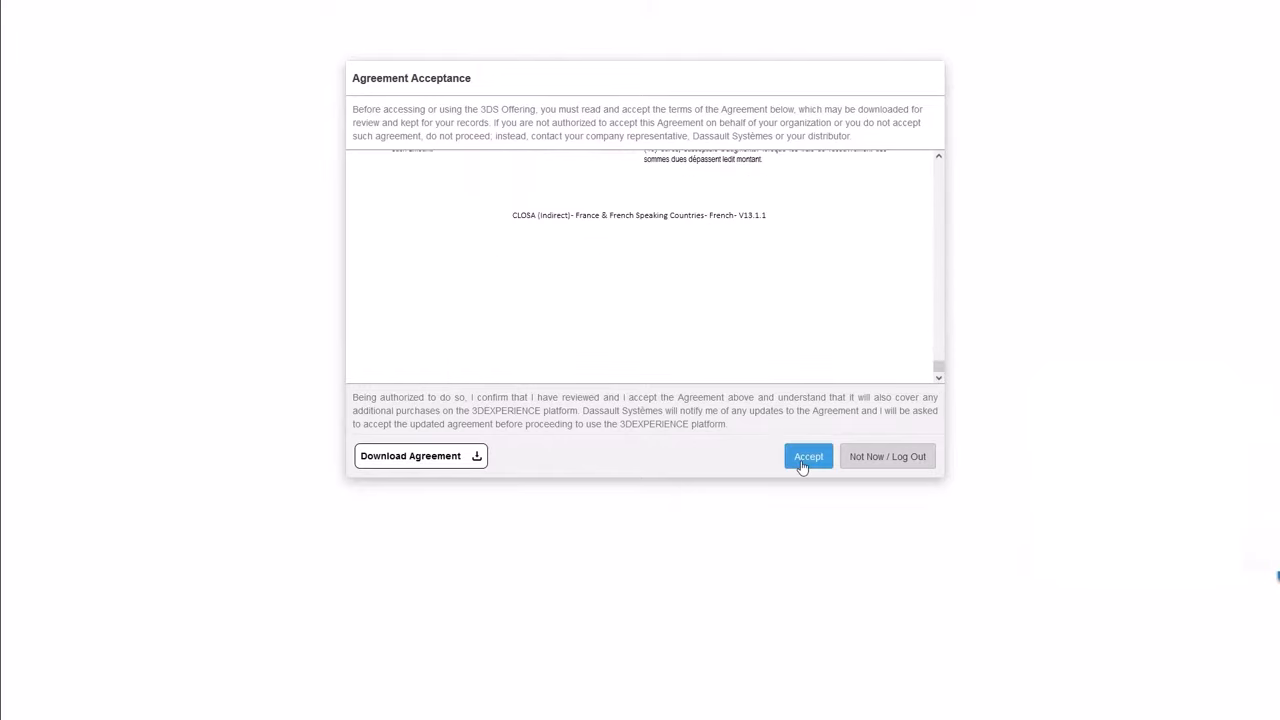
{"action": "left_click", "coordinate": [808, 456]}
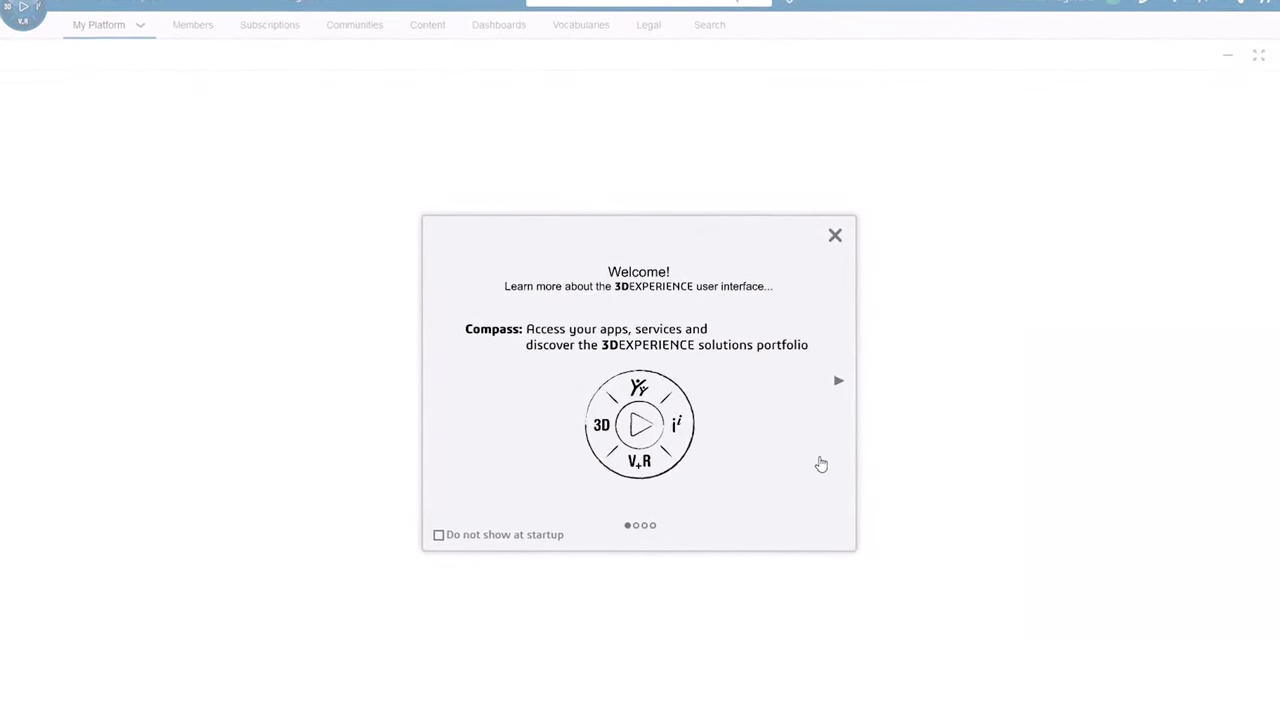
Dismiss the welcome tour and go to the Platform Management dashboard.
{"action": "left_click", "coordinate": [836, 236]}
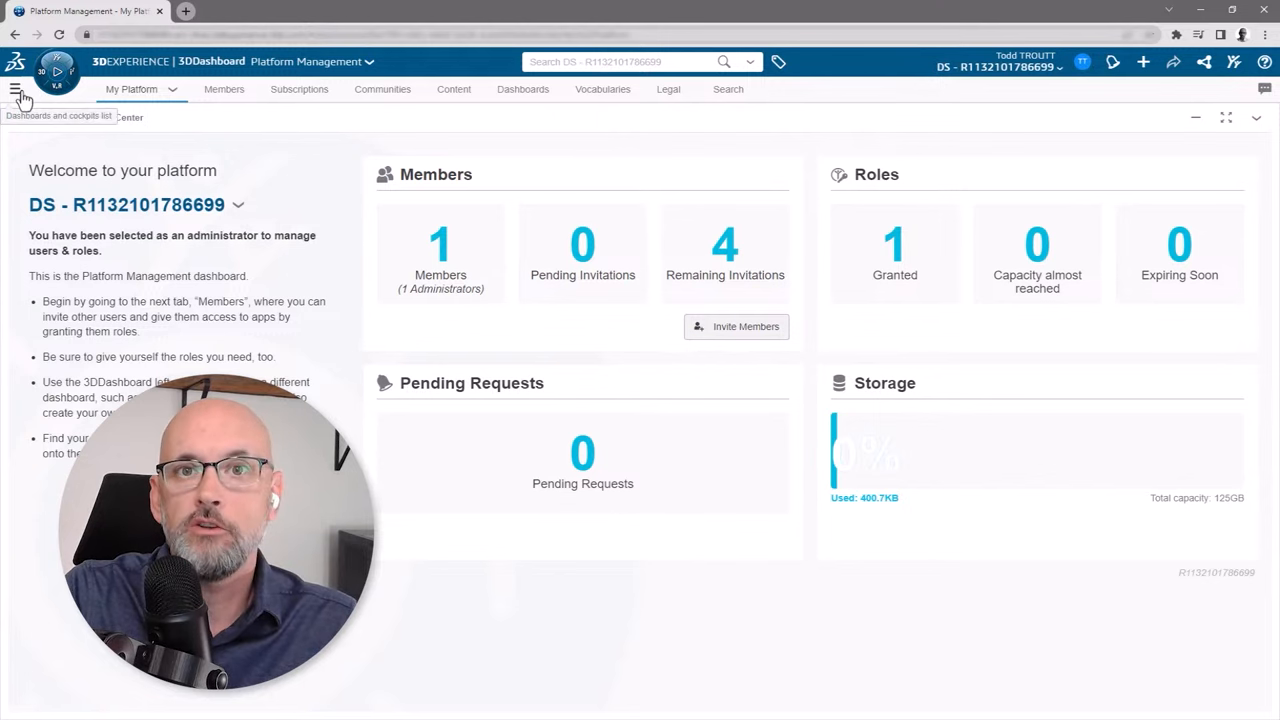
{"action": "left_click", "coordinate": [16, 90]}
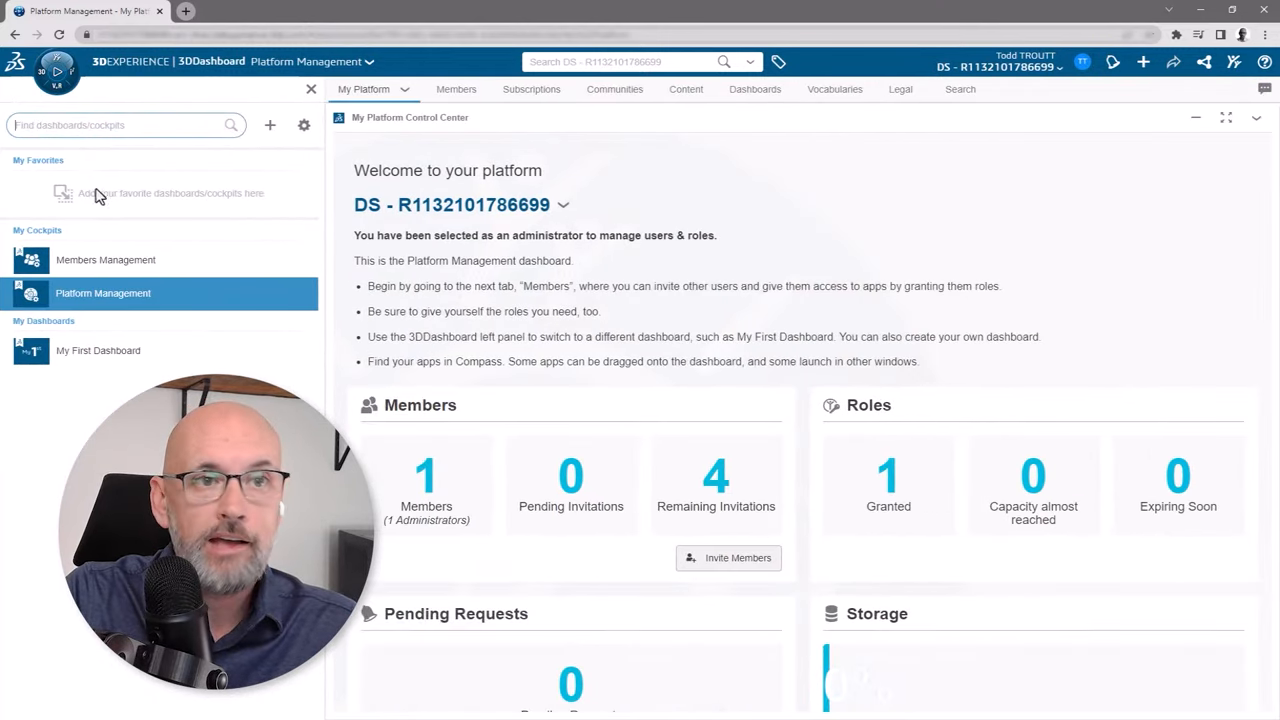
{"action": "mouse_move", "coordinate": [222, 292]}
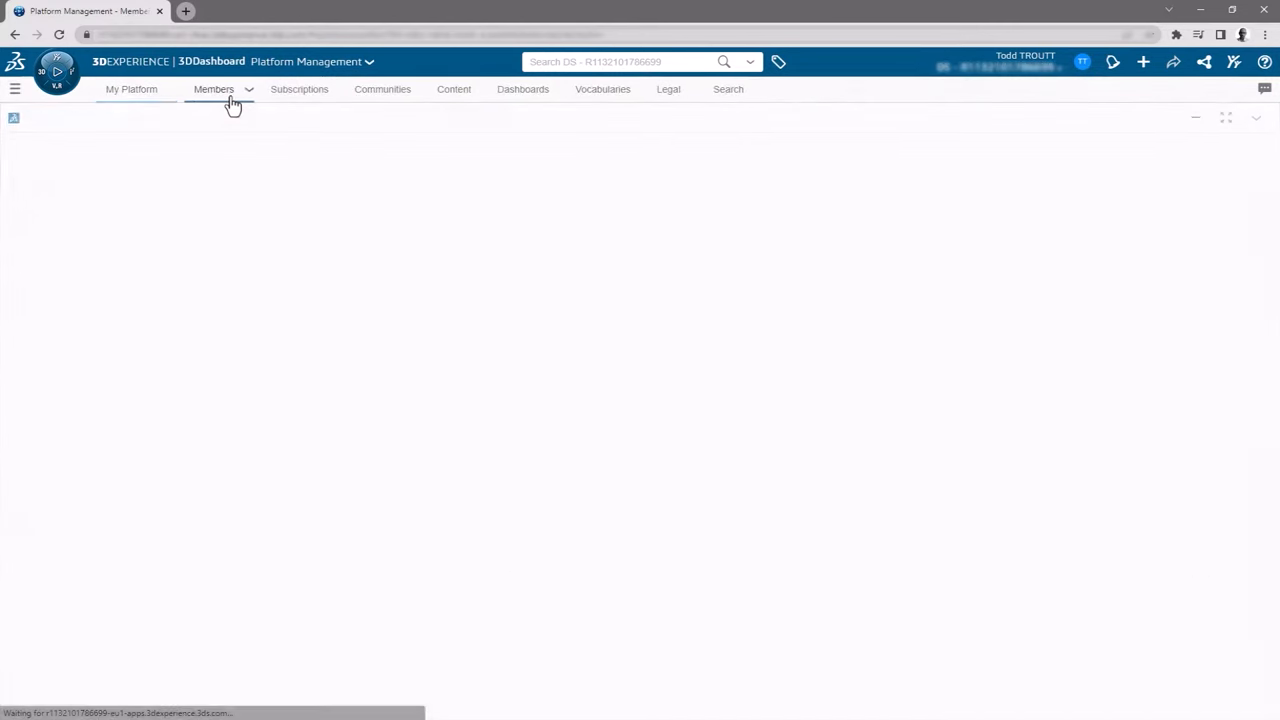
Show the Members Control Center with its members, roles and additional apps.
{"action": "left_click", "coordinate": [212, 88]}
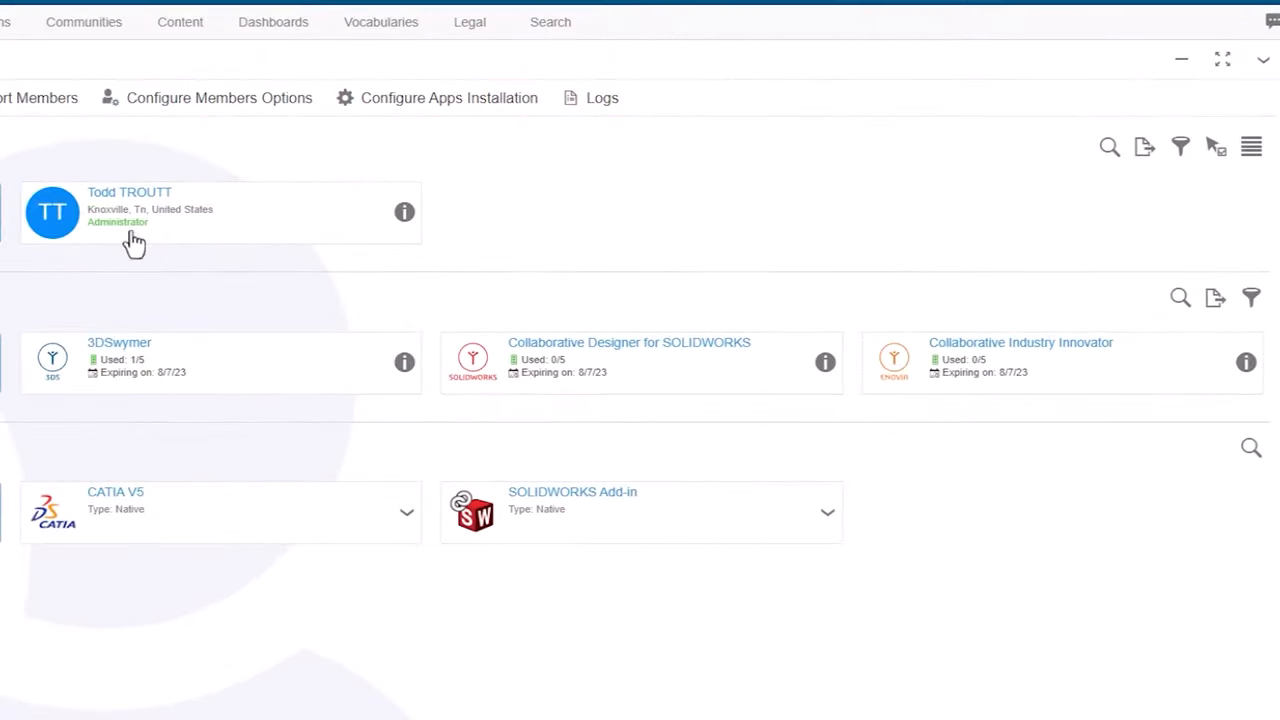
{"action": "mouse_move", "coordinate": [222, 292]}
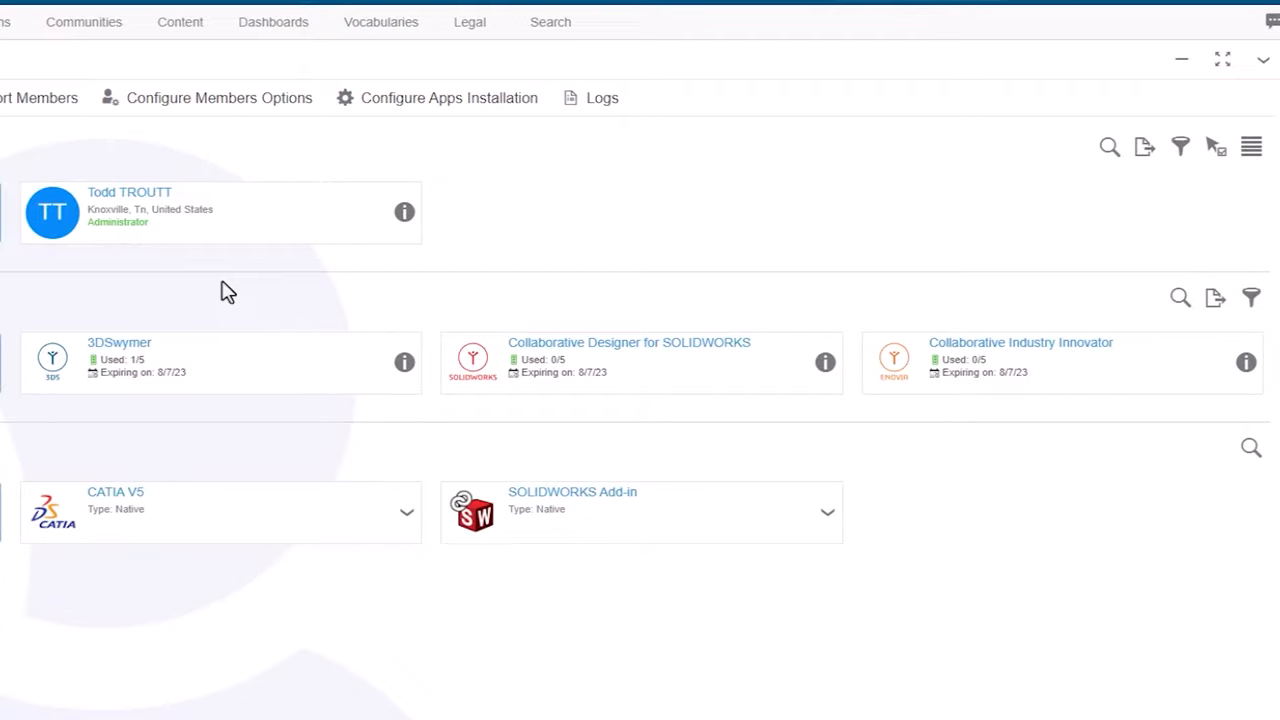
{"action": "mouse_move", "coordinate": [704, 388]}
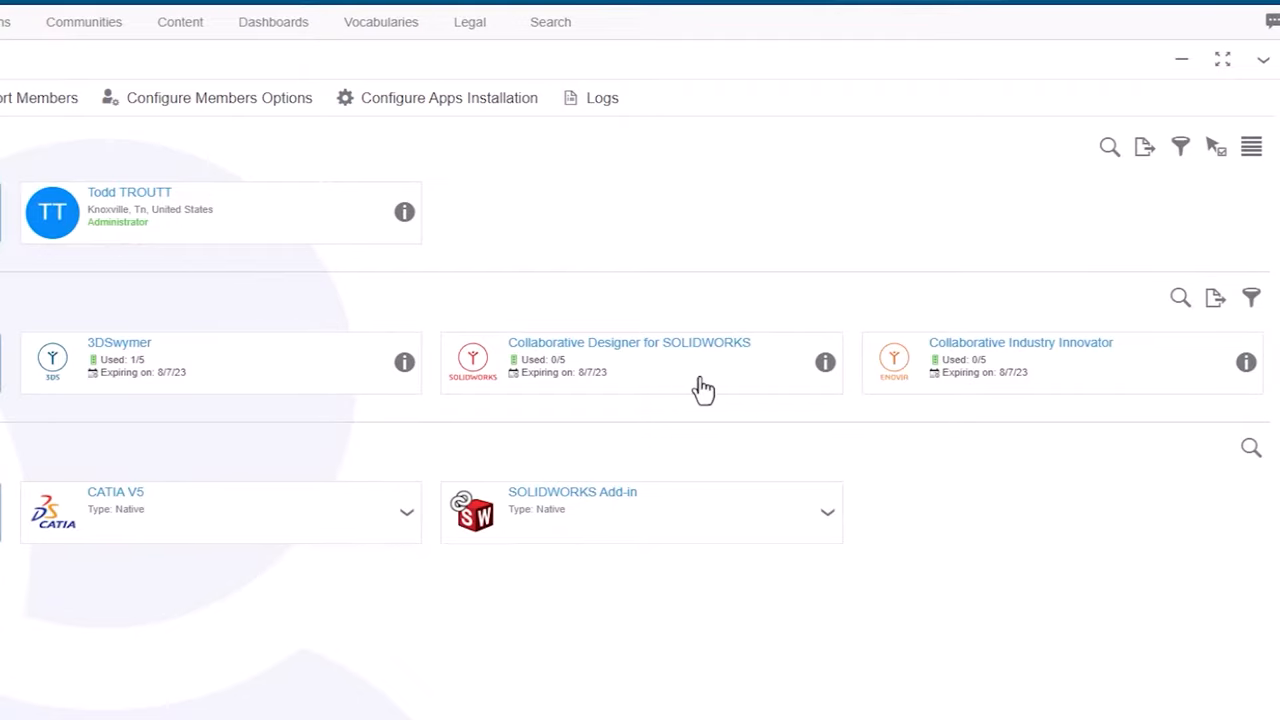
{"action": "mouse_move", "coordinate": [760, 388]}
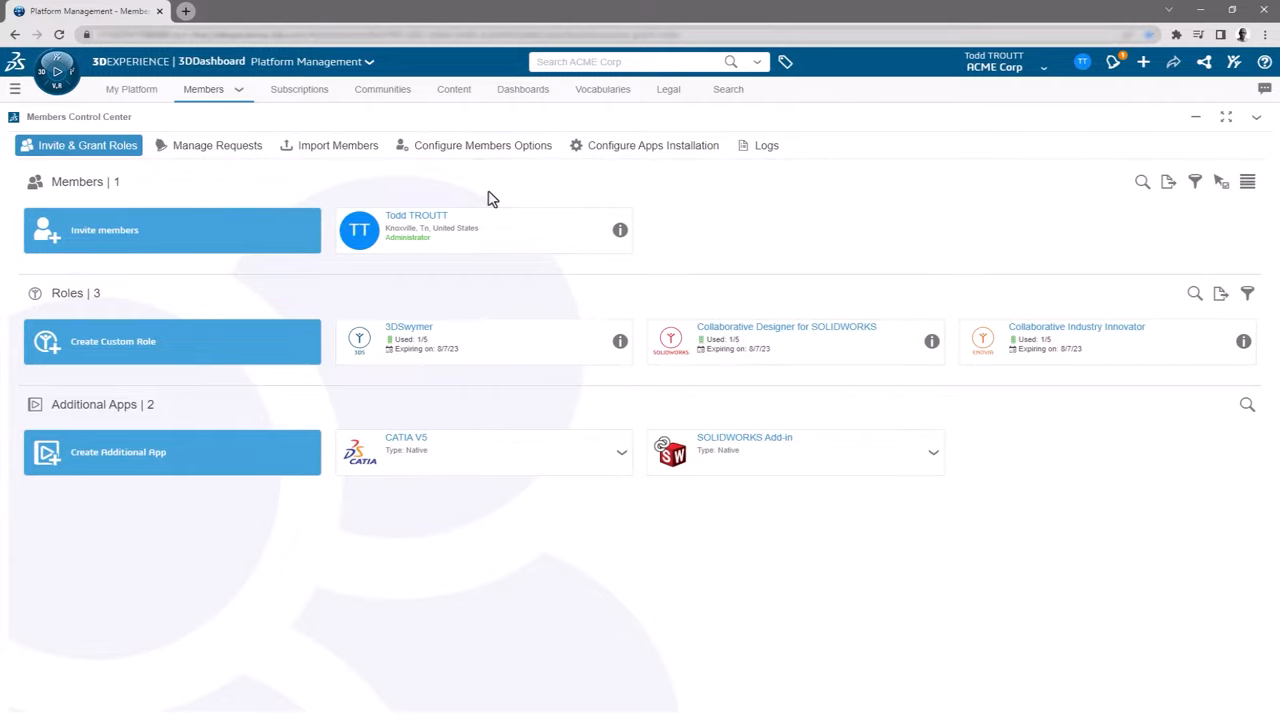
{"action": "mouse_move", "coordinate": [260, 236]}
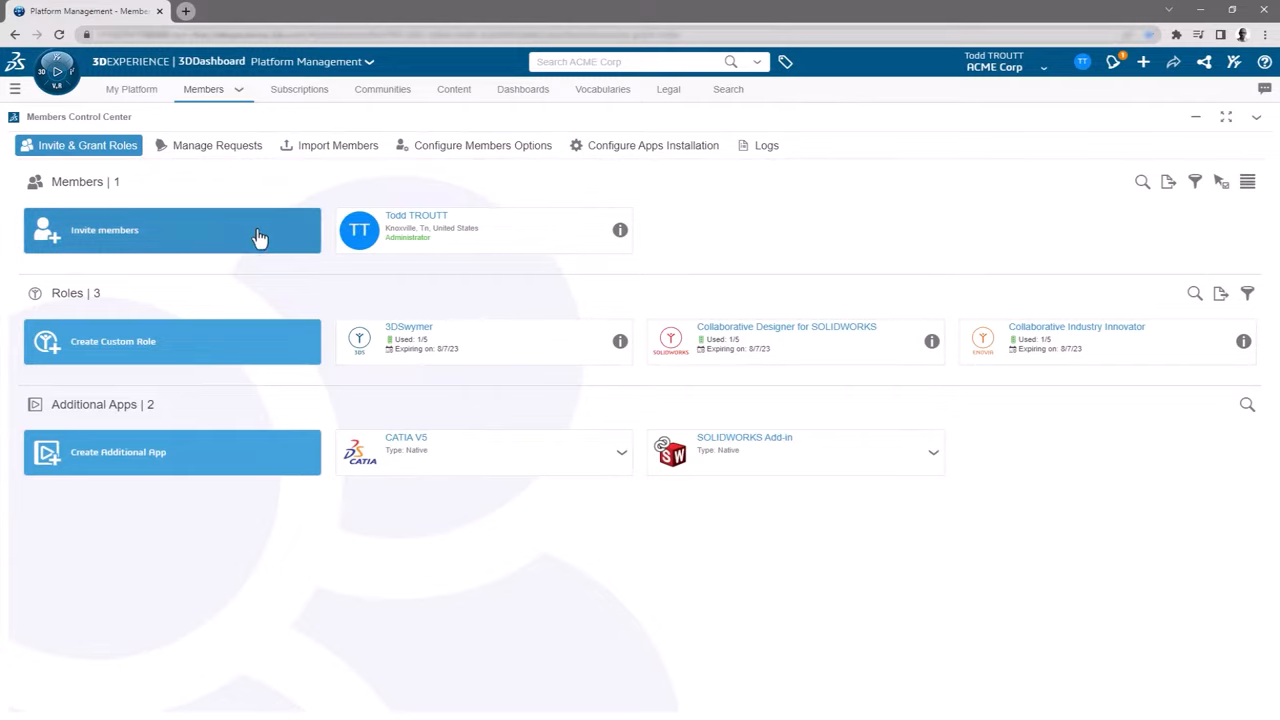
{"action": "left_click", "coordinate": [172, 230]}
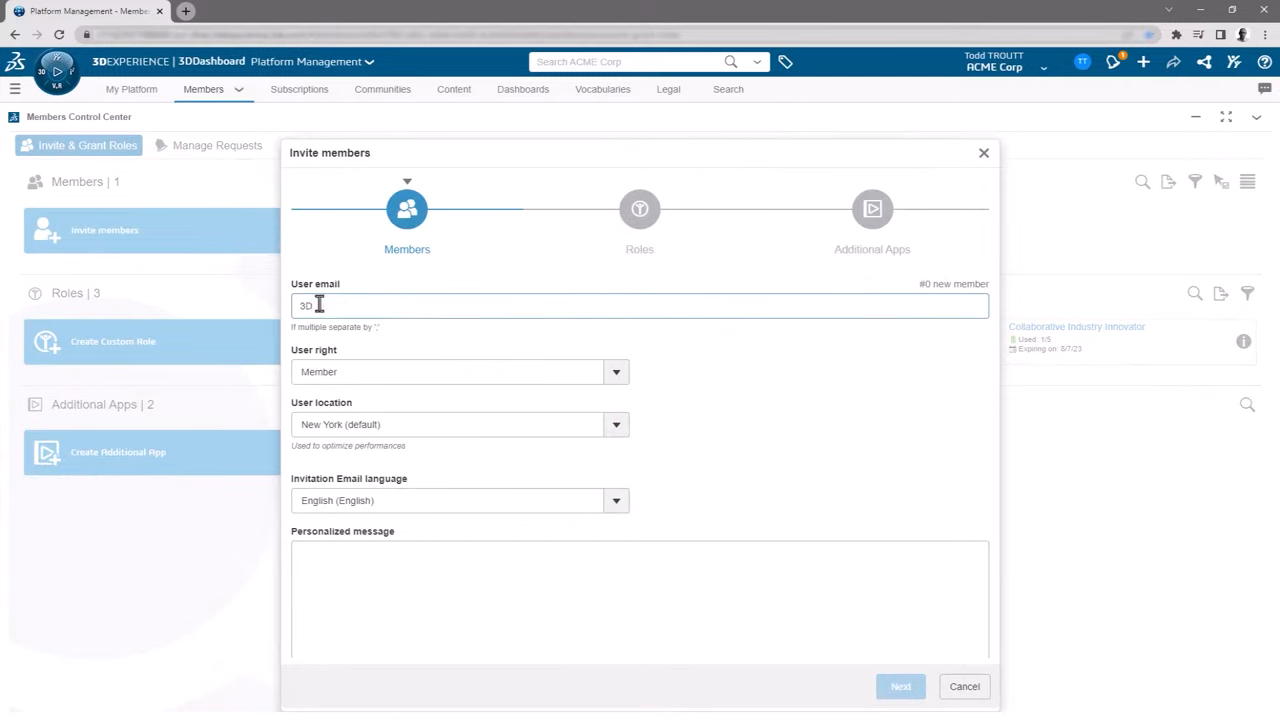
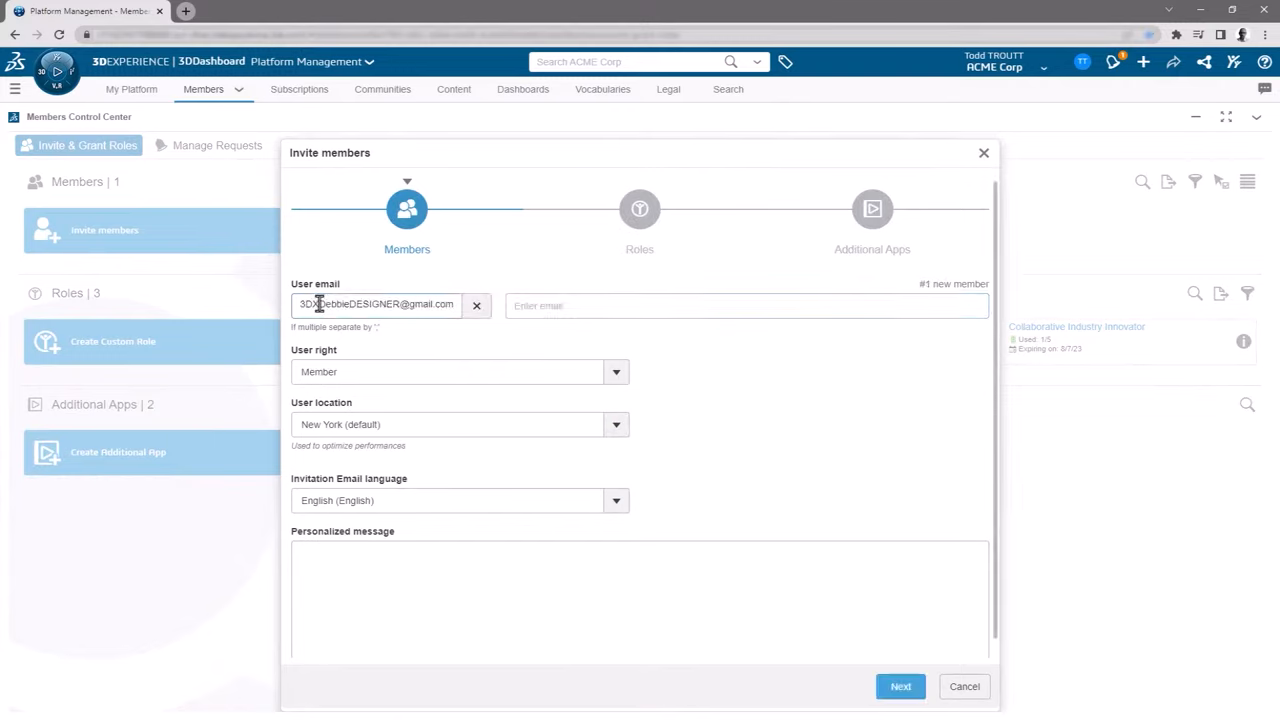
{"action": "left_click", "coordinate": [616, 370]}
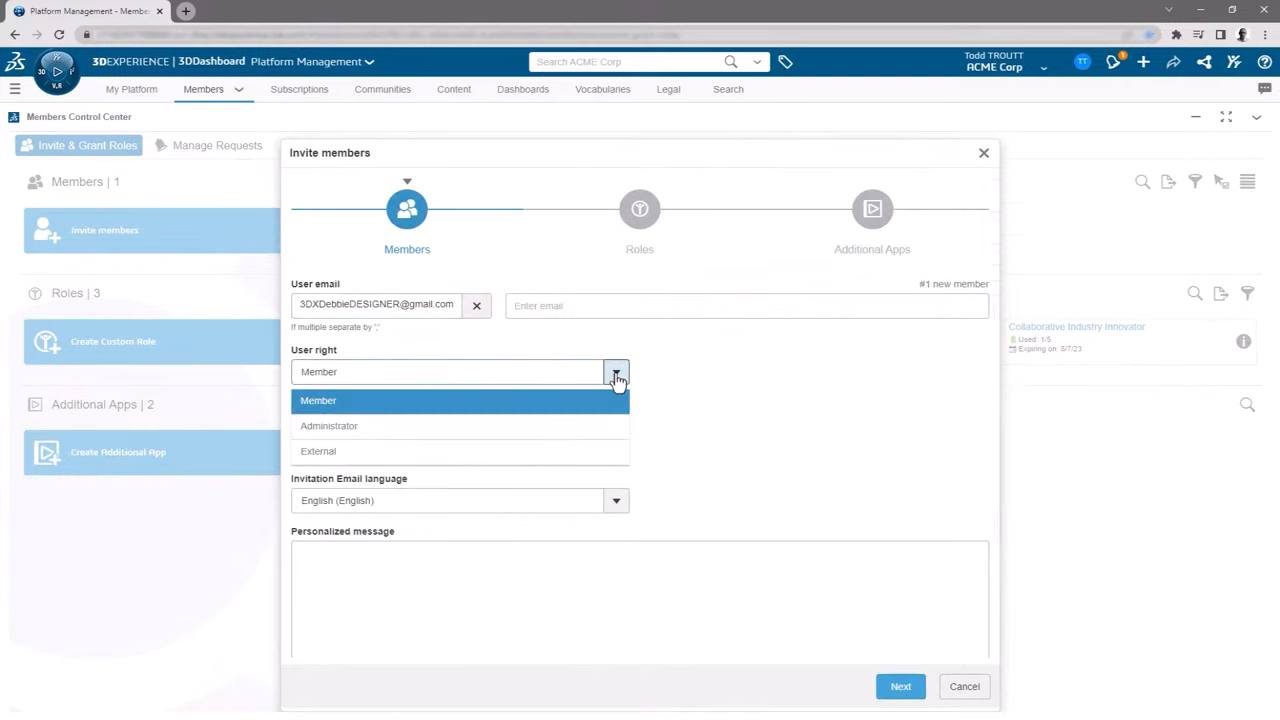
{"action": "left_click", "coordinate": [900, 686]}
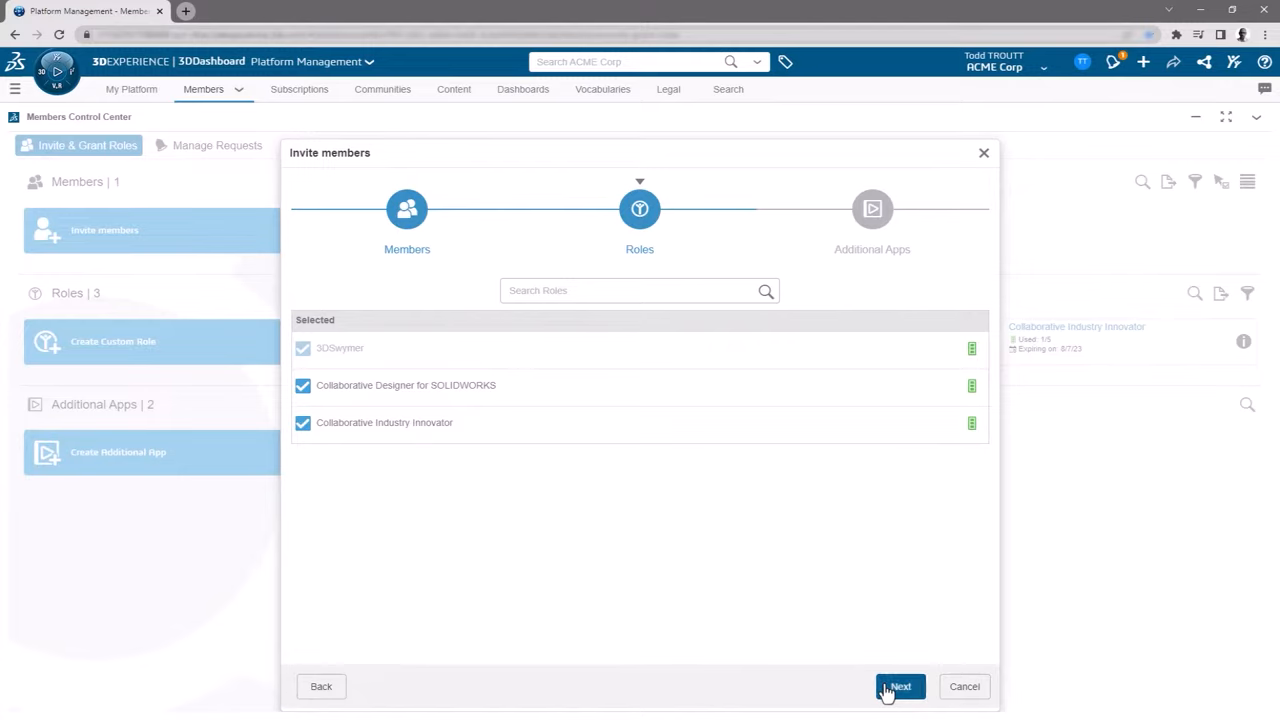
{"action": "left_click", "coordinate": [898, 686]}
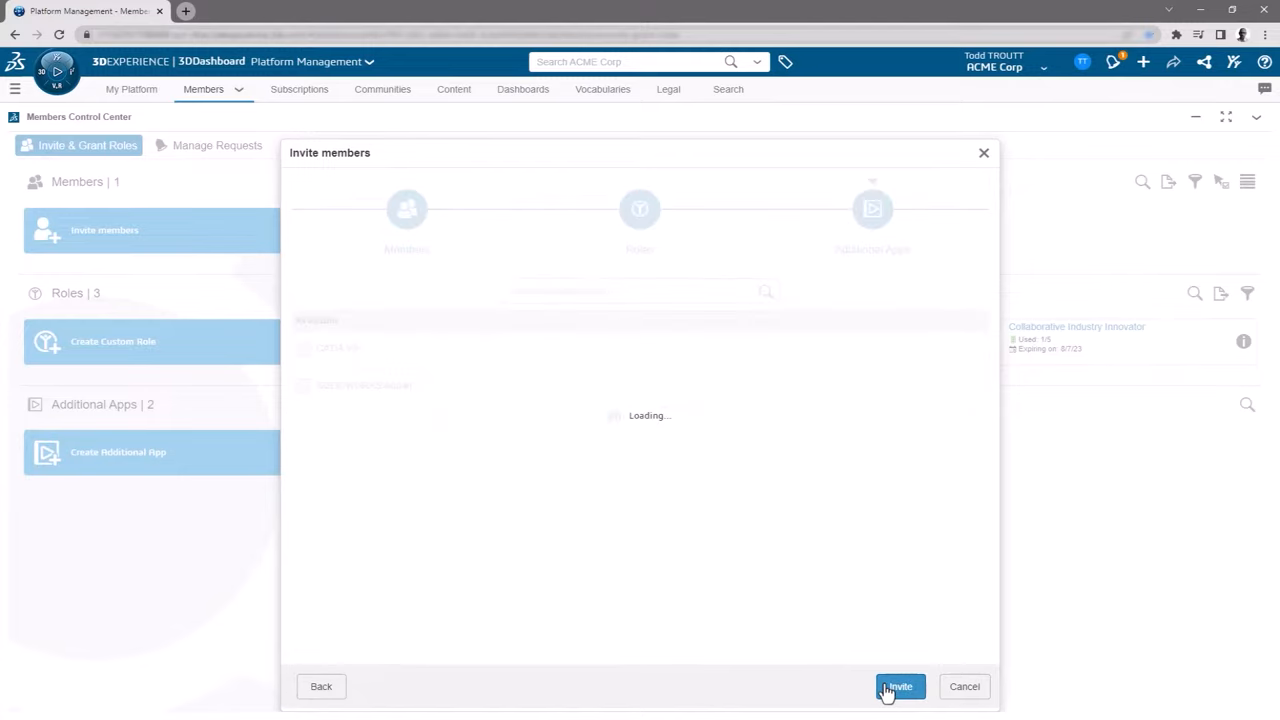
Send the member invitation and switch over to the 3DEXPERIENCE platform page.
{"action": "left_click", "coordinate": [898, 686]}
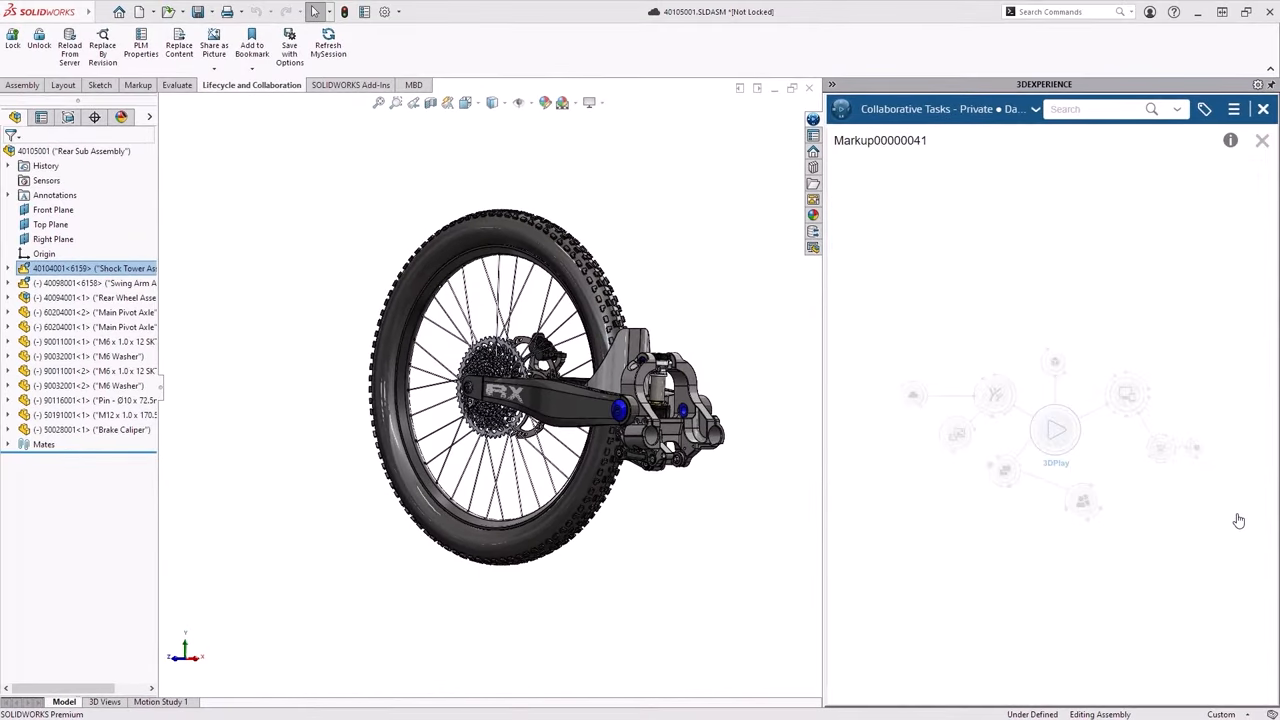
{"action": "left_click", "coordinate": [1056, 430]}
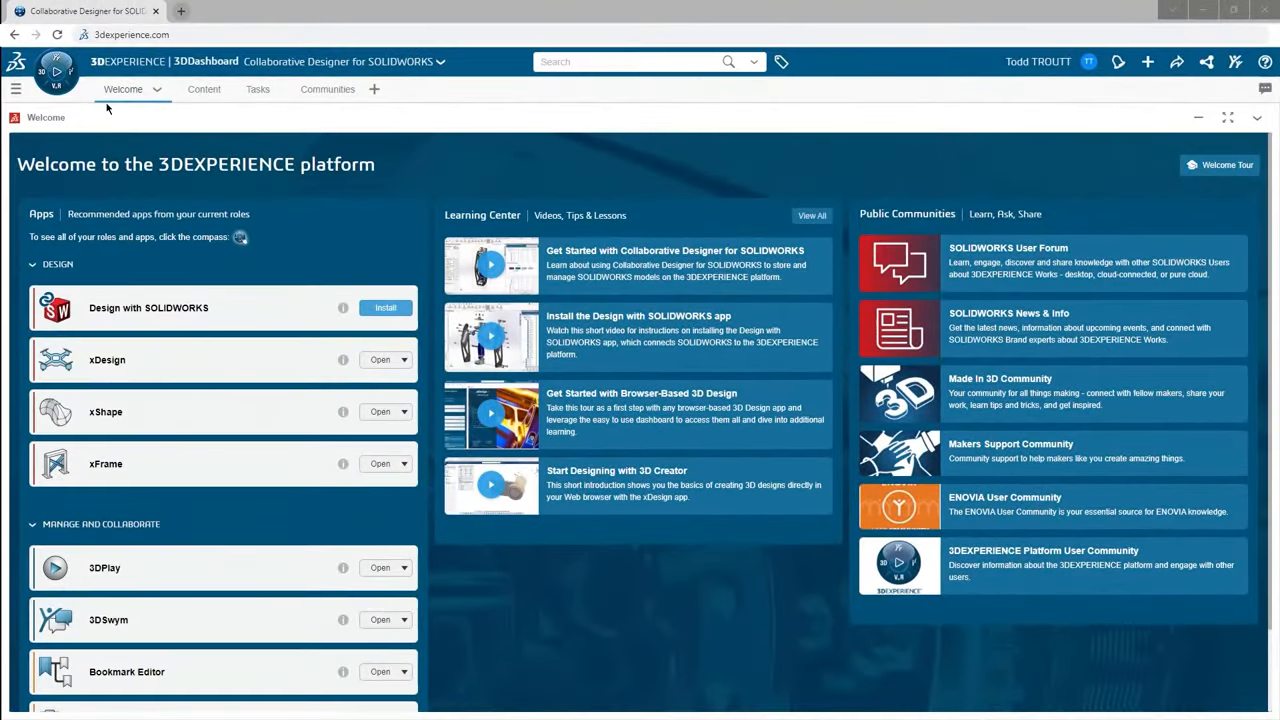
{"action": "mouse_move", "coordinate": [16, 90]}
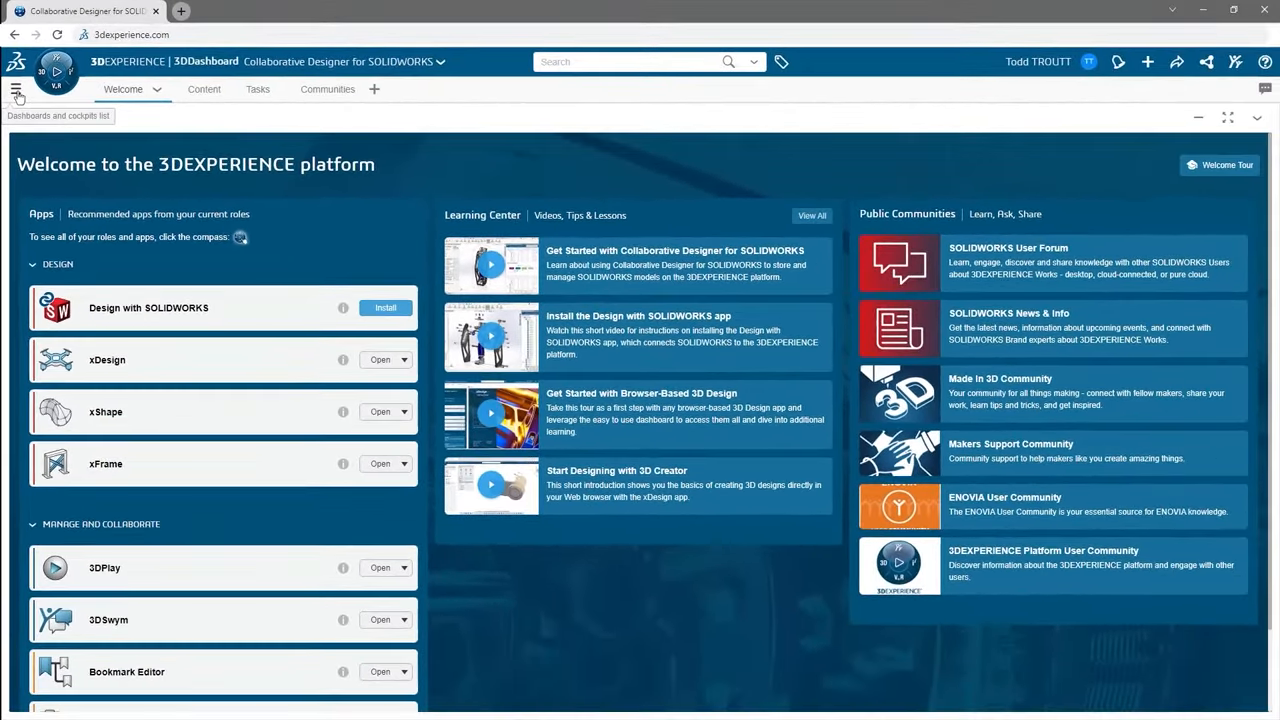
Install Design with SOLIDWORKS via the 3DEXPERIENCE Launcher and launch it from the welcome page.
{"action": "left_click", "coordinate": [16, 92]}
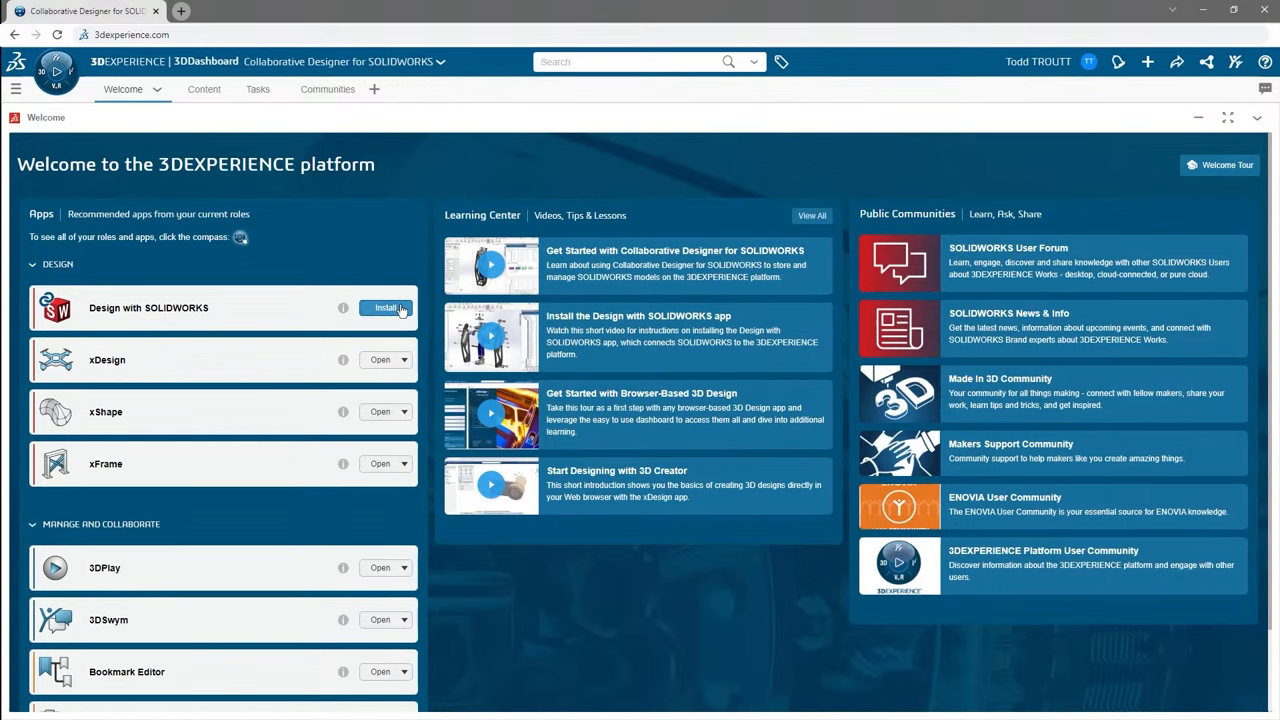
{"action": "left_click", "coordinate": [386, 308]}
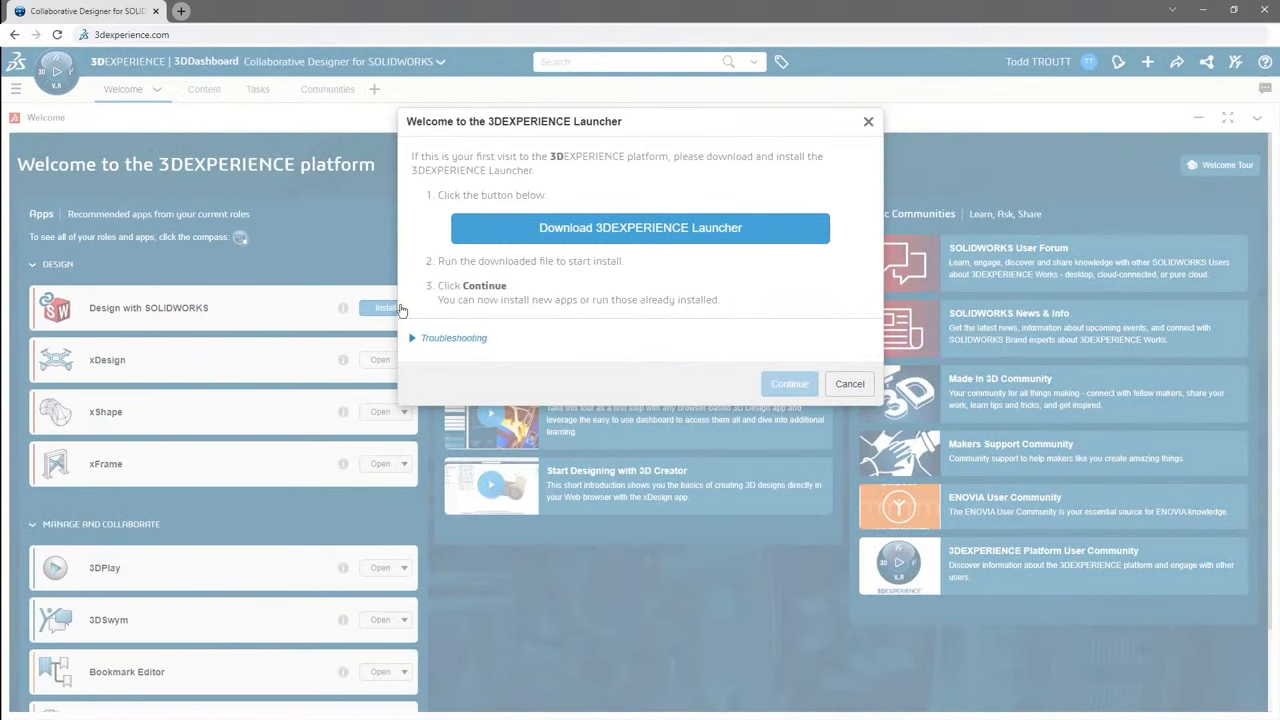
{"action": "mouse_move", "coordinate": [778, 232]}
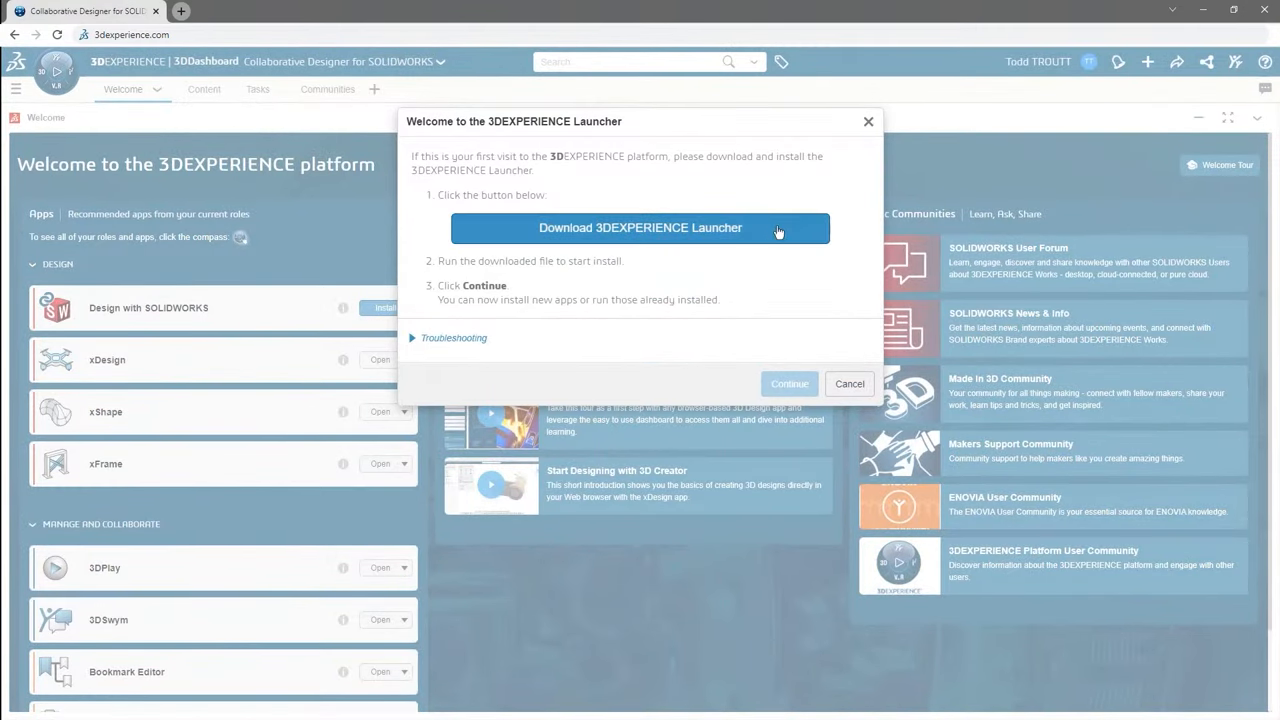
{"action": "left_click", "coordinate": [640, 228]}
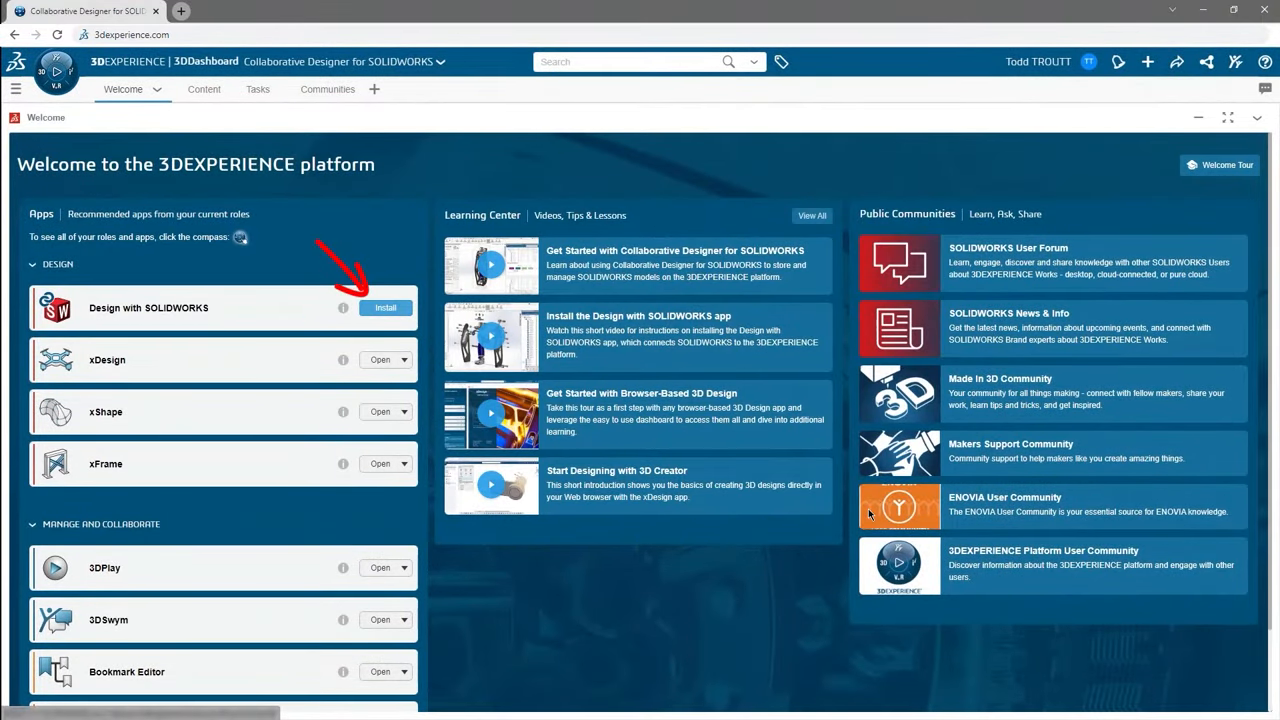
{"action": "left_click", "coordinate": [384, 308]}
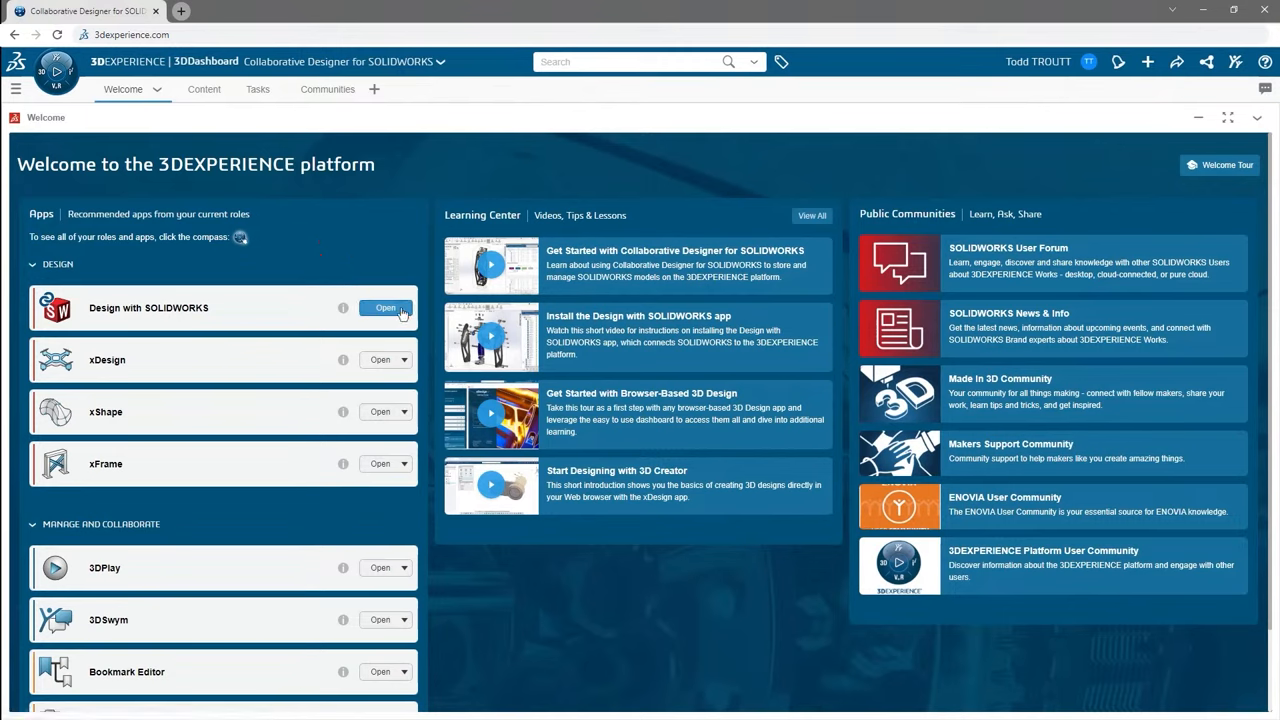
{"action": "left_click", "coordinate": [384, 308]}
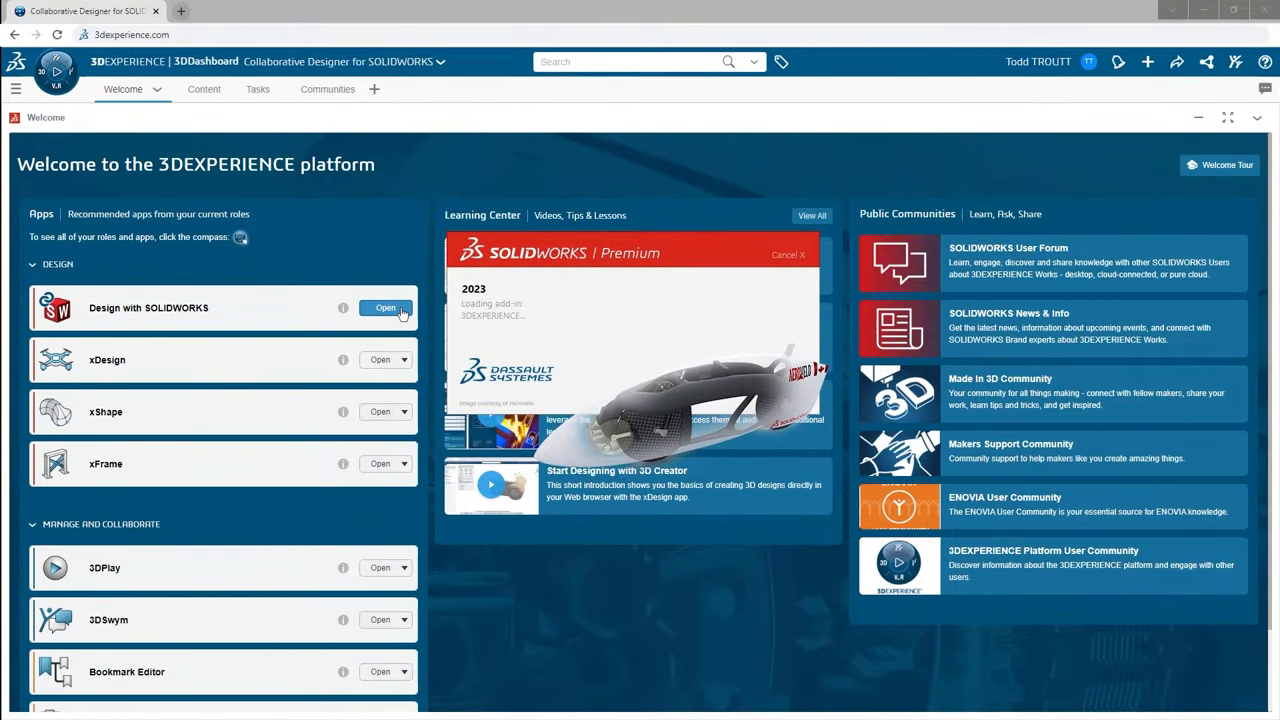
Accept all platform cookies in the 3DEXPERIENCE task pane and dismiss the Welcome panel.
{"action": "left_click", "coordinate": [384, 308]}
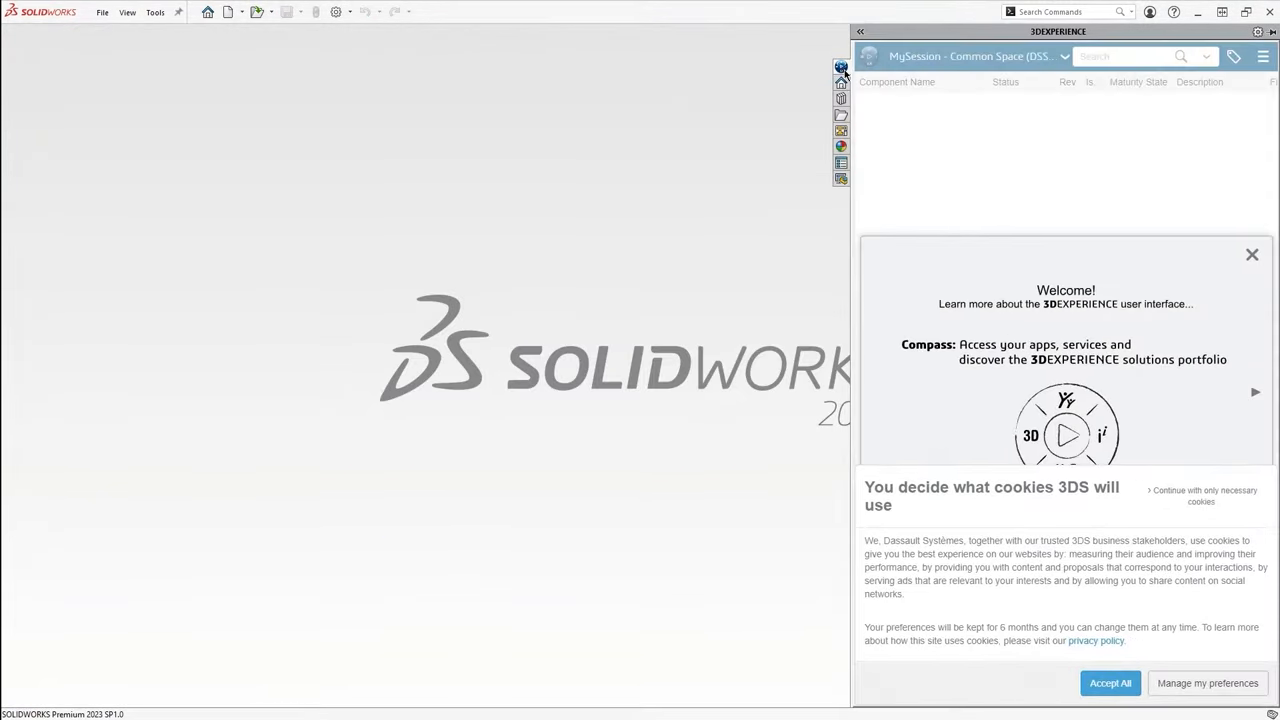
{"action": "left_click", "coordinate": [1108, 684]}
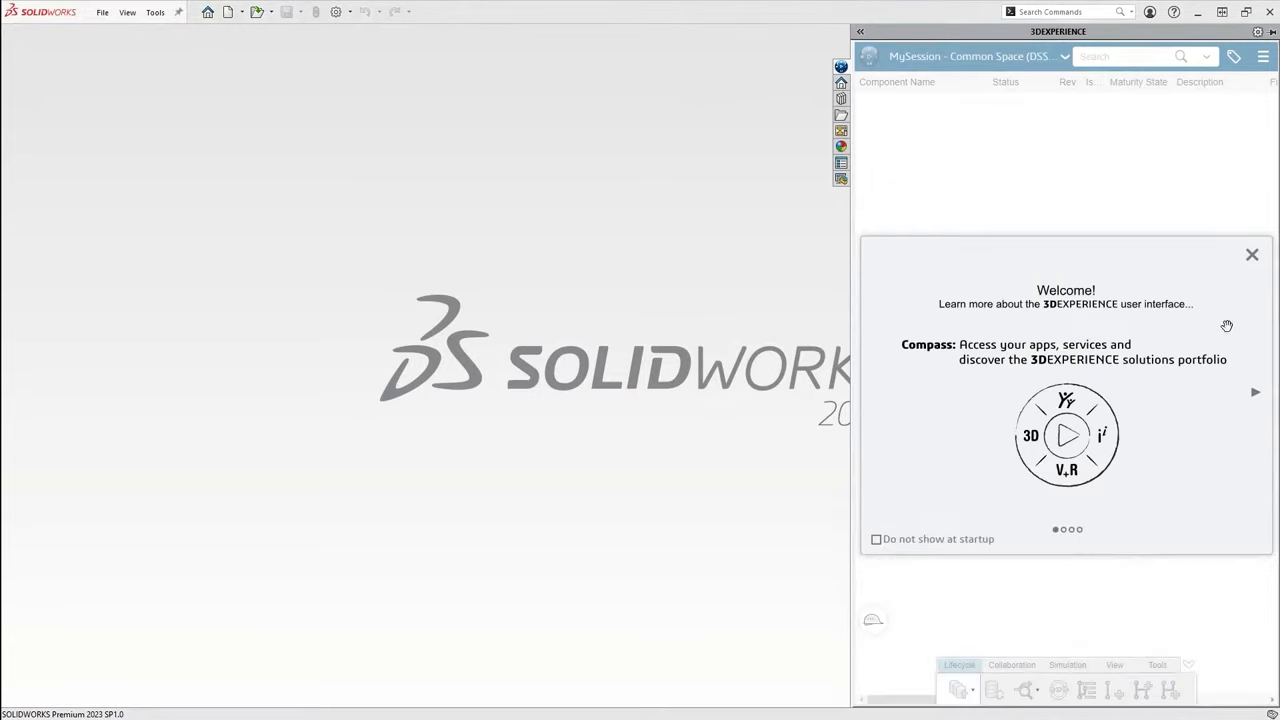
{"action": "left_click", "coordinate": [1252, 254]}
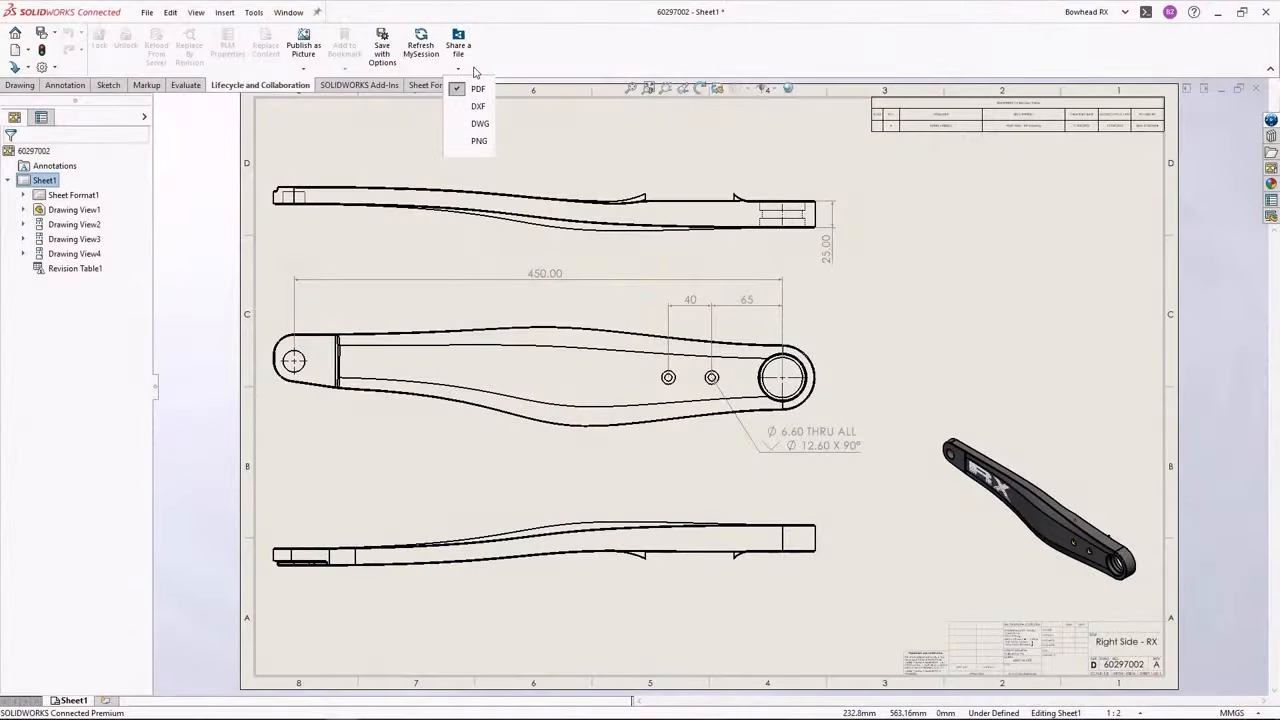
Share drawing 60297002 as a PDF restricted to the supplier and view their markup comment.
{"action": "left_click", "coordinate": [478, 88]}
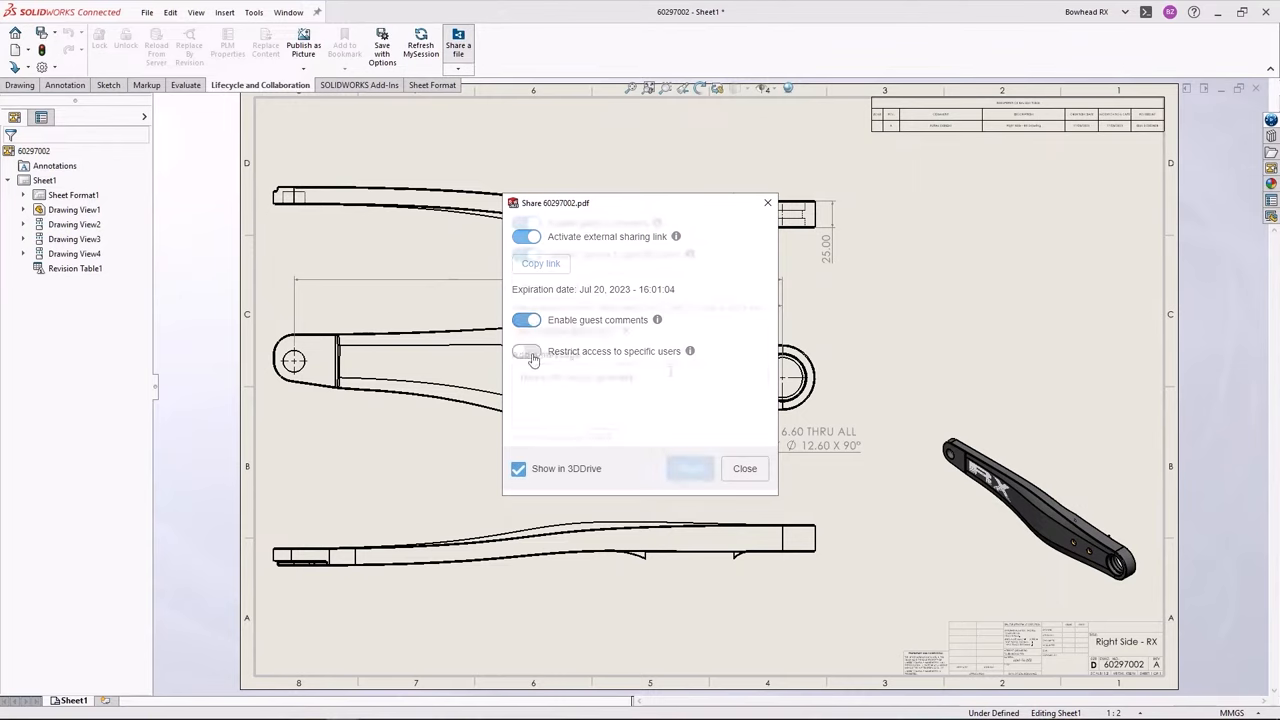
{"action": "left_click", "coordinate": [526, 352]}
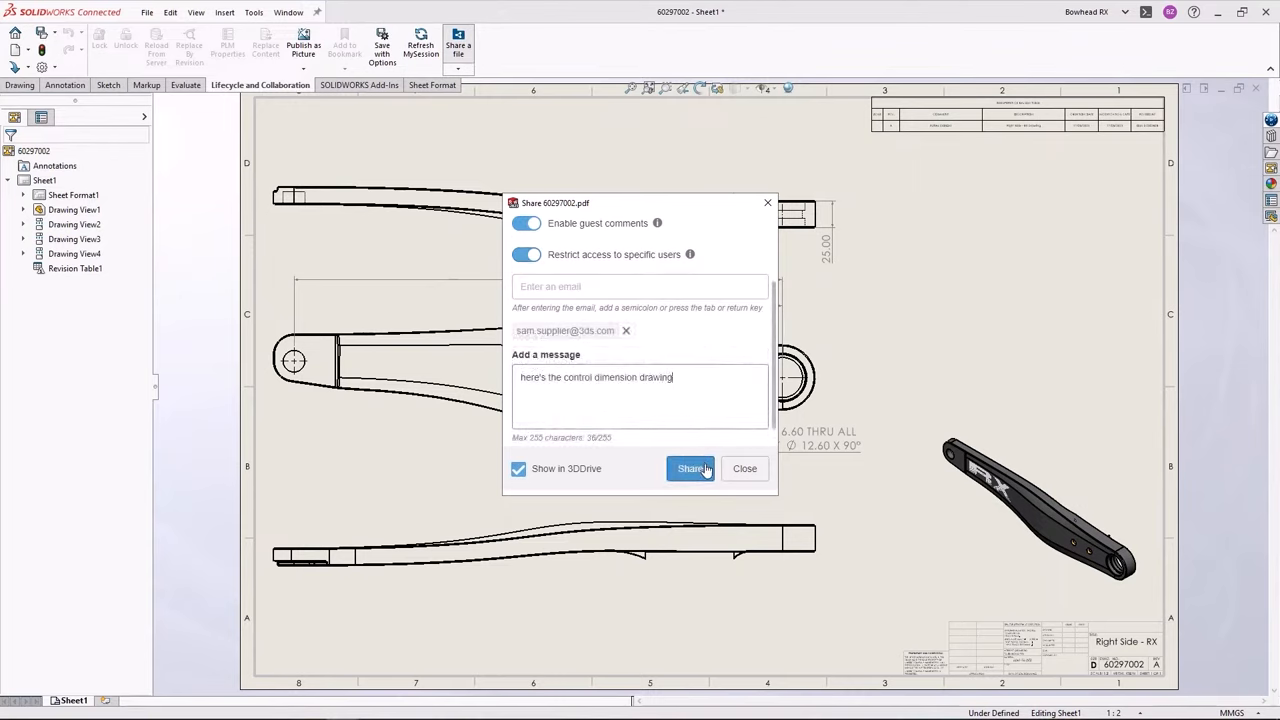
{"action": "left_click", "coordinate": [690, 468]}
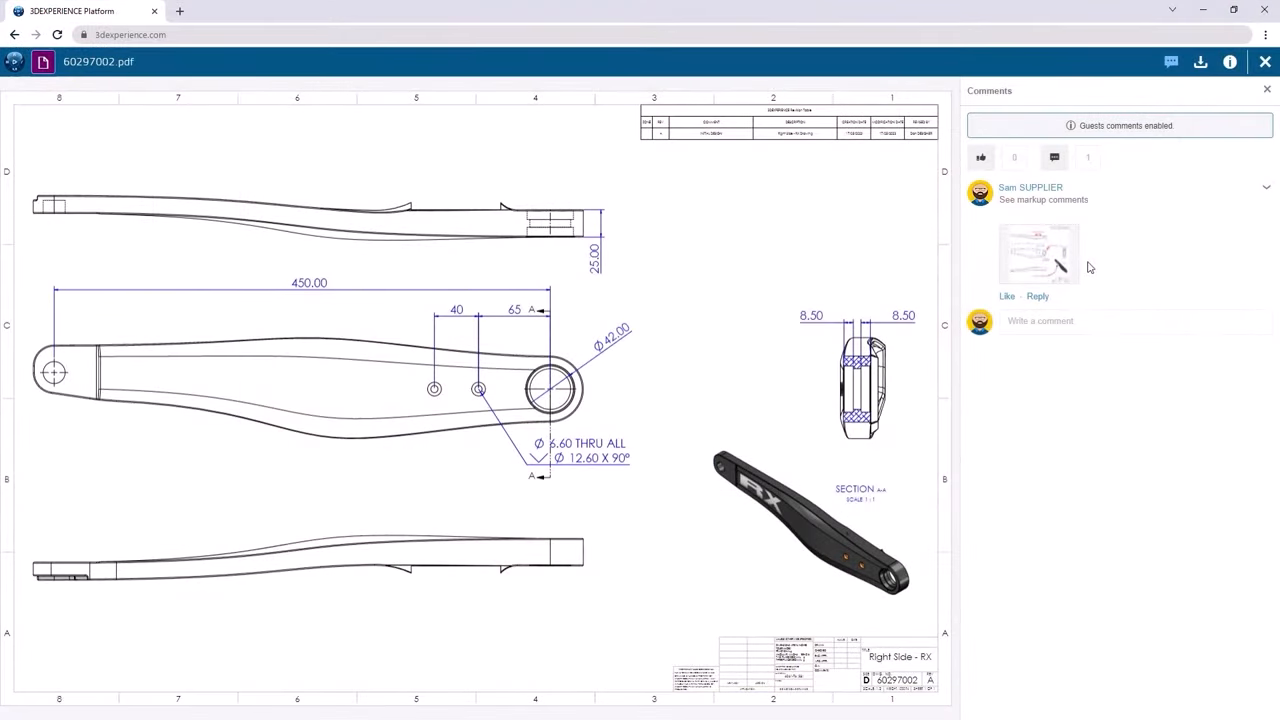
{"action": "left_click", "coordinate": [1038, 252]}
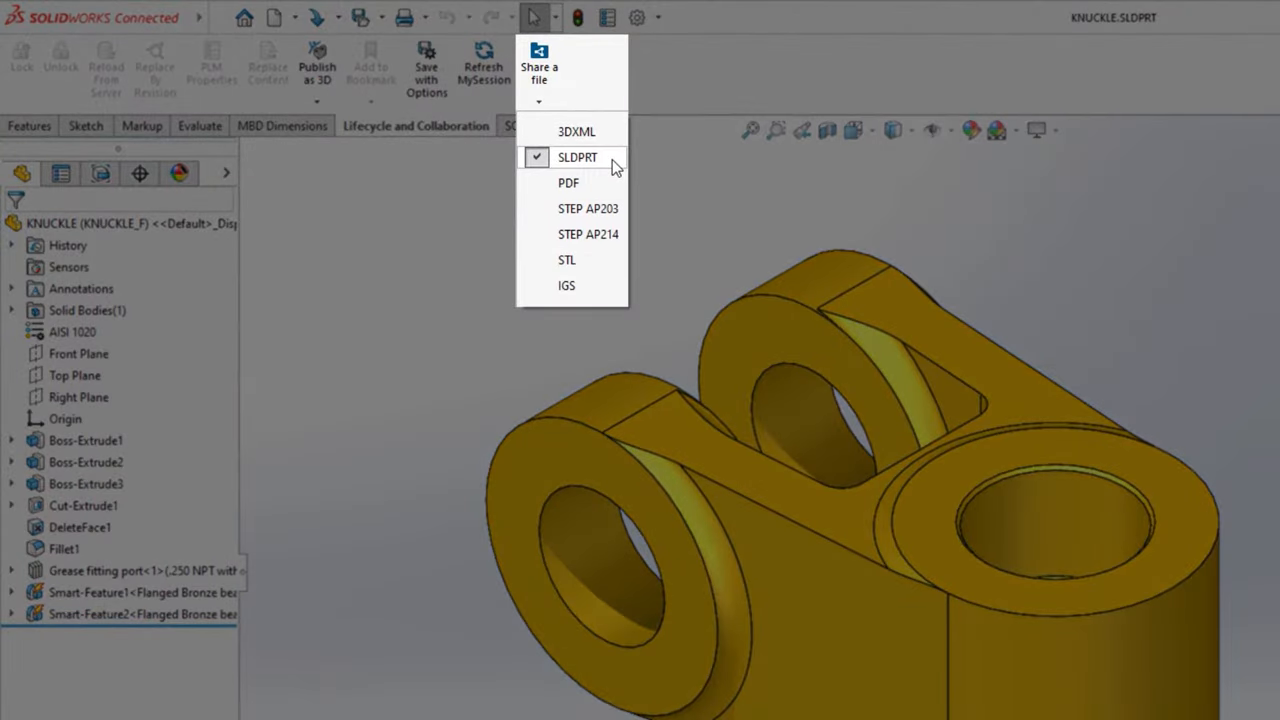
Show the Share a File format list for KNUCKLE.SLDPRT, from 3DXML to IGS.
{"action": "left_click", "coordinate": [576, 156]}
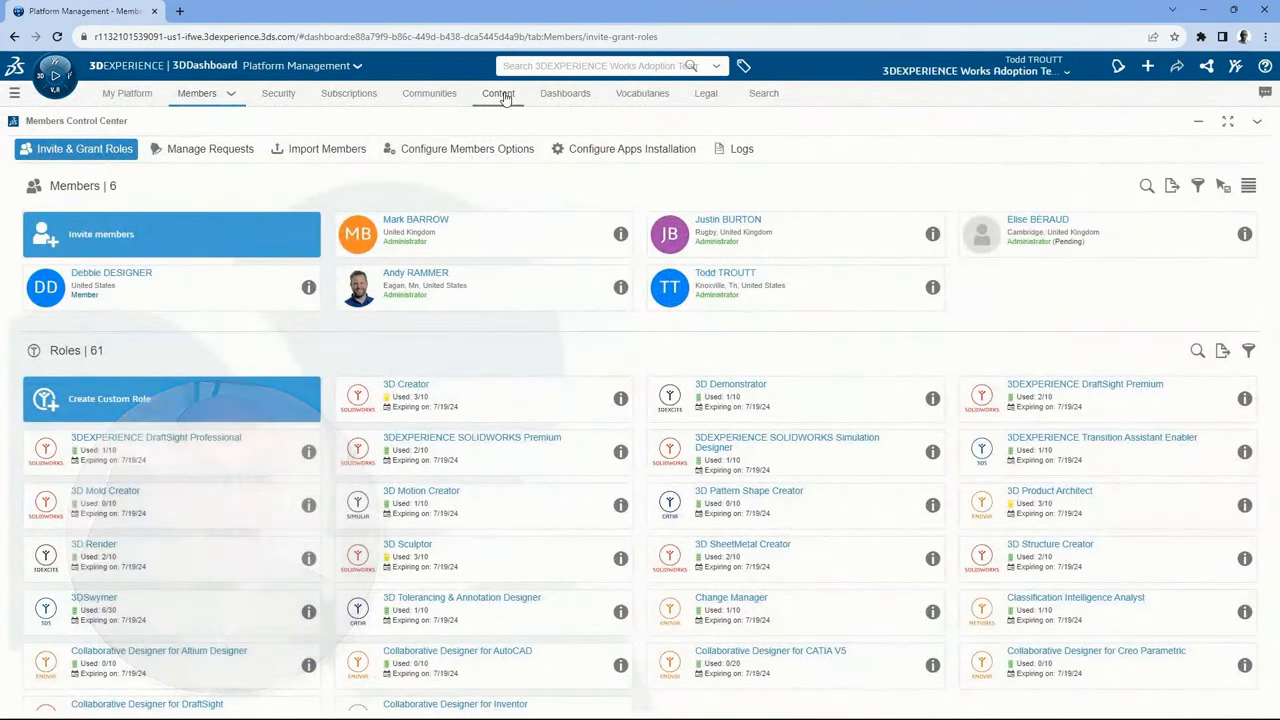
Activate 'Allow platform members to share content with external users by link' in Drives Control Center.
{"action": "left_click", "coordinate": [478, 94]}
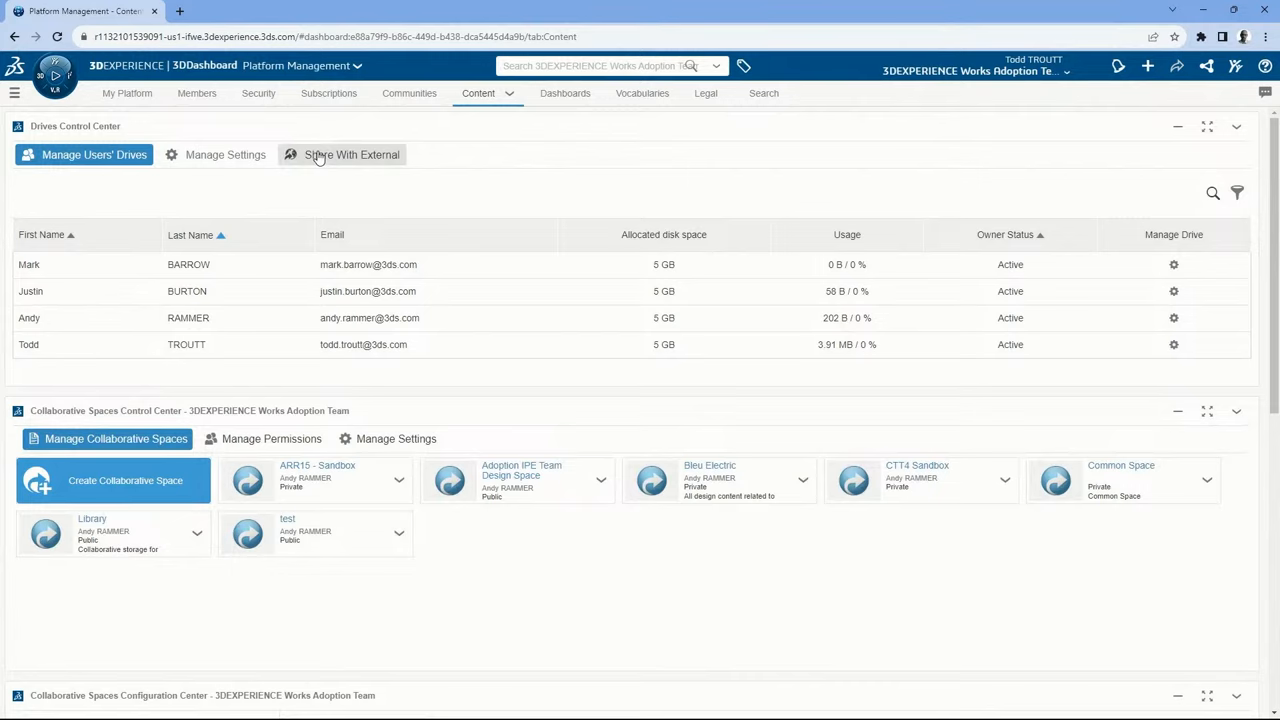
{"action": "left_click", "coordinate": [352, 154]}
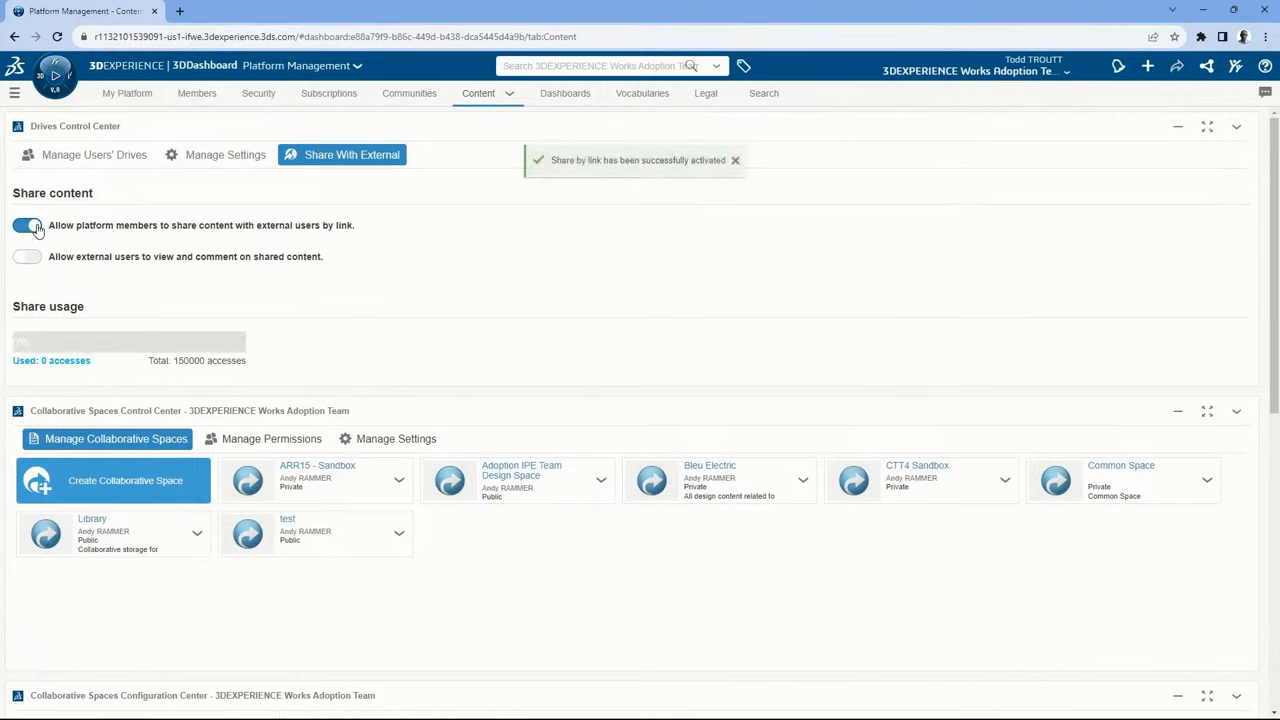
{"action": "left_click", "coordinate": [736, 160]}
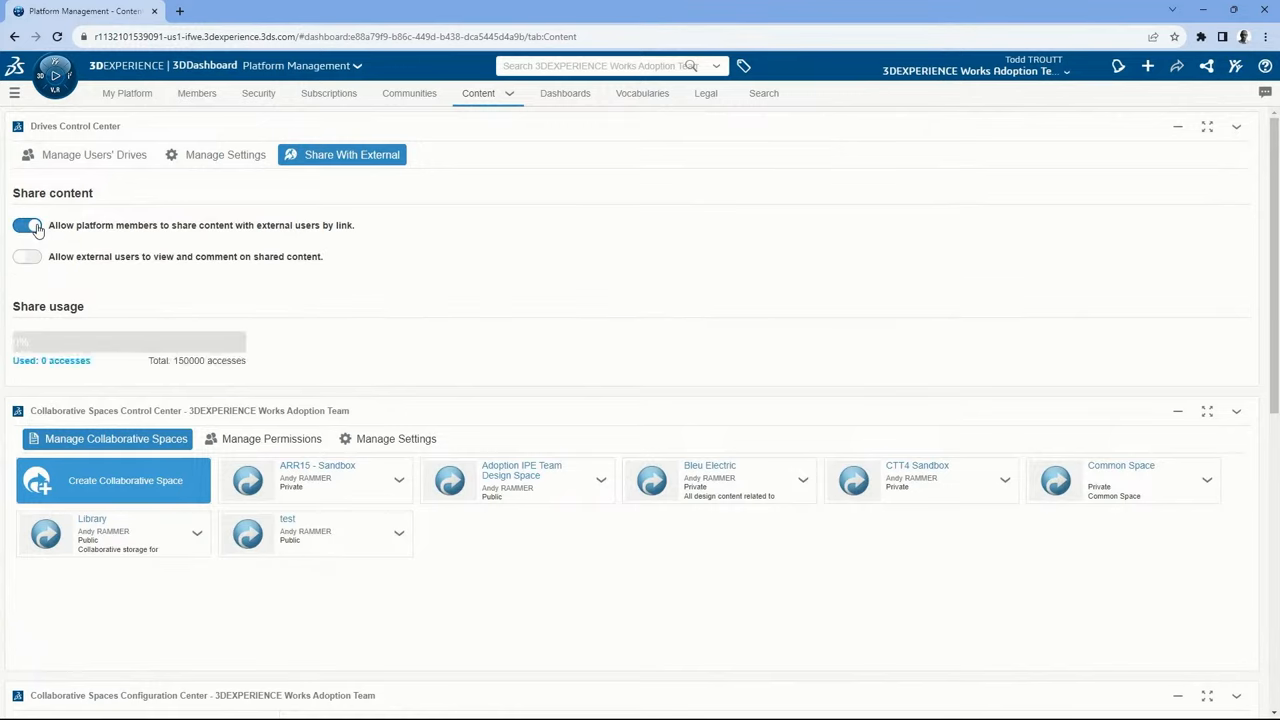
{"action": "left_click", "coordinate": [28, 256]}
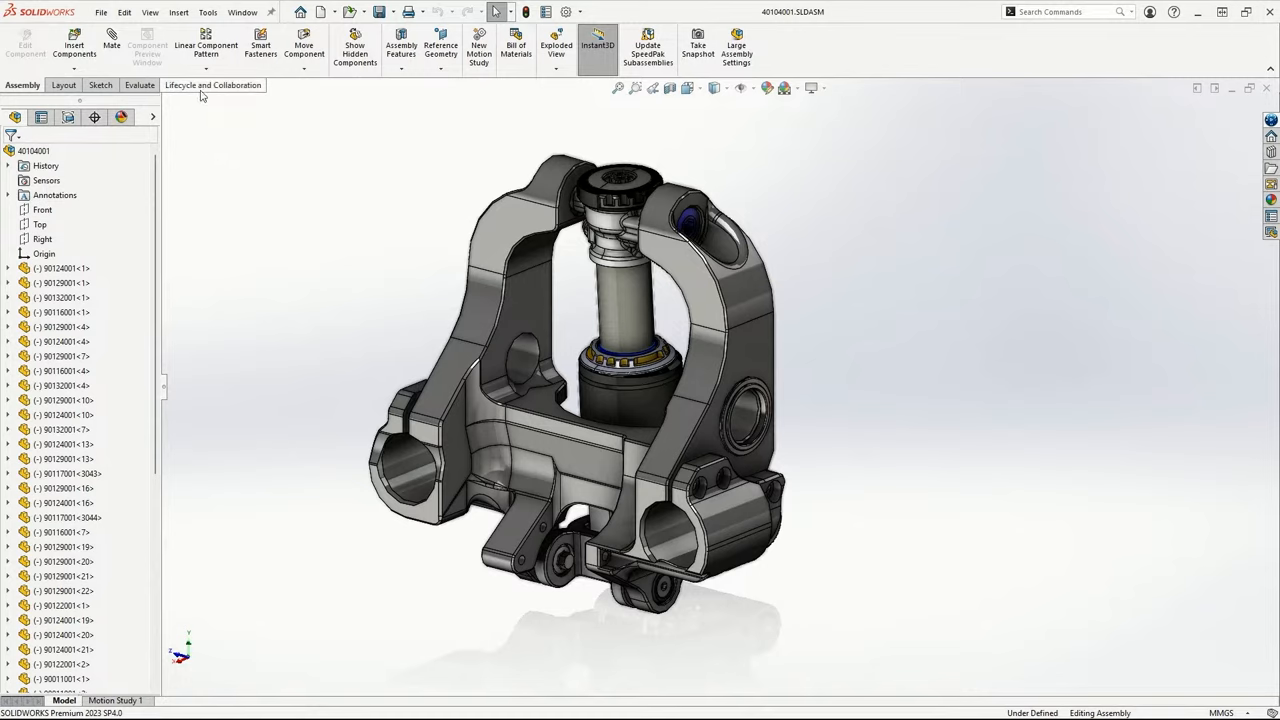
{"action": "mouse_move", "coordinate": [208, 96]}
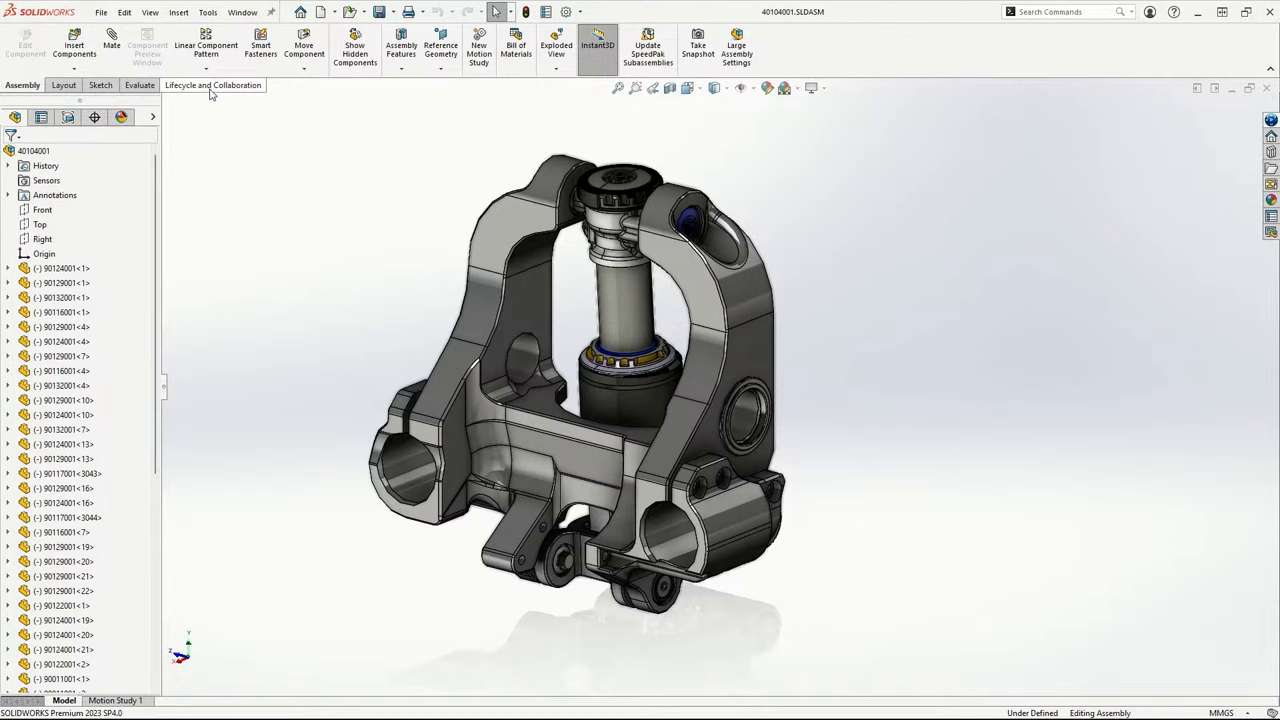
Start sharing assembly 40104001 as a 3DXML file from Lifecycle and Collaboration.
{"action": "left_click", "coordinate": [212, 84]}
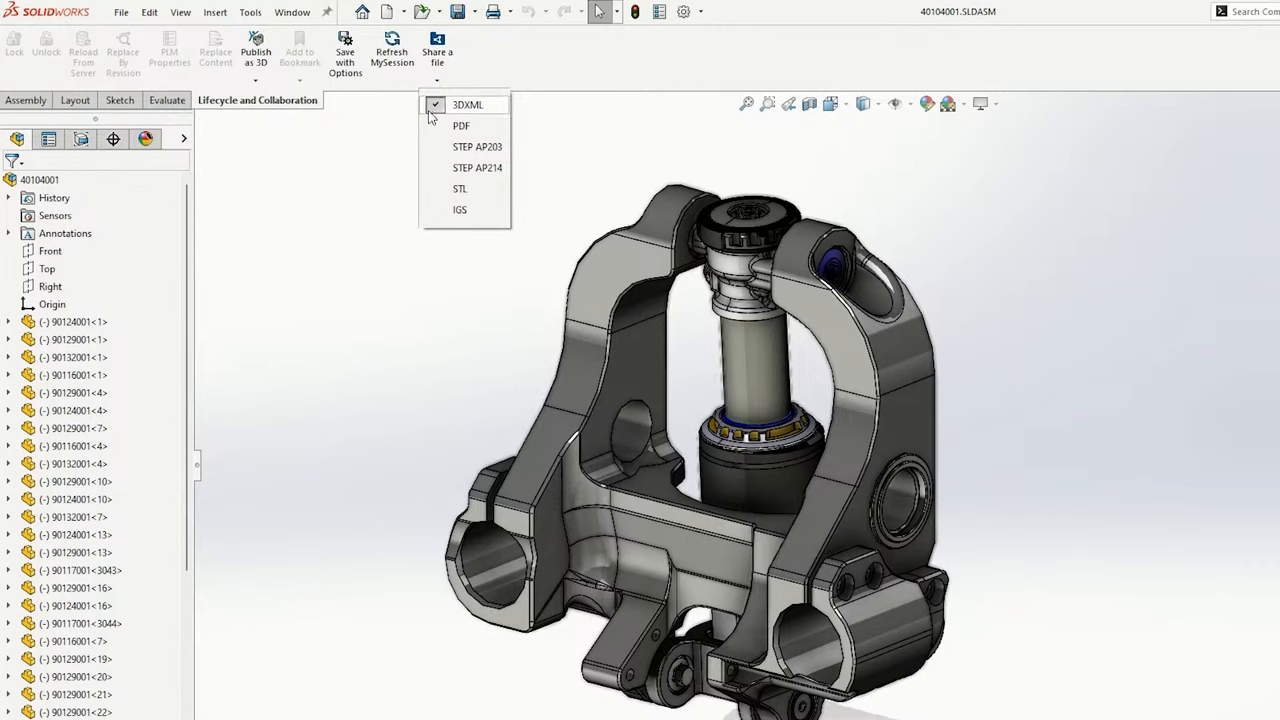
{"action": "mouse_move", "coordinate": [460, 124]}
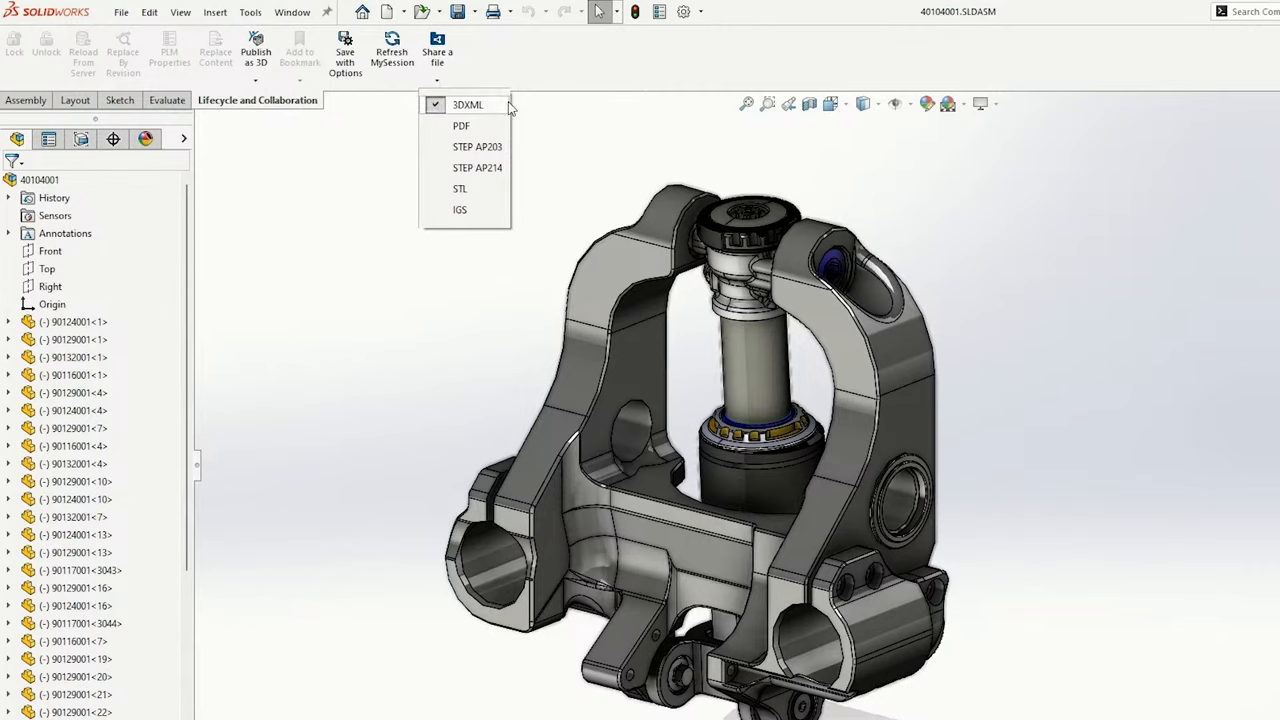
{"action": "mouse_move", "coordinate": [500, 108]}
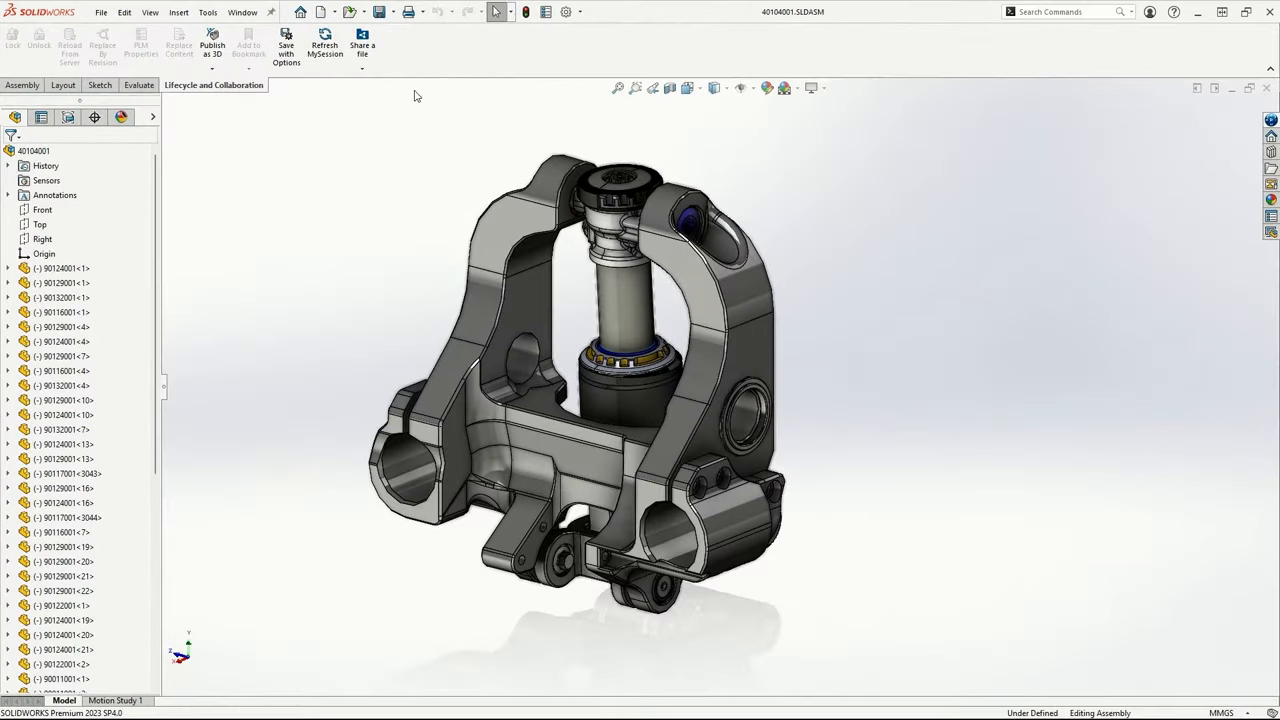
{"action": "left_click", "coordinate": [362, 42]}
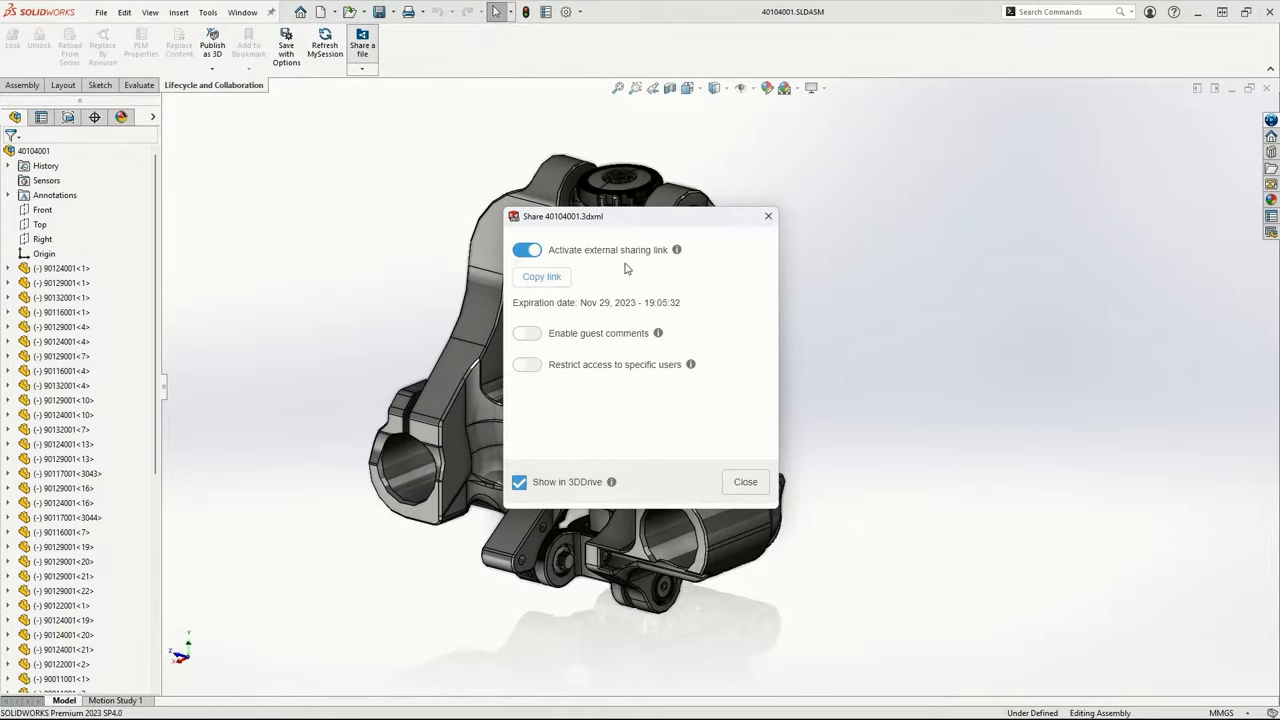
Send the 3DXML share with guest comments, restricted access and the message 'Take a look and tell me what you think'.
{"action": "left_click", "coordinate": [528, 332]}
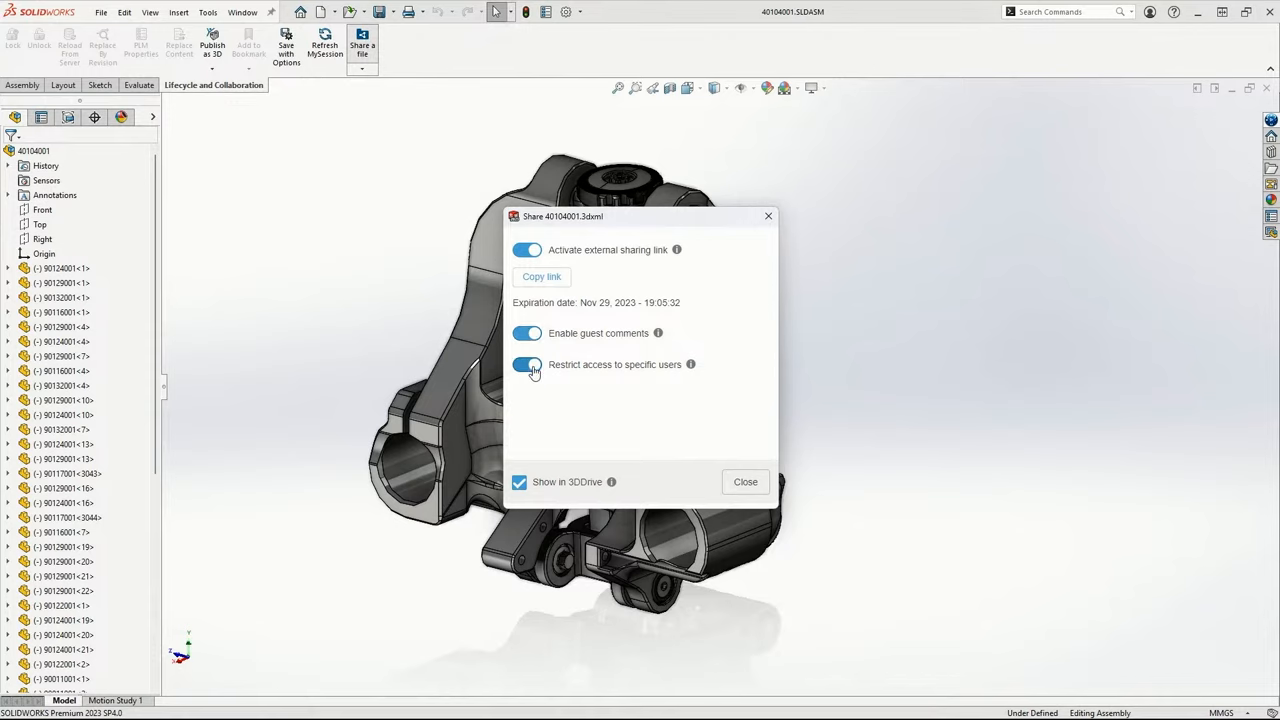
{"action": "left_click", "coordinate": [528, 364]}
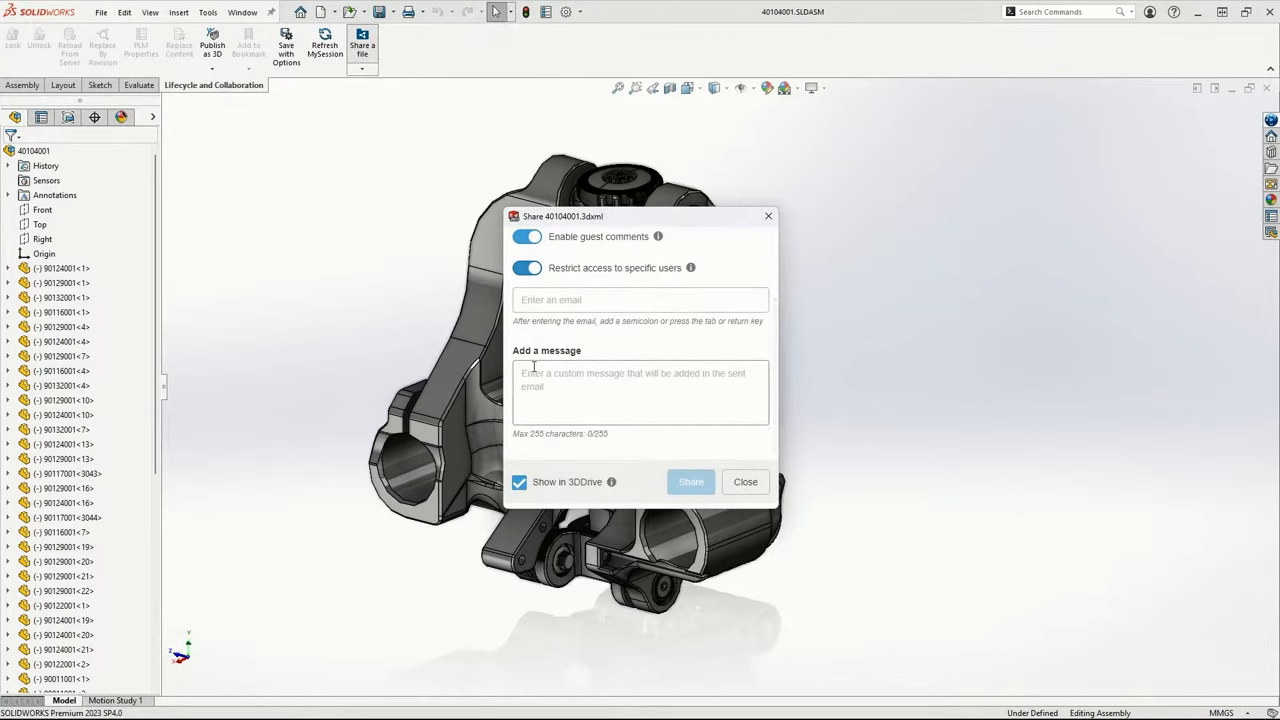
{"action": "left_click", "coordinate": [640, 300]}
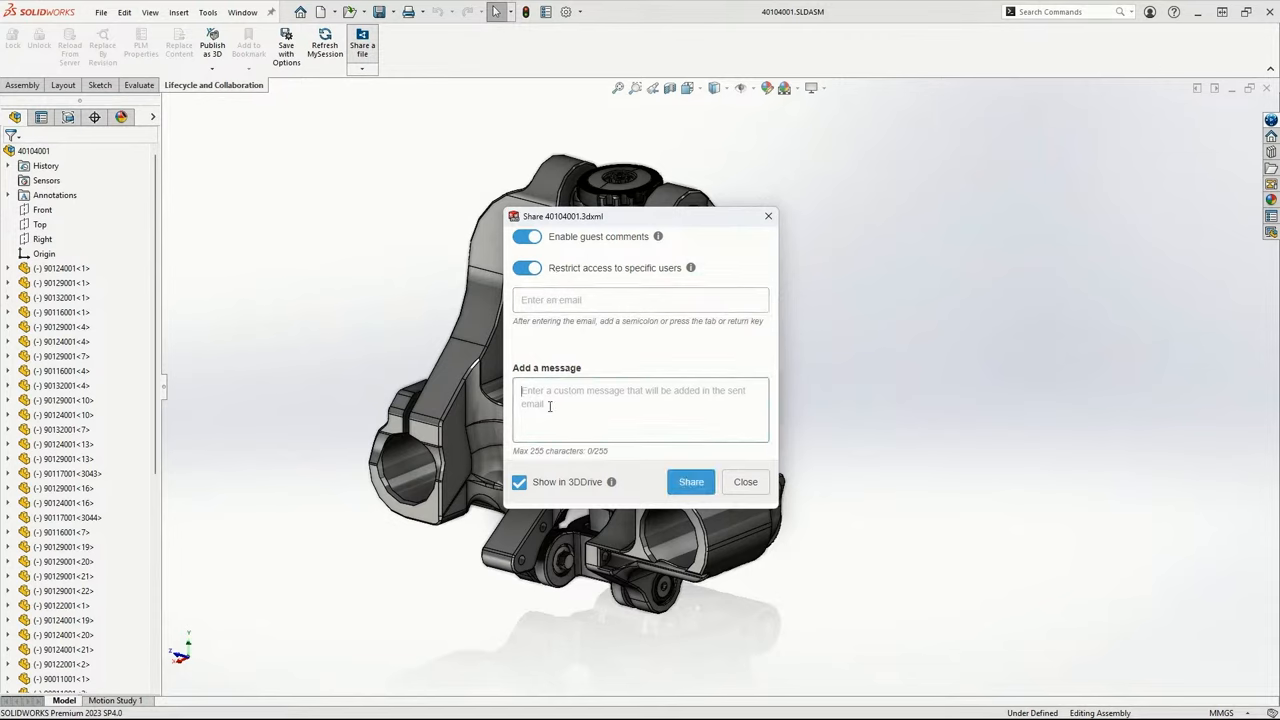
{"action": "type", "text": "Take a look at my design"}
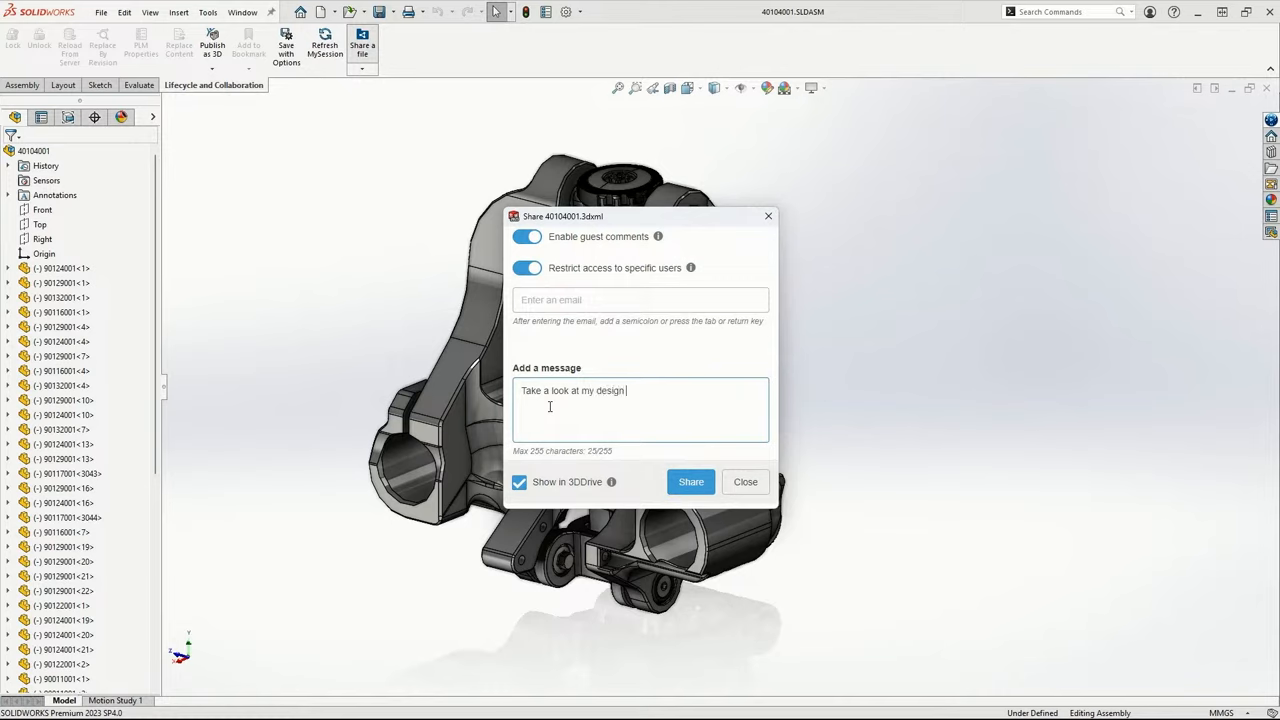
{"action": "type", "text": "and tell me"}
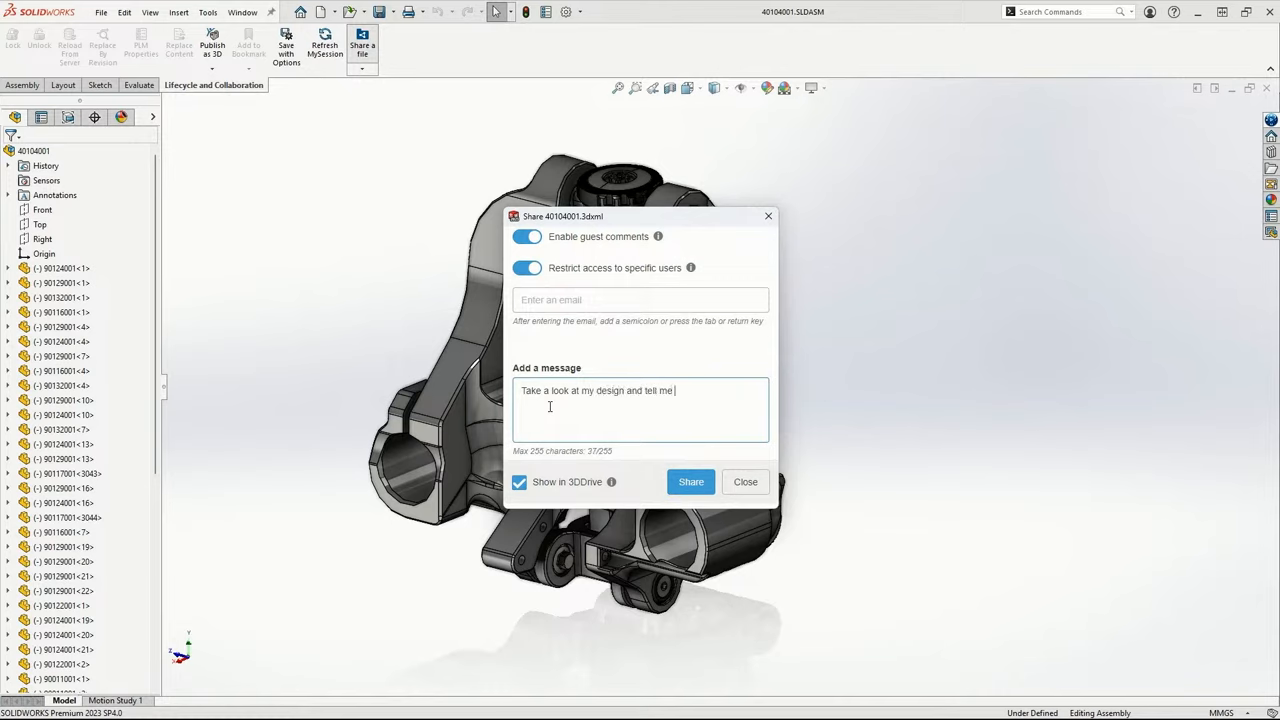
{"action": "type", "text": "what you think"}
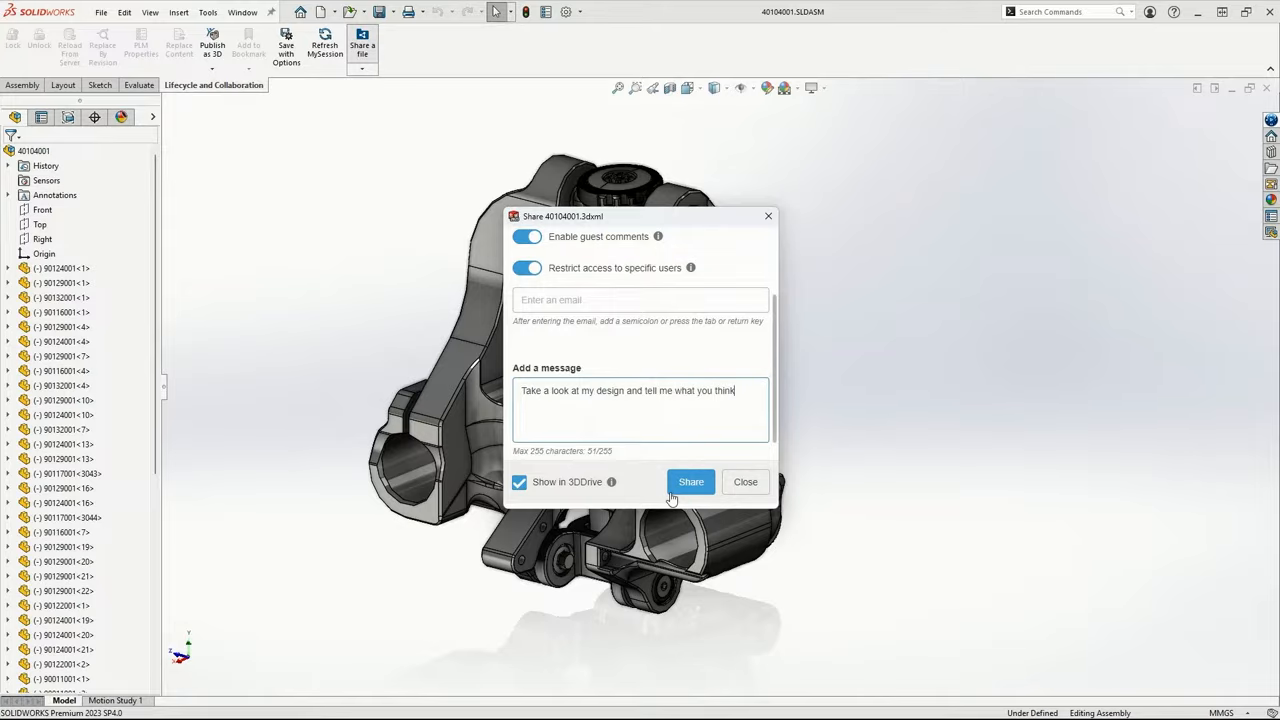
{"action": "left_click", "coordinate": [692, 482]}
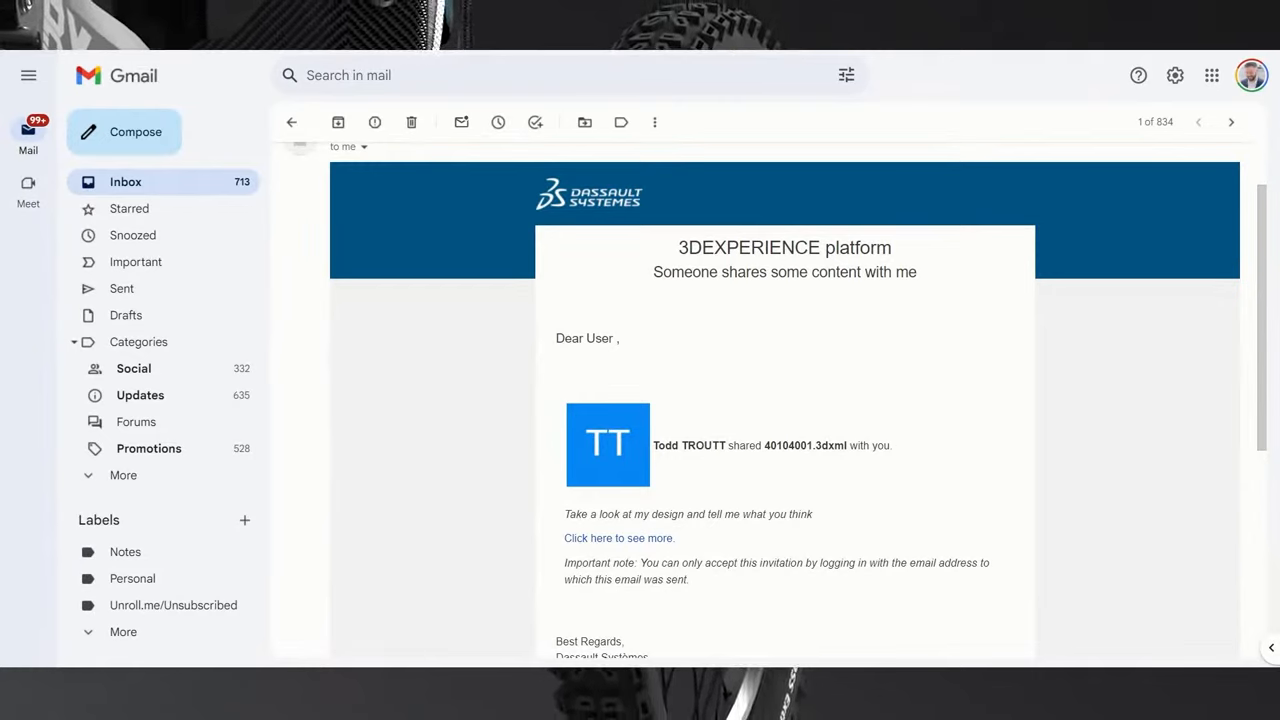
{"action": "mouse_move", "coordinate": [618, 538]}
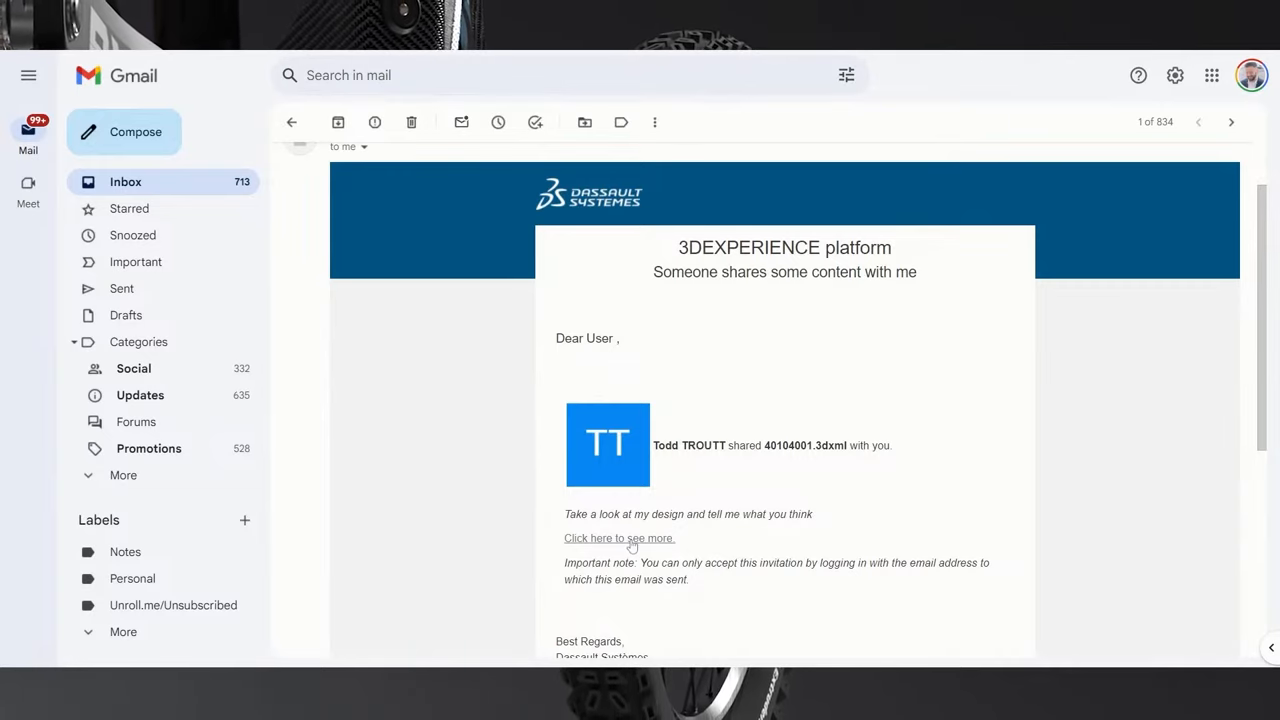
Follow the Gmail invitation link and register a new 3DEXPERIENCE ID, accepting the Privacy Policy.
{"action": "left_click", "coordinate": [620, 538]}
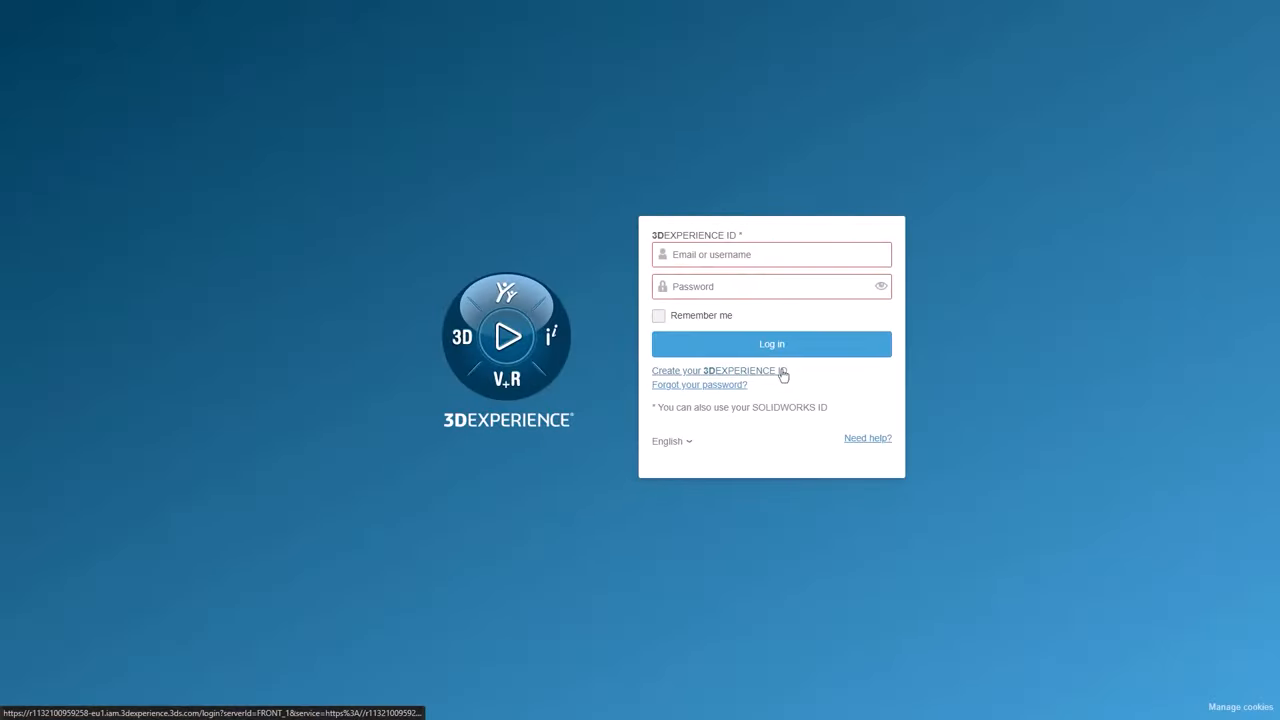
{"action": "left_click", "coordinate": [718, 370]}
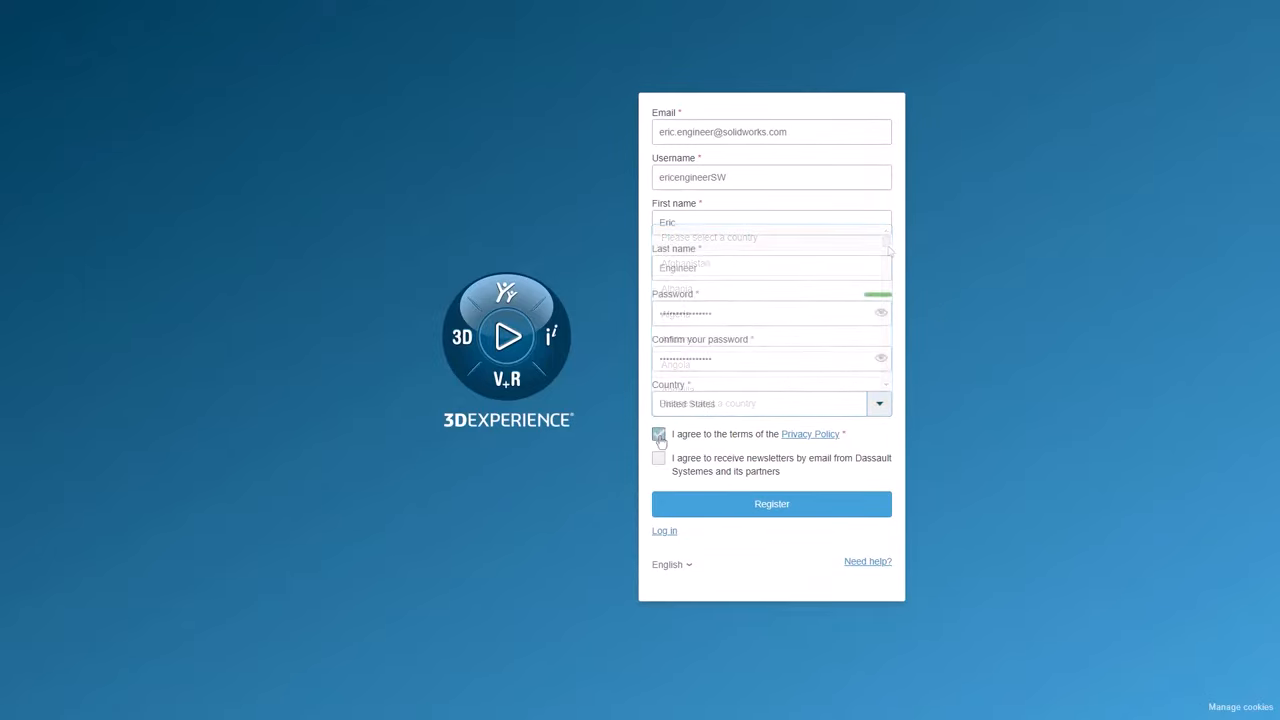
{"action": "left_click", "coordinate": [658, 434]}
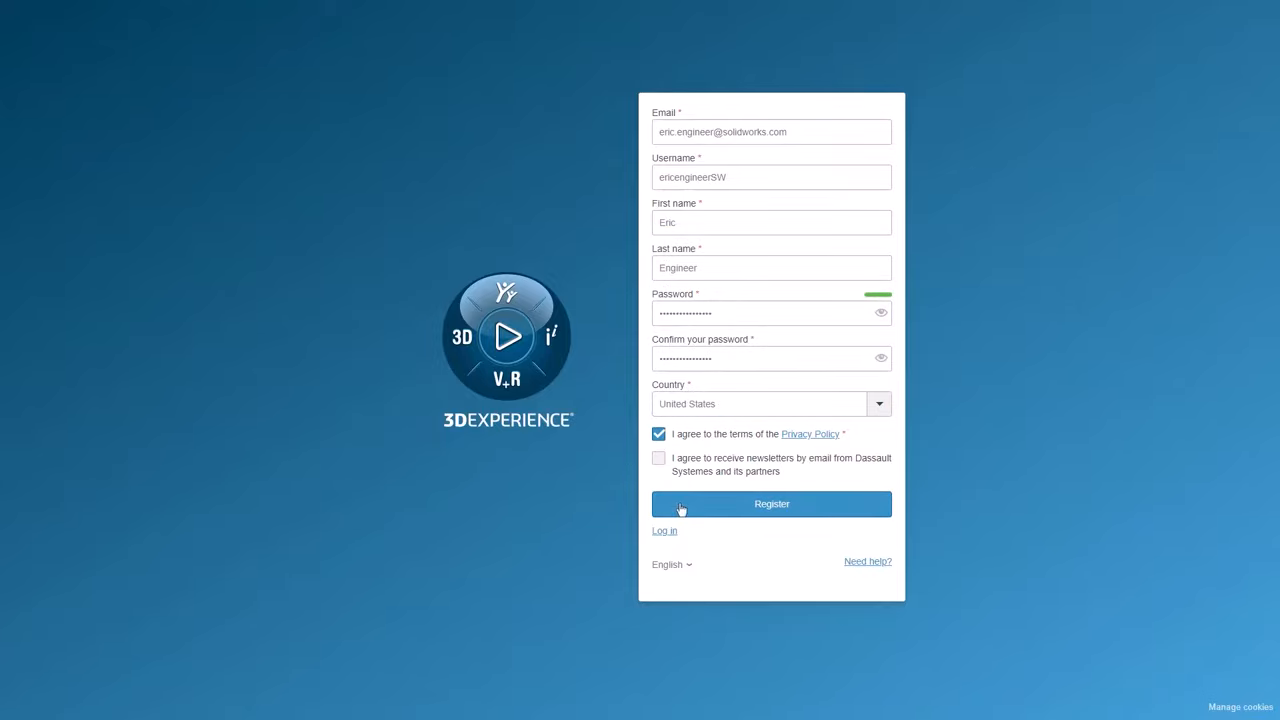
{"action": "left_click", "coordinate": [772, 504]}
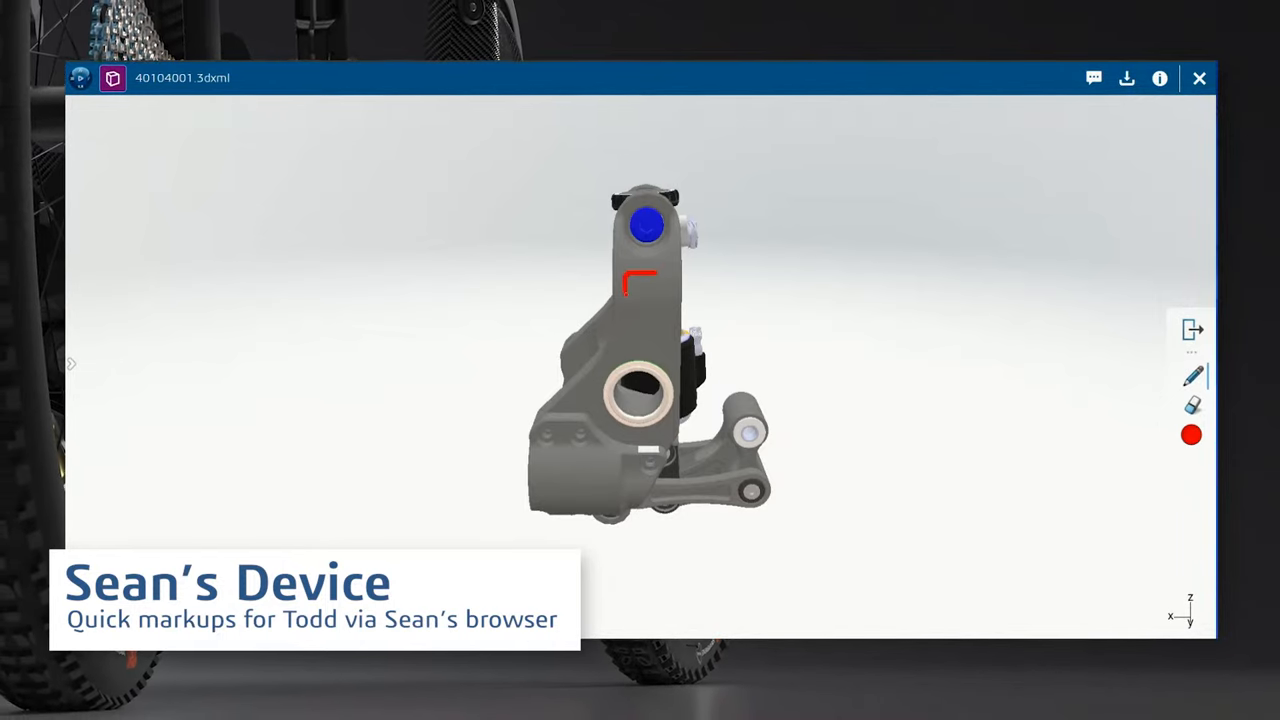
Outline the upper arm in red markup and post the comment 'Please see comment - we' requesting a through cut.
{"action": "left_click_drag", "start_coordinate": [638, 280], "coordinate": [638, 344]}
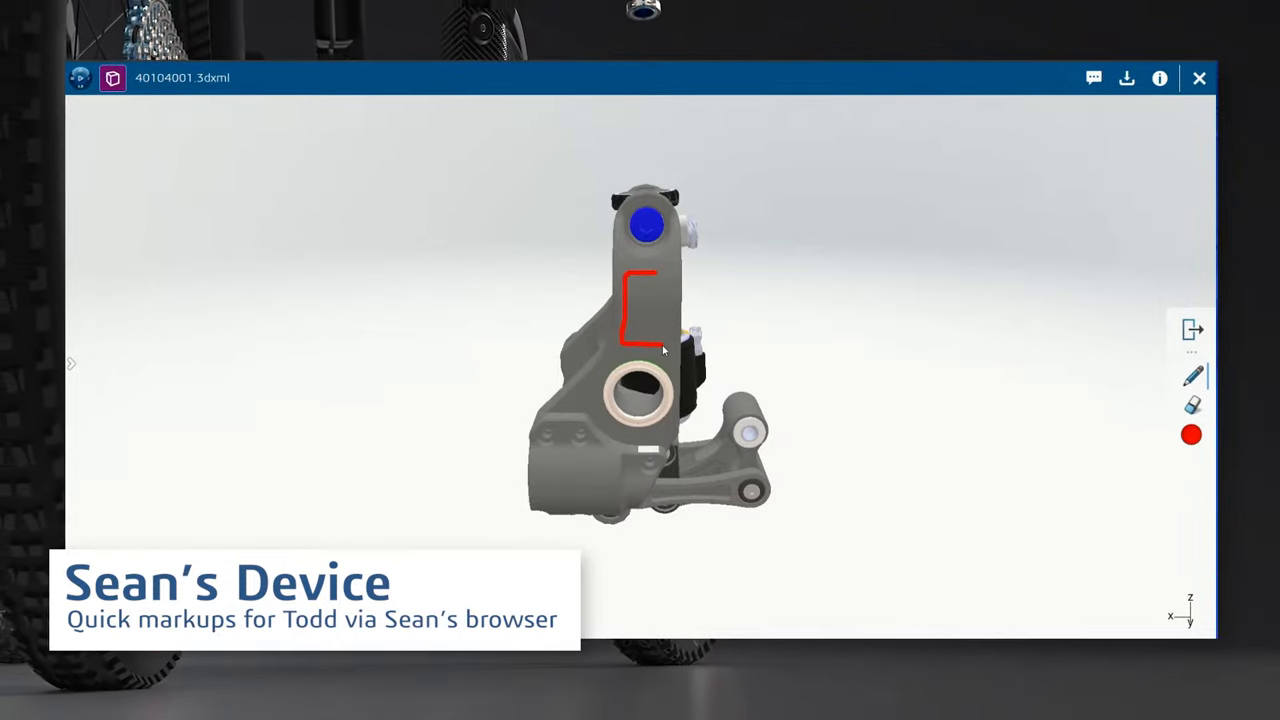
{"action": "left_click_drag", "start_coordinate": [648, 276], "coordinate": [668, 356]}
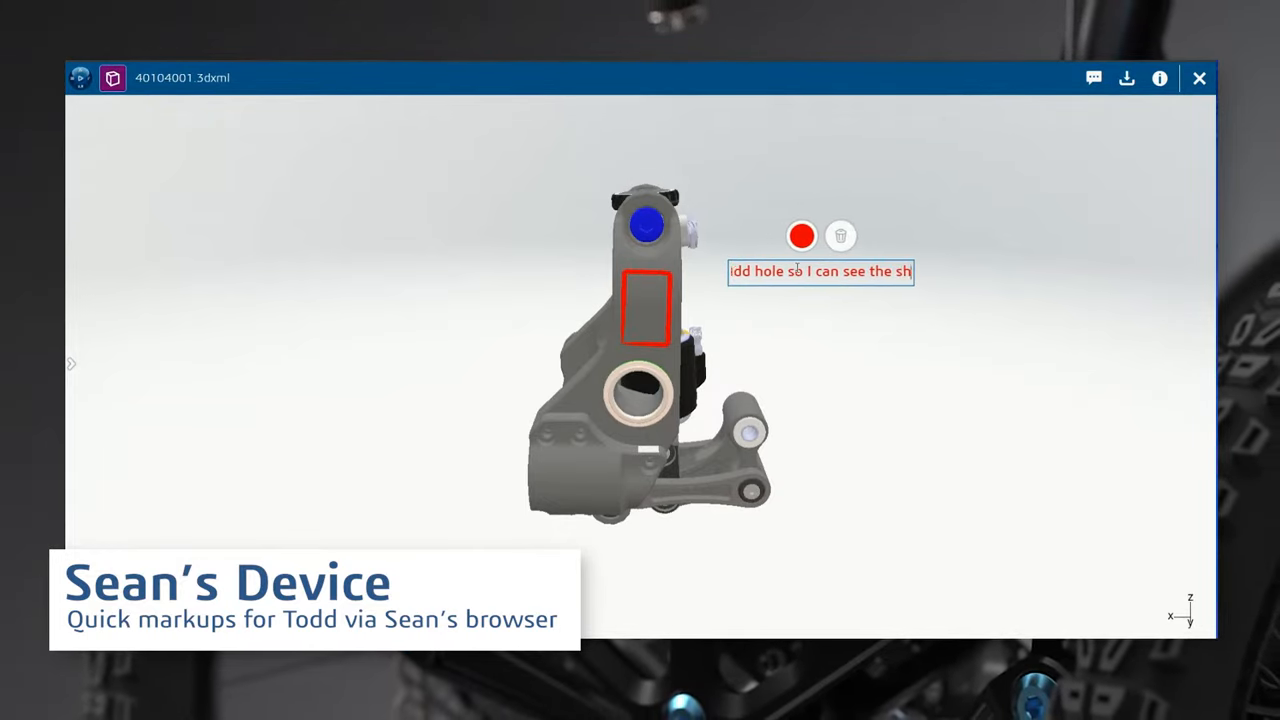
{"action": "left_click", "coordinate": [1092, 78]}
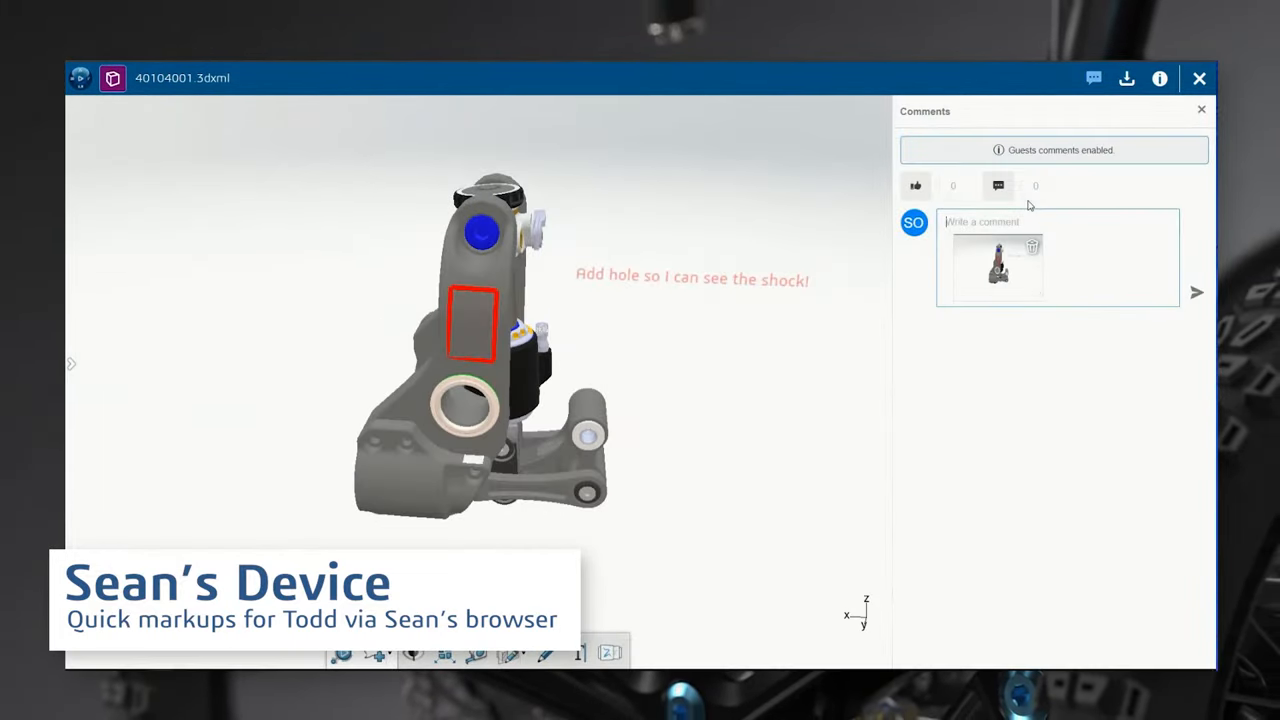
{"action": "type", "text": "Please see comment - we need a thru cut to see the soh"}
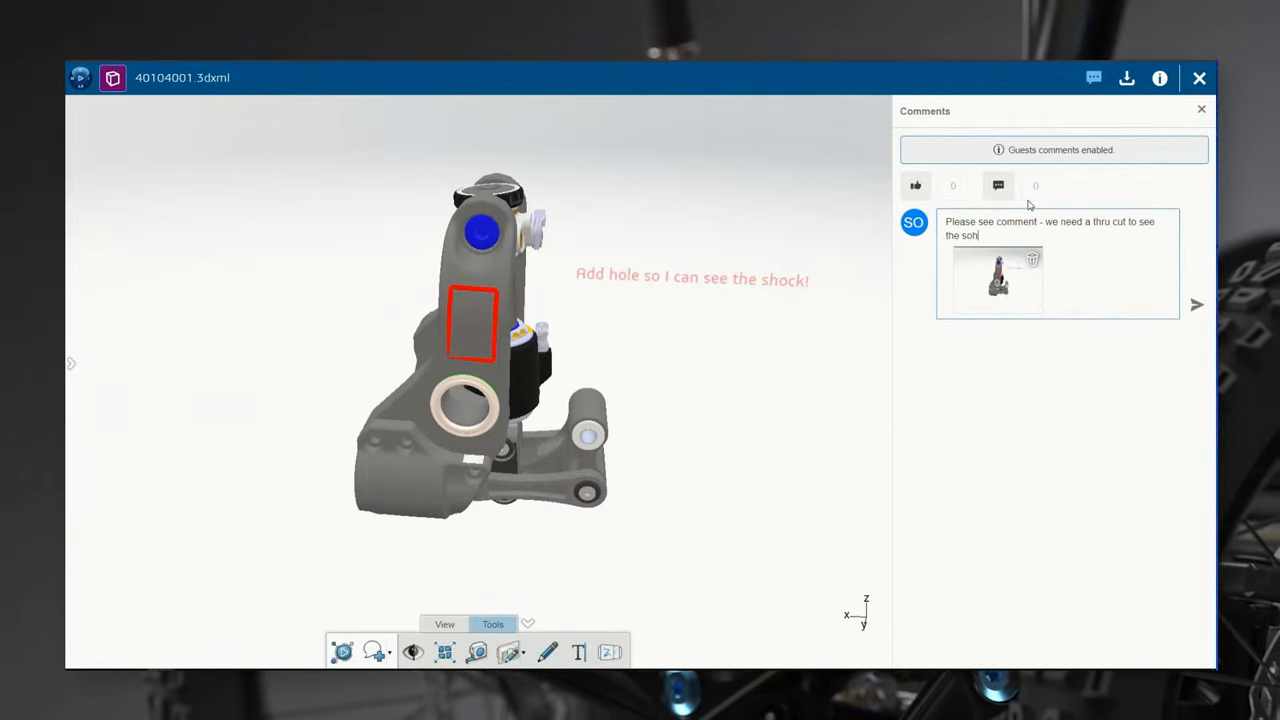
{"action": "left_click", "coordinate": [1196, 304]}
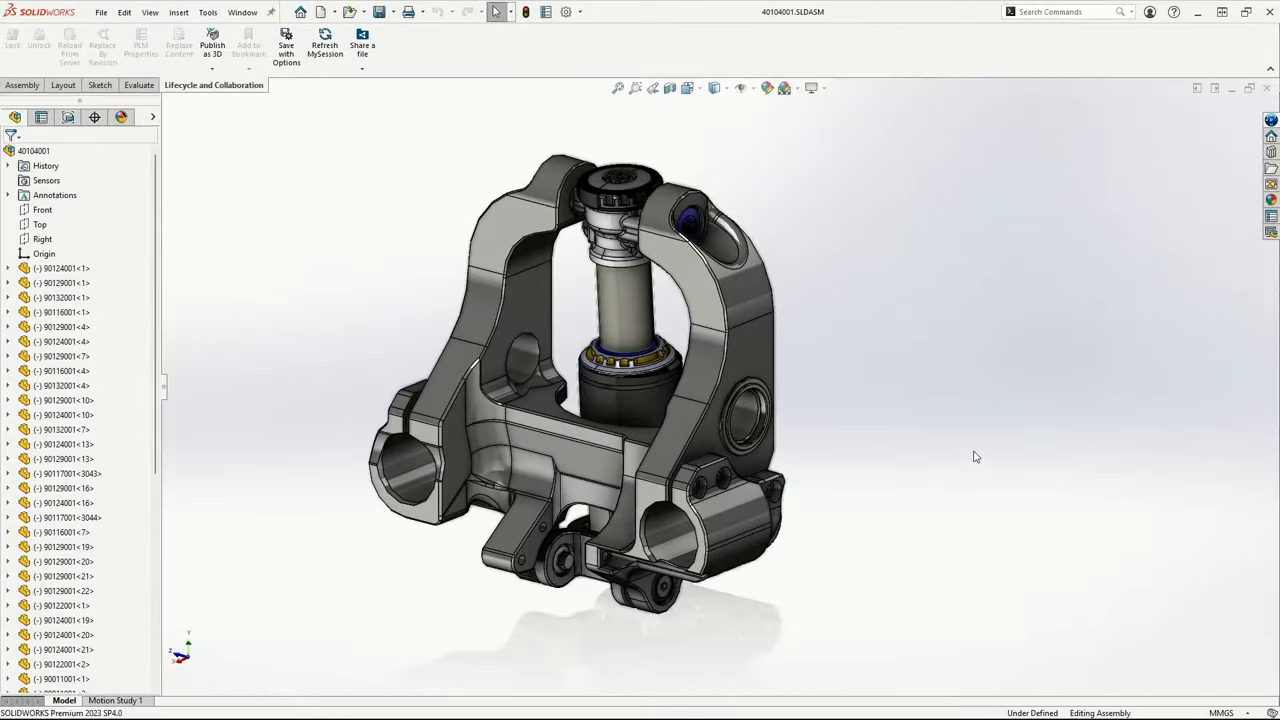
{"action": "mouse_move", "coordinate": [1044, 340]}
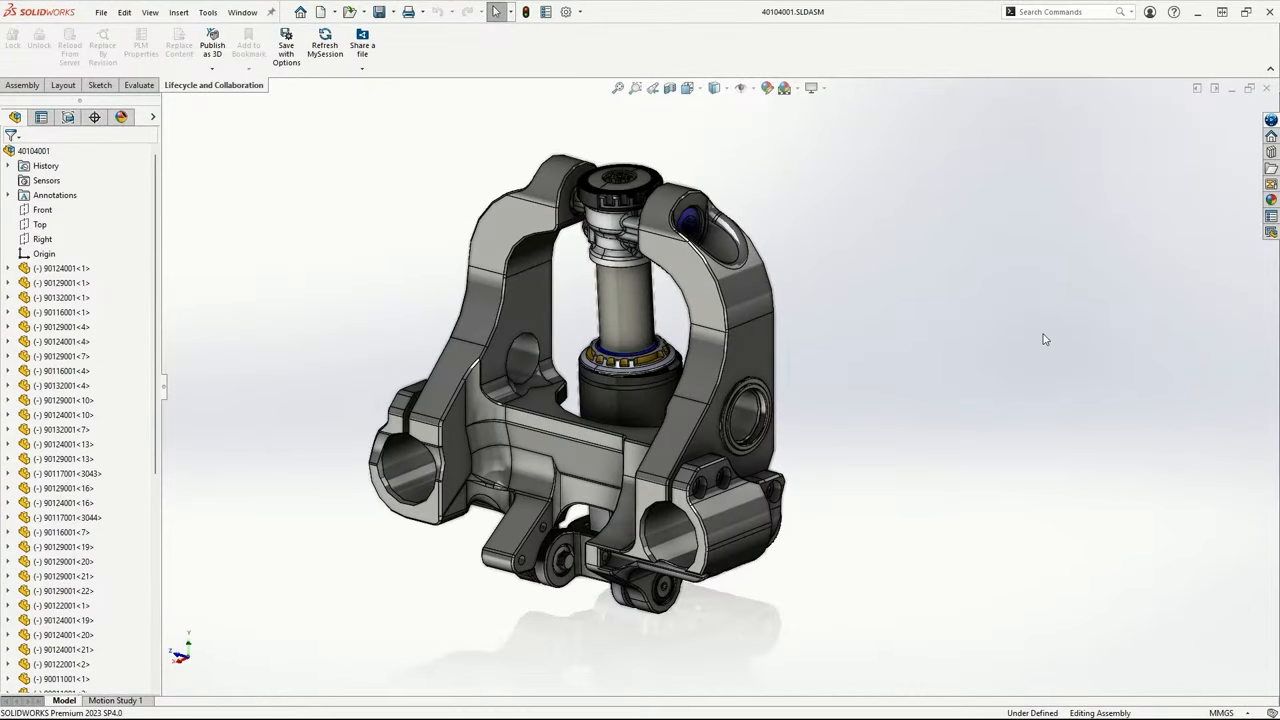
{"action": "mouse_move", "coordinate": [1272, 120]}
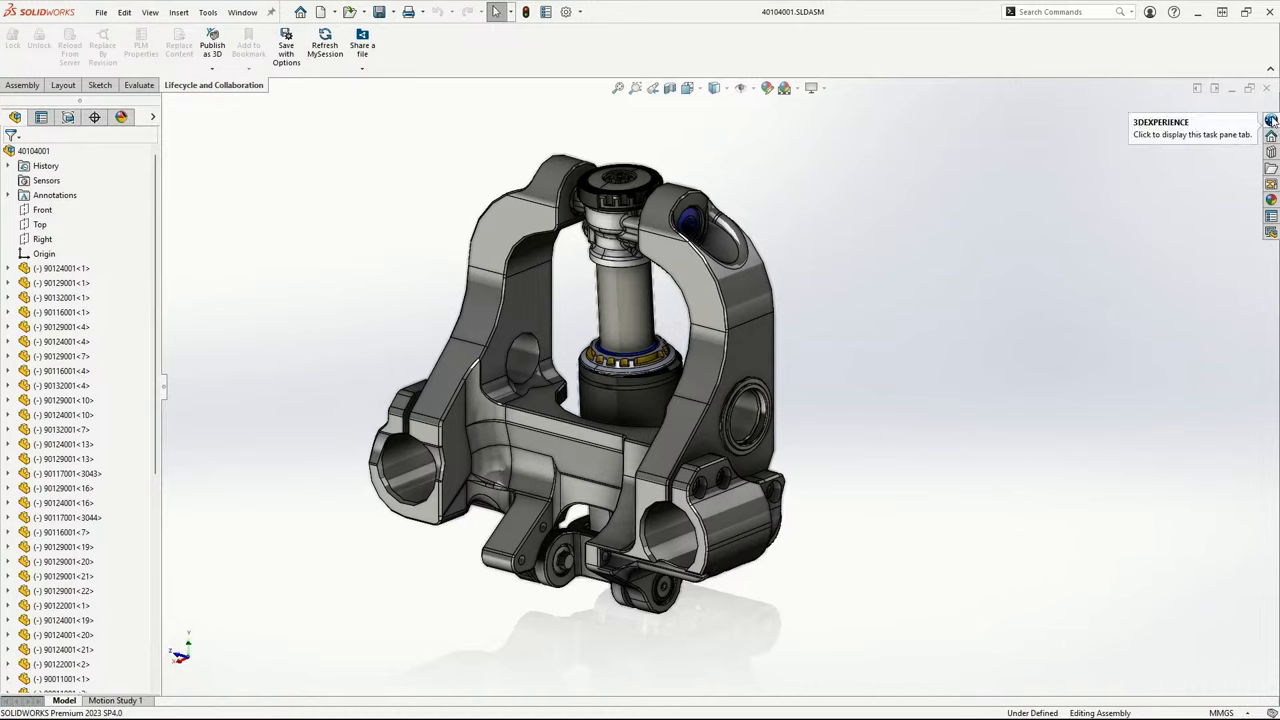
Open the 3DNotification Center from MySession to find the unread comment on 40104001.3dxml.
{"action": "left_click", "coordinate": [1272, 120]}
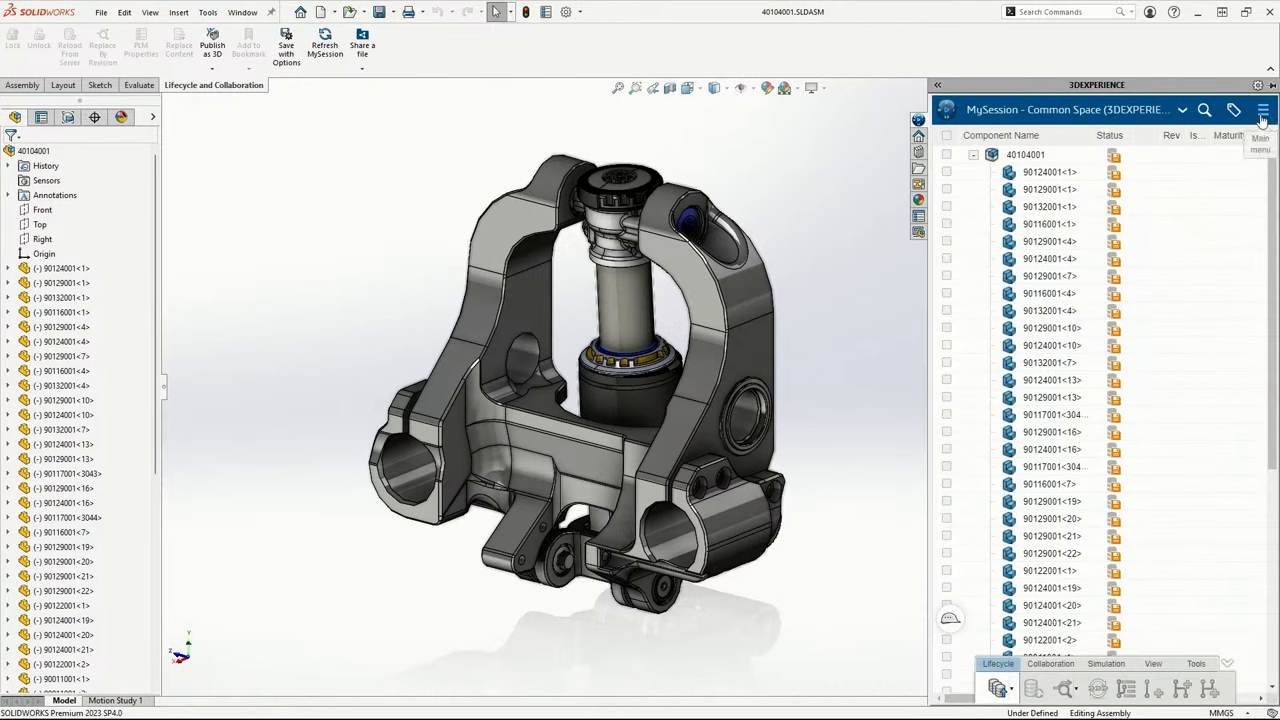
{"action": "left_click", "coordinate": [1262, 110]}
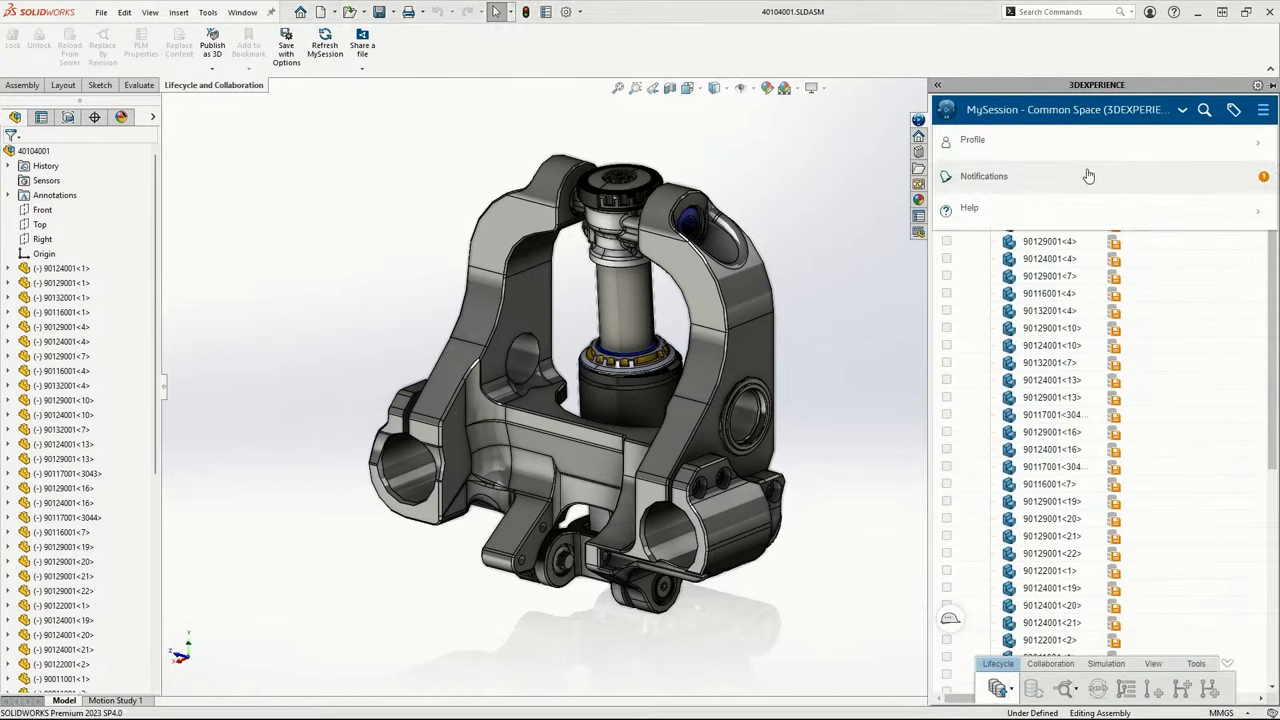
{"action": "left_click", "coordinate": [984, 176]}
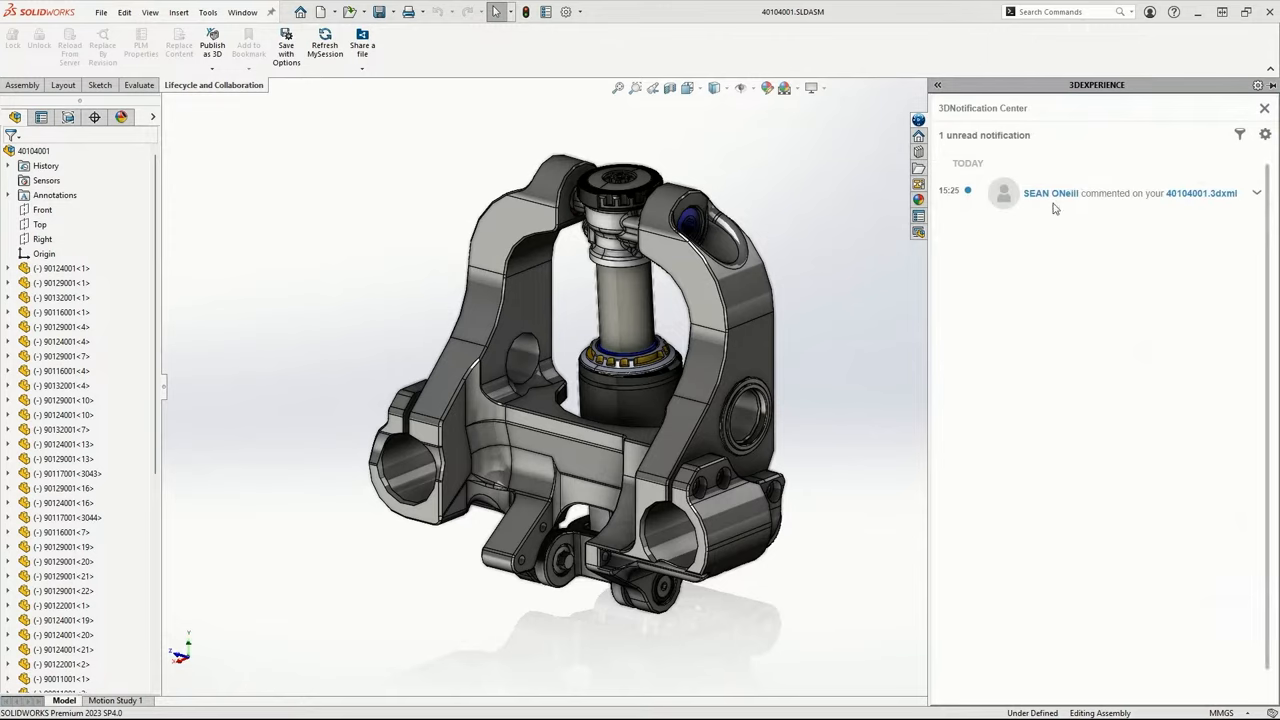
{"action": "mouse_move", "coordinate": [1118, 210]}
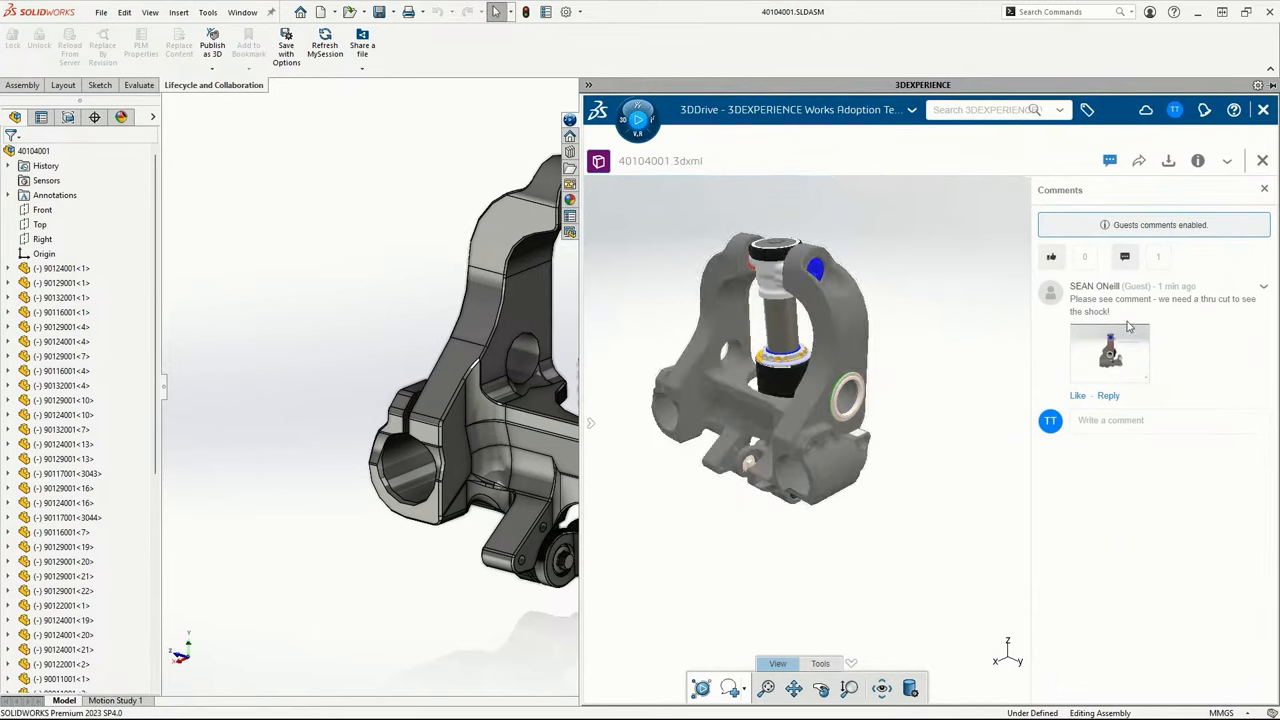
{"action": "mouse_move", "coordinate": [1132, 318]}
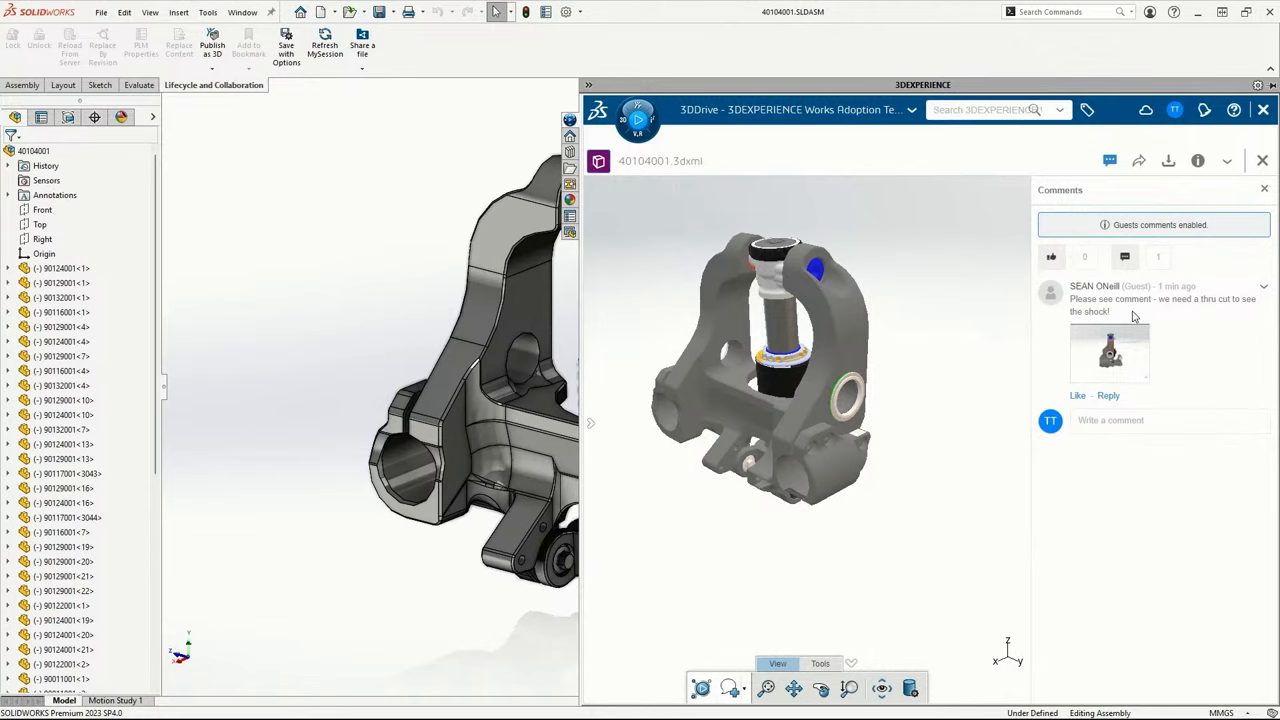
{"action": "mouse_move", "coordinate": [770, 546]}
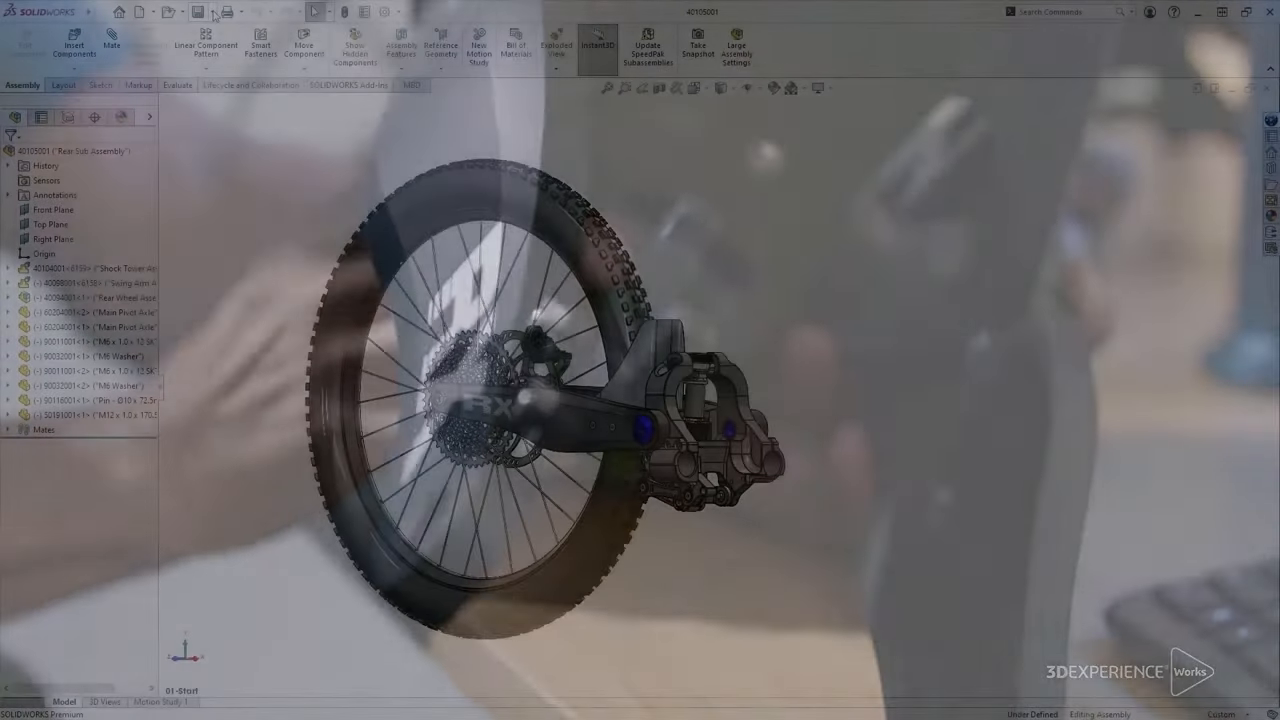
Choose Save to 3DEXPERIENCE for the Rear Sub Assembly, listing its components for saving.
{"action": "left_click", "coordinate": [290, 16]}
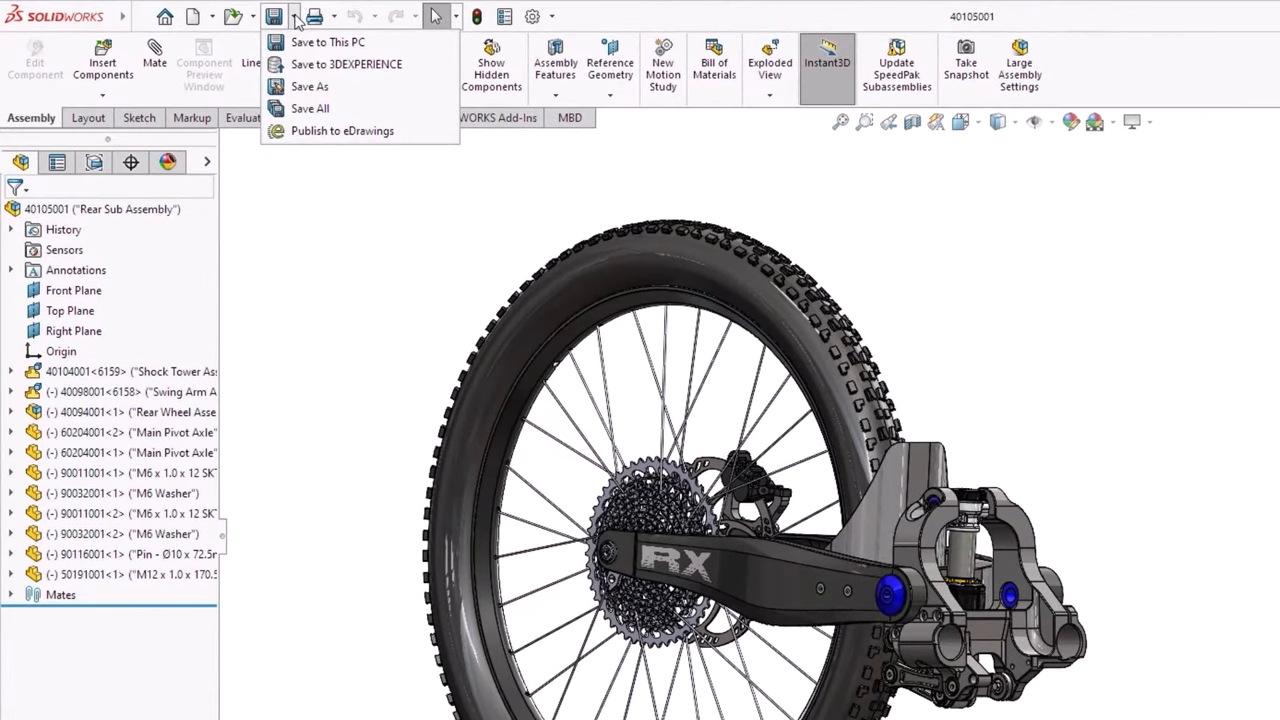
{"action": "mouse_move", "coordinate": [344, 64]}
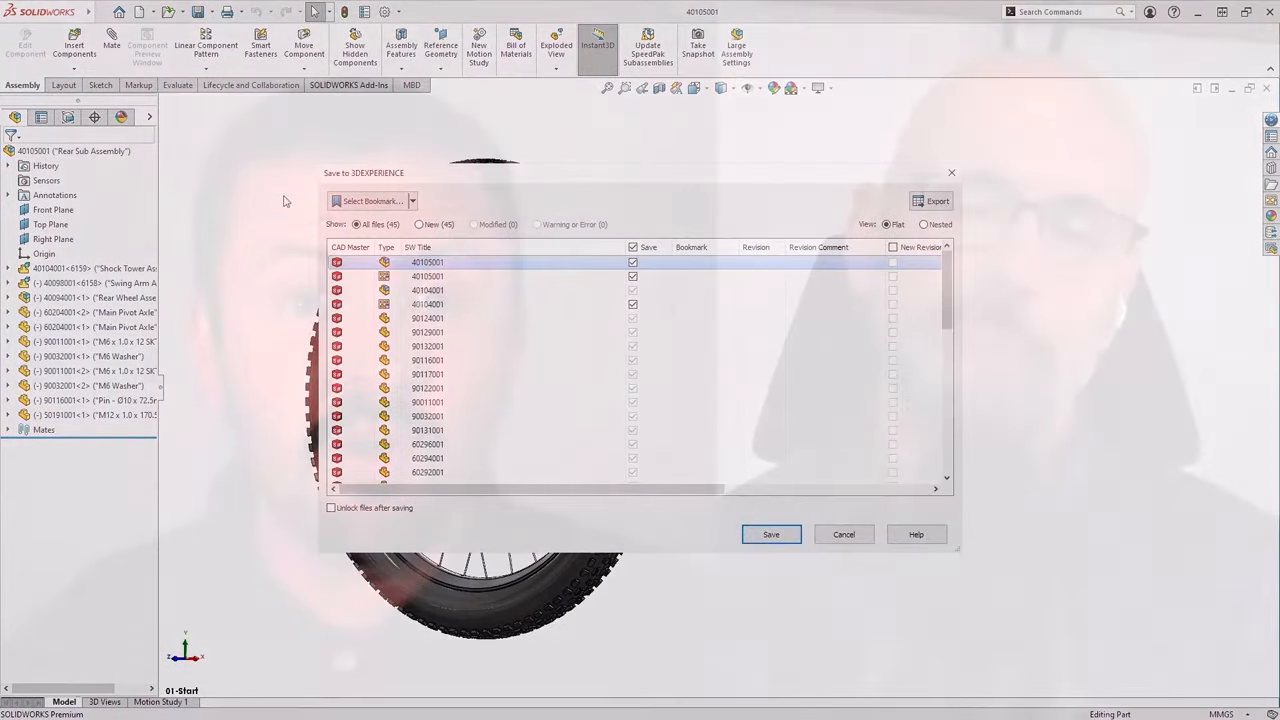
{"action": "left_click", "coordinate": [772, 534]}
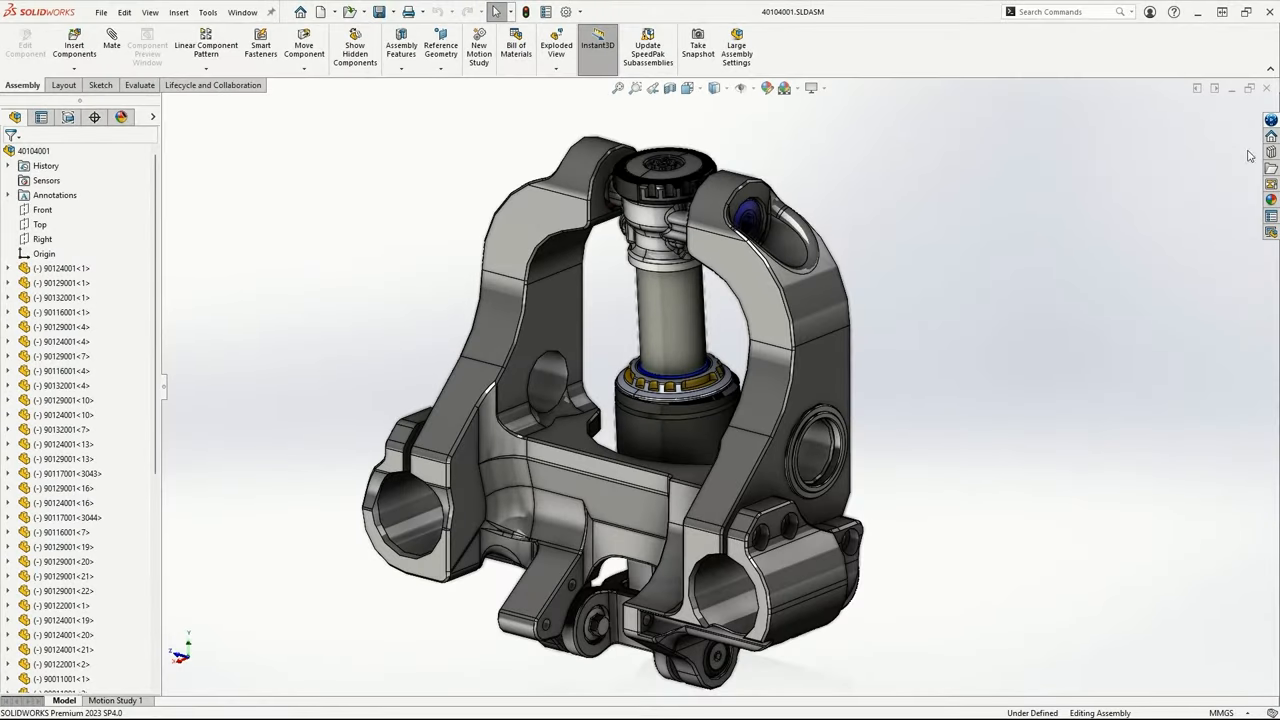
{"action": "mouse_move", "coordinate": [1272, 120]}
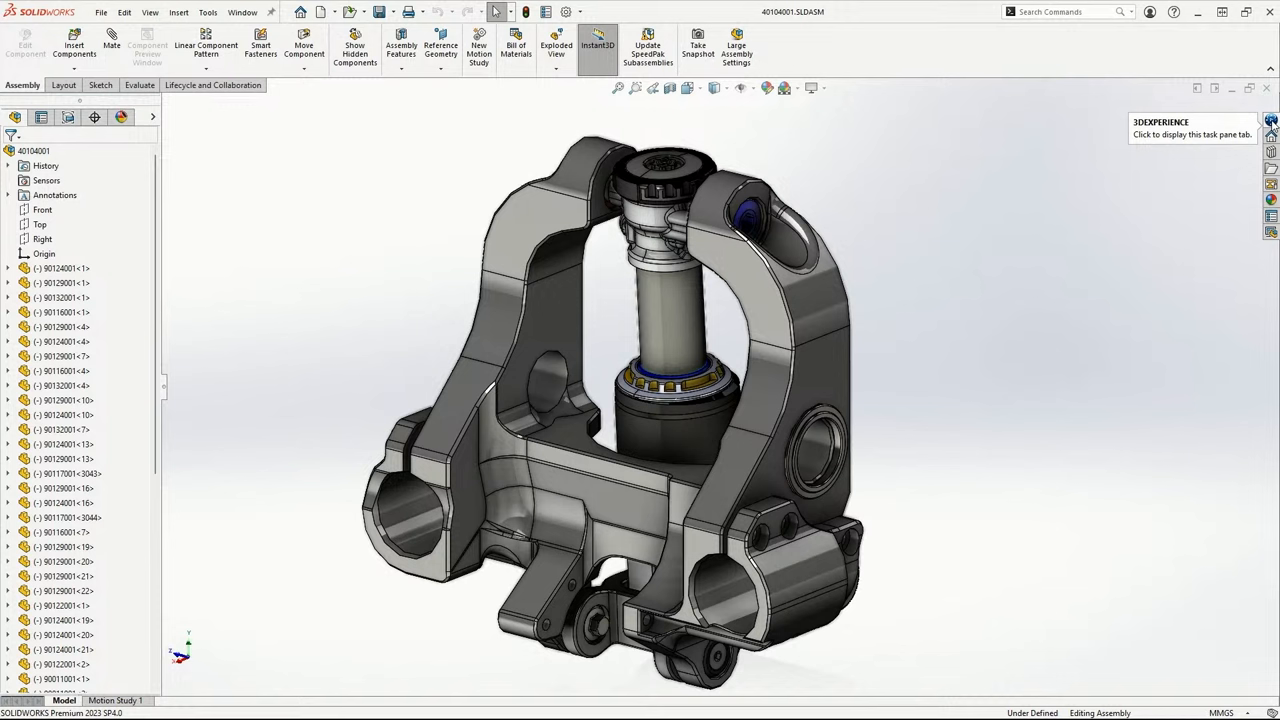
Show the 3DEXPERIENCE MySession panel listing the 40104001 assembly's components.
{"action": "left_click", "coordinate": [1272, 120]}
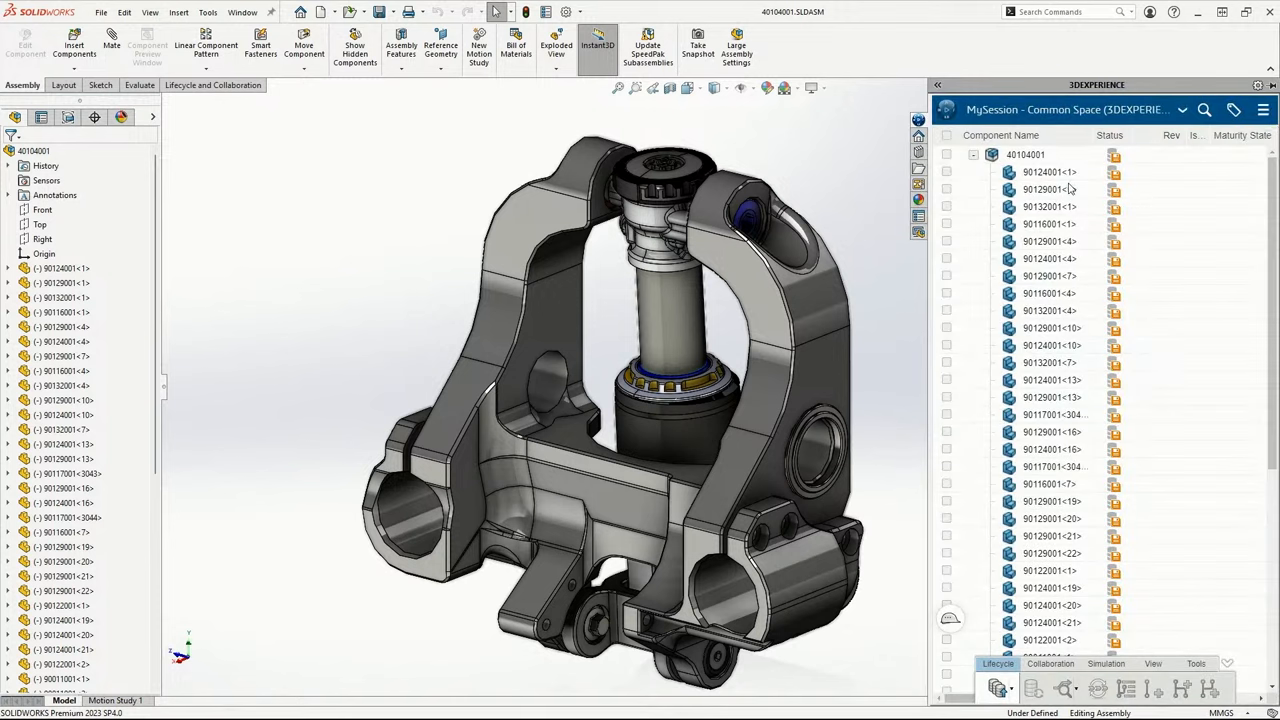
{"action": "mouse_move", "coordinate": [1060, 164]}
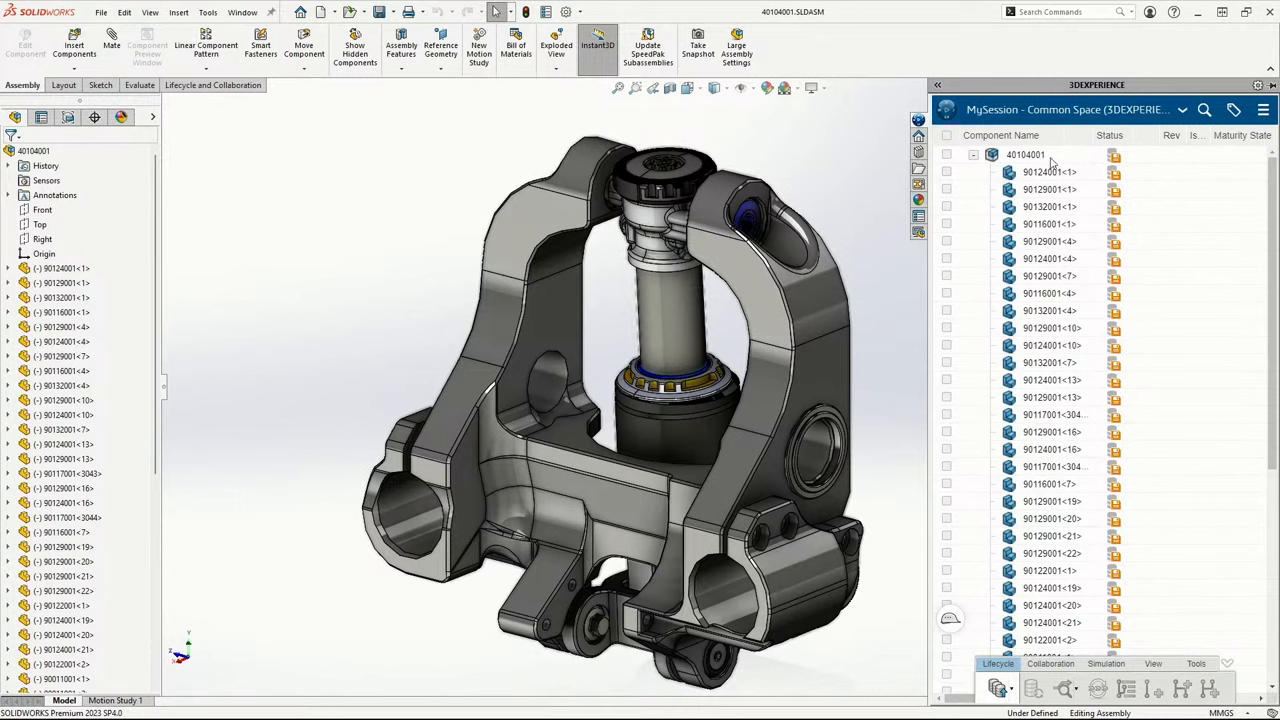
{"action": "mouse_move", "coordinate": [1112, 156]}
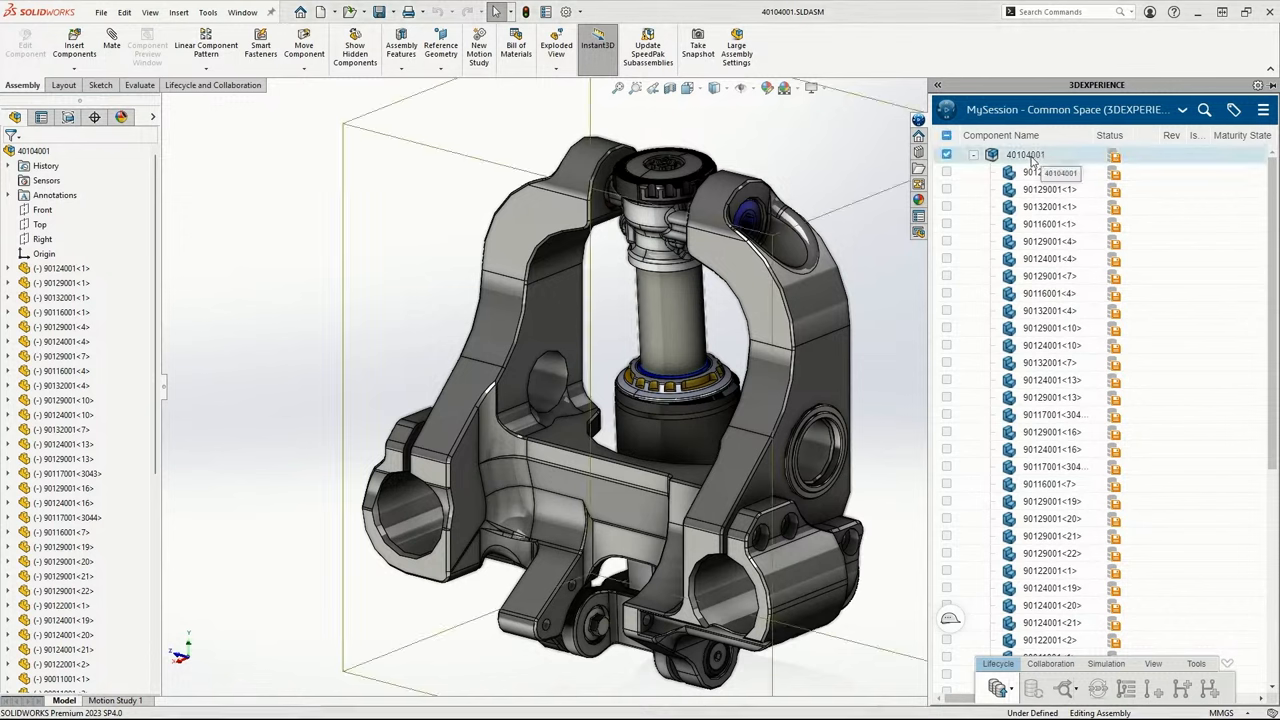
Start Save with Options for the 40104001 assembly from MySession.
{"action": "right_click", "coordinate": [1024, 154]}
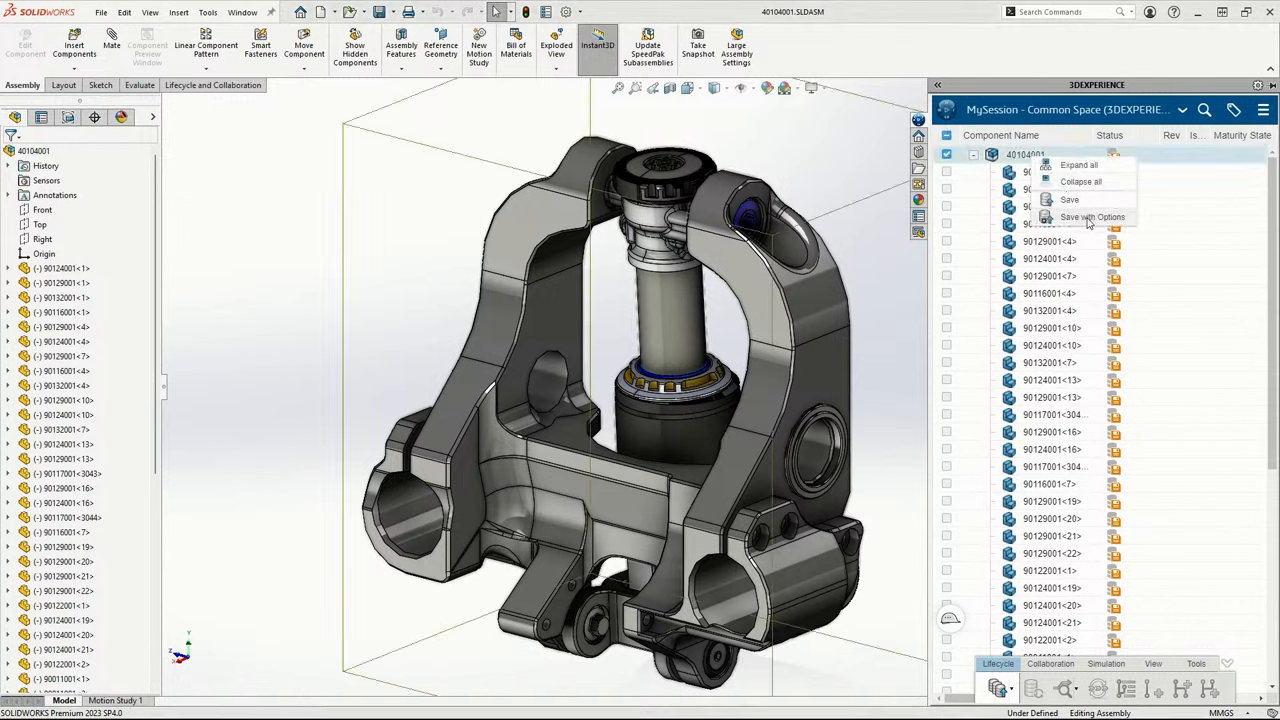
{"action": "left_click", "coordinate": [1080, 180]}
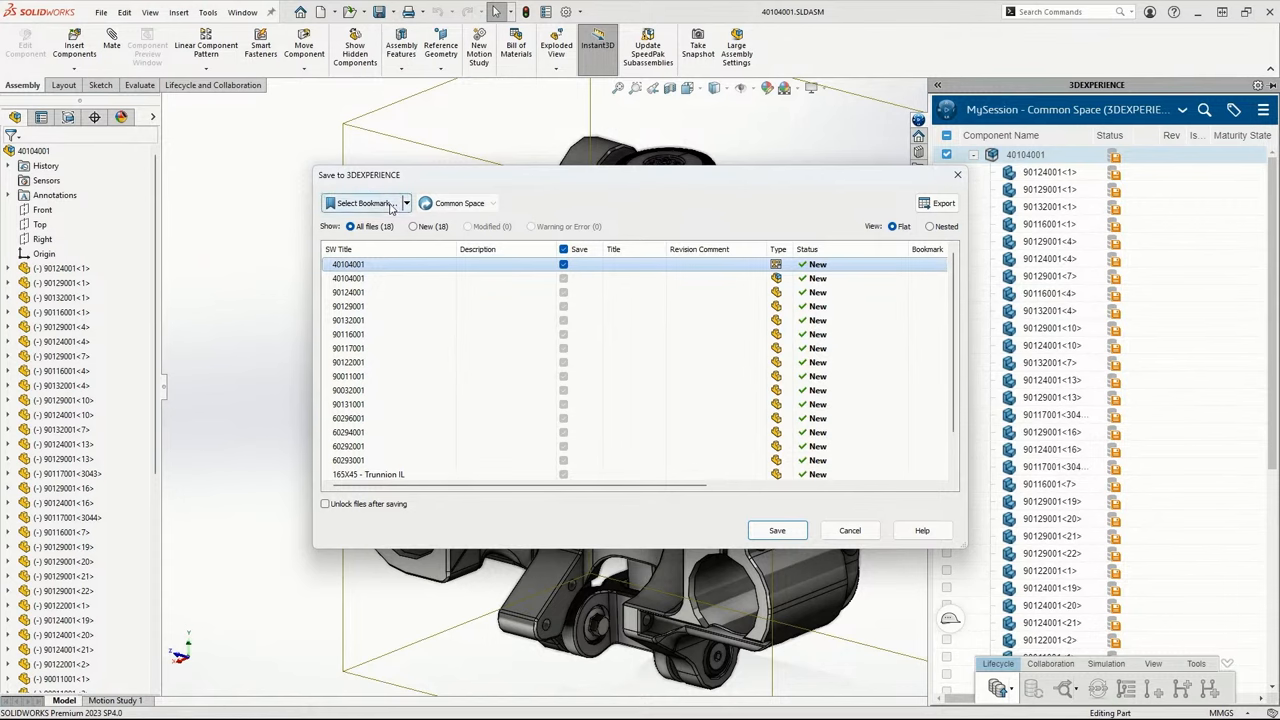
{"action": "mouse_move", "coordinate": [364, 204]}
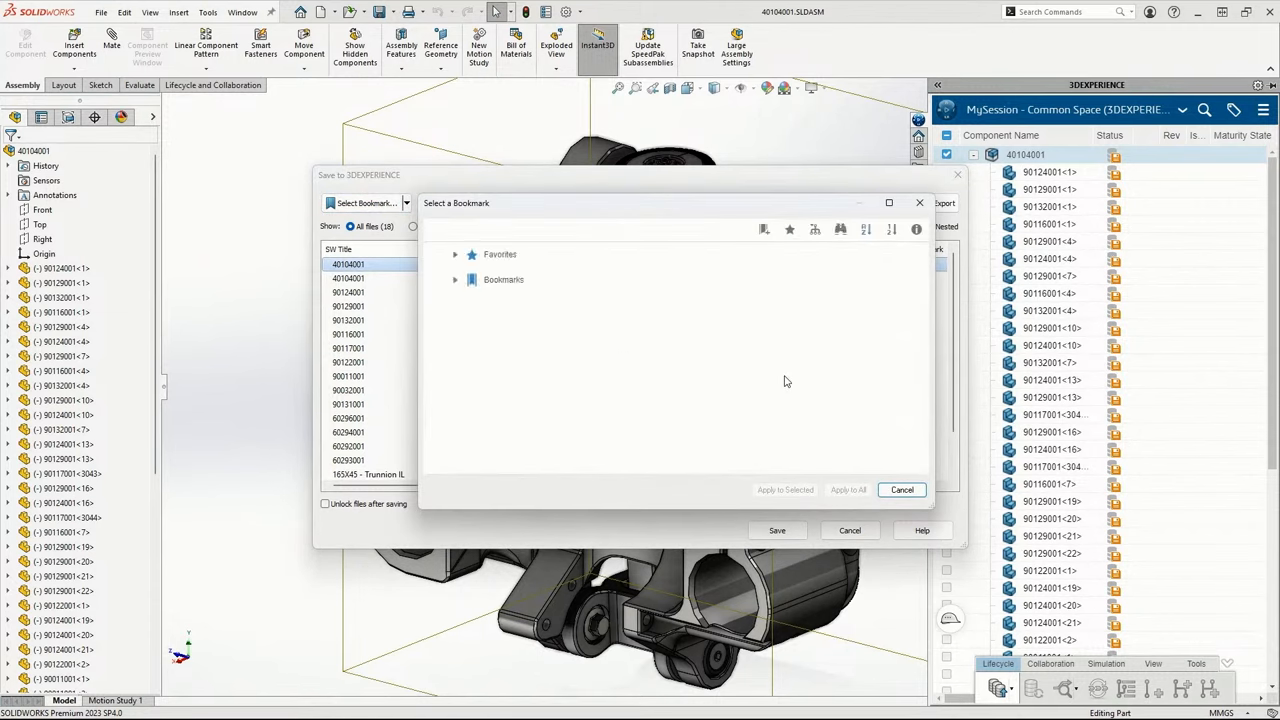
Create a new 'Todd Work' bookmark under Bookmarks and apply it to all files being saved.
{"action": "left_click", "coordinate": [456, 280]}
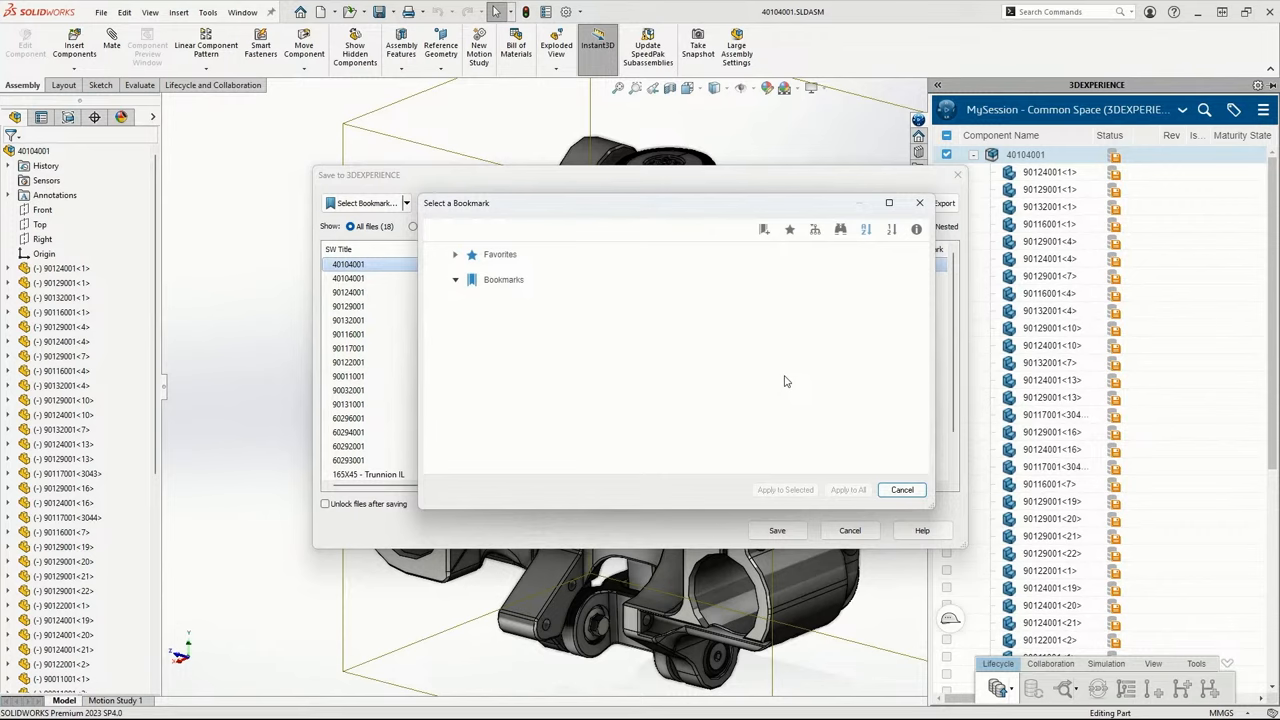
{"action": "left_click", "coordinate": [504, 280]}
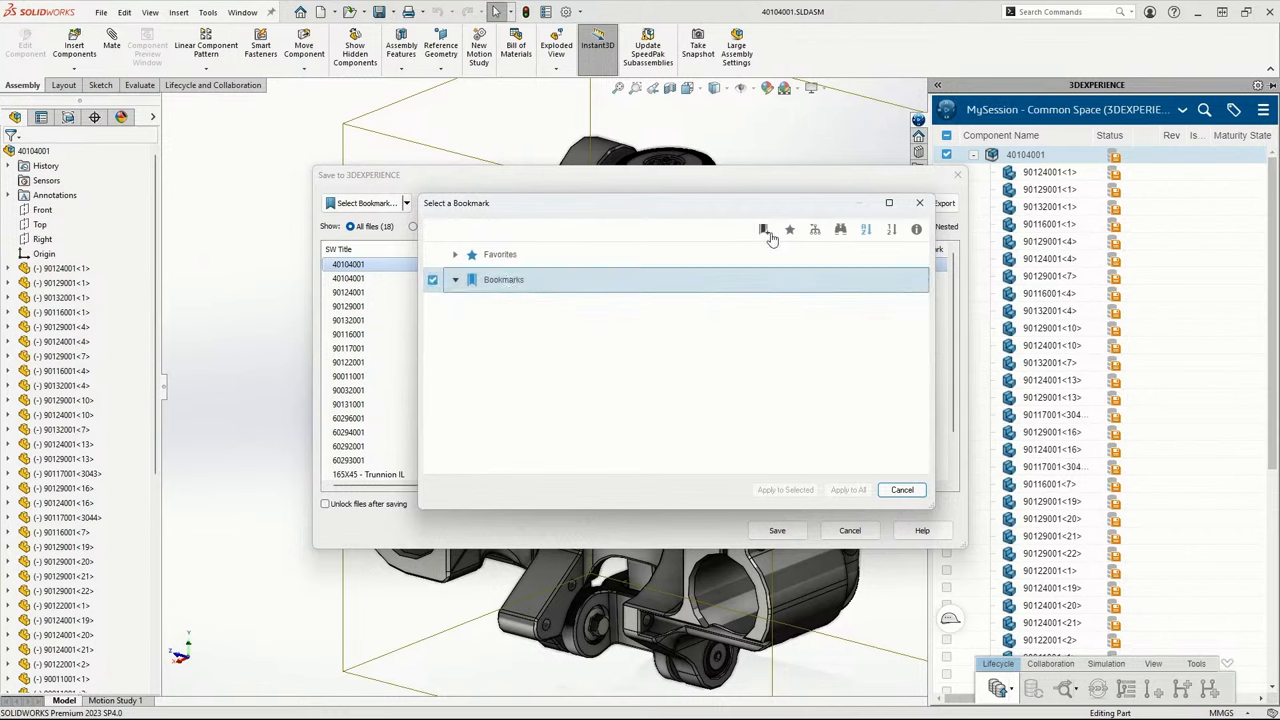
{"action": "left_click", "coordinate": [764, 228]}
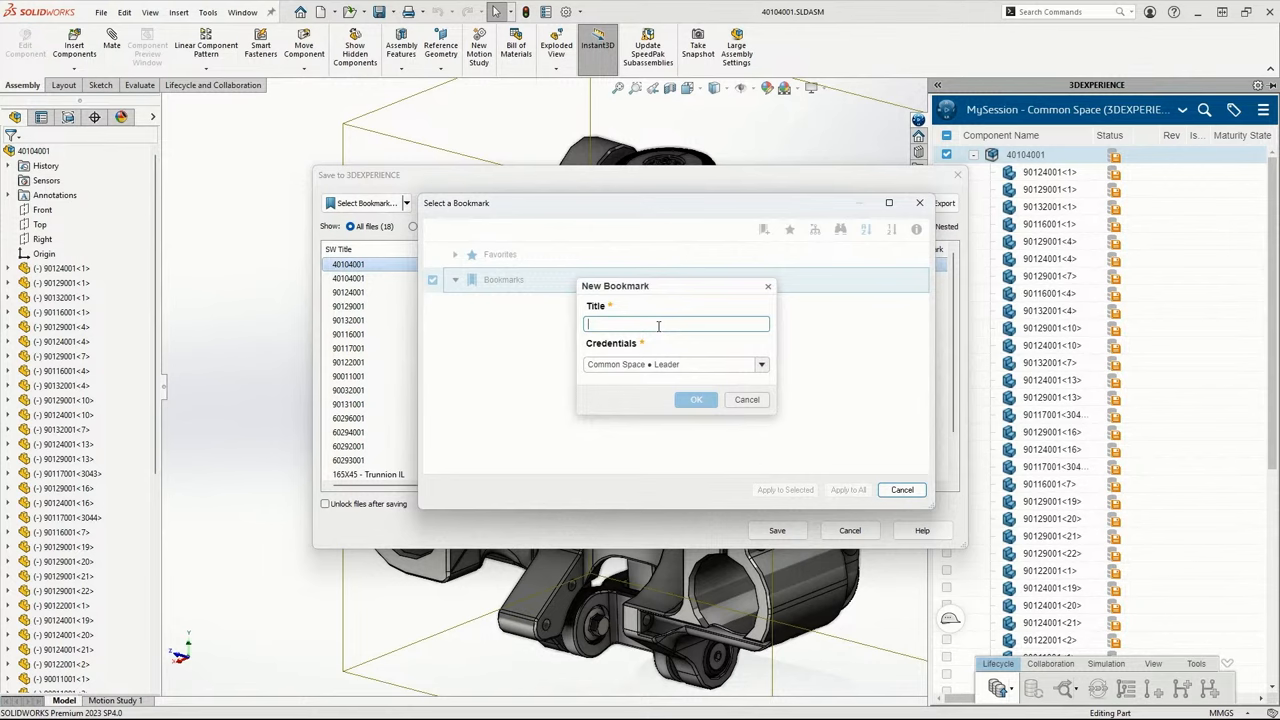
{"action": "left_click", "coordinate": [696, 400]}
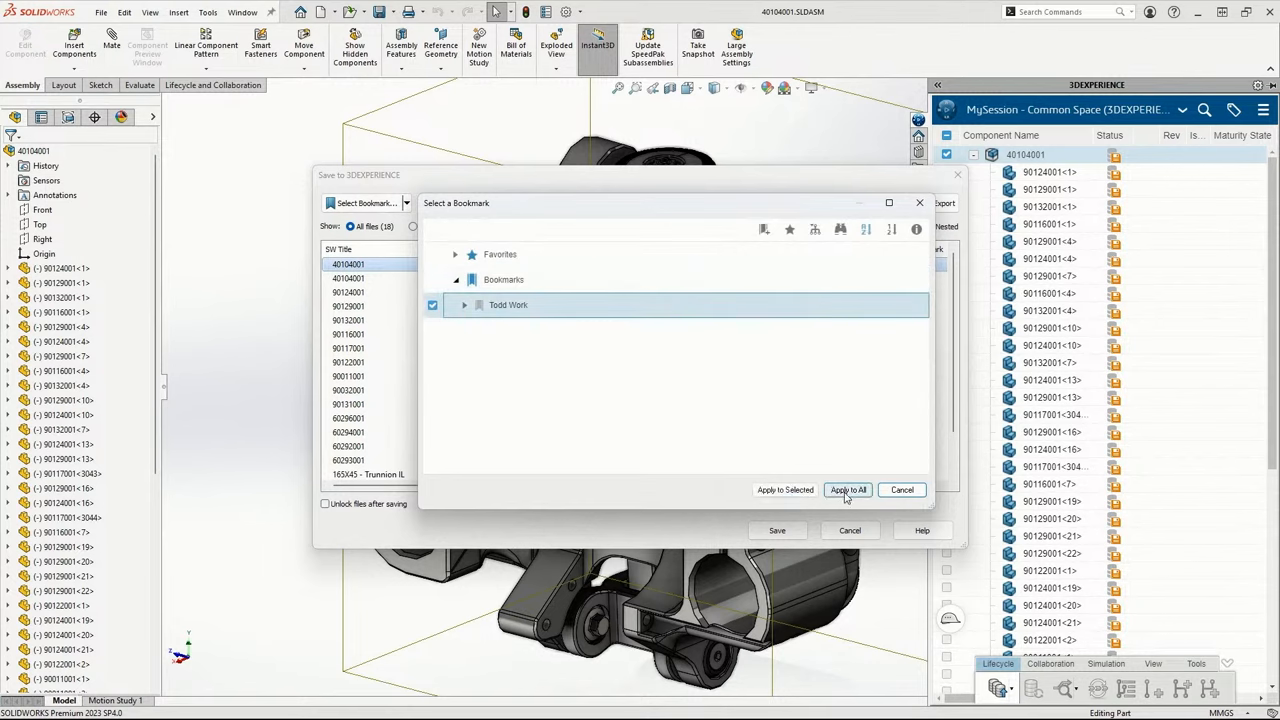
{"action": "left_click", "coordinate": [848, 488]}
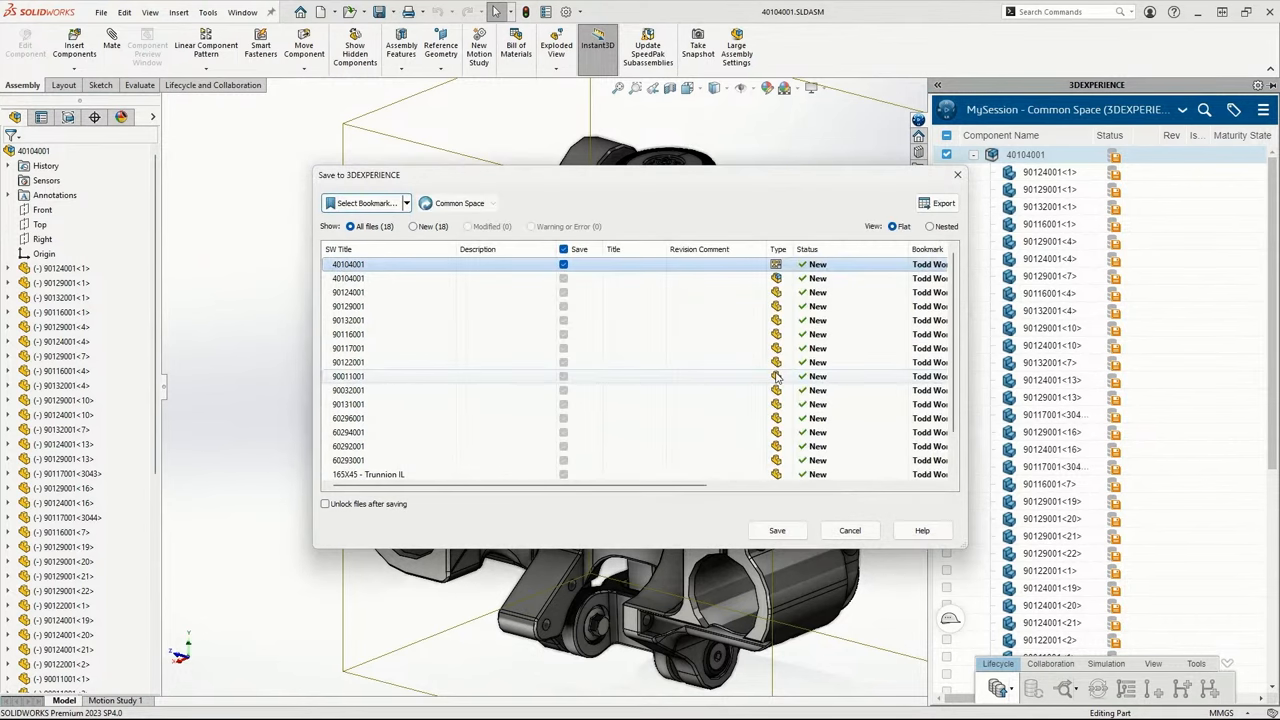
{"action": "left_click", "coordinate": [776, 530]}
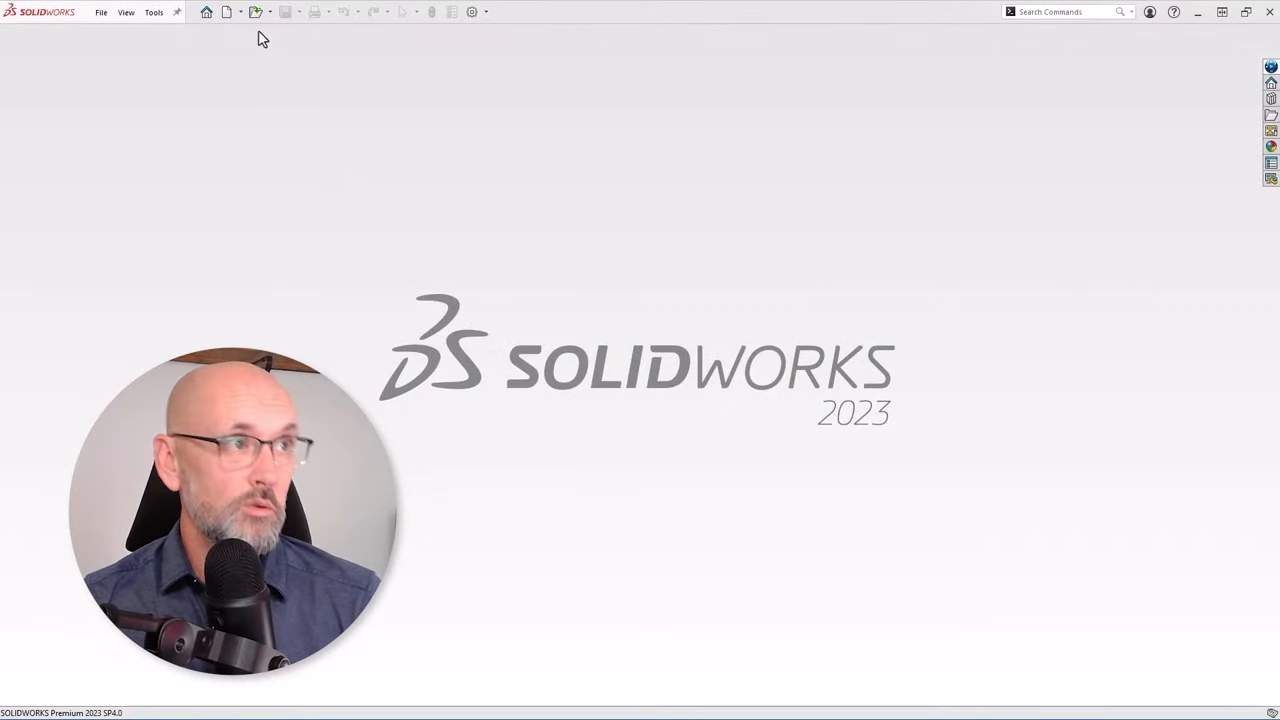
Search the Bowhead RX bookmark for 'shock tower' in the platform Open dialog.
{"action": "left_click", "coordinate": [256, 12]}
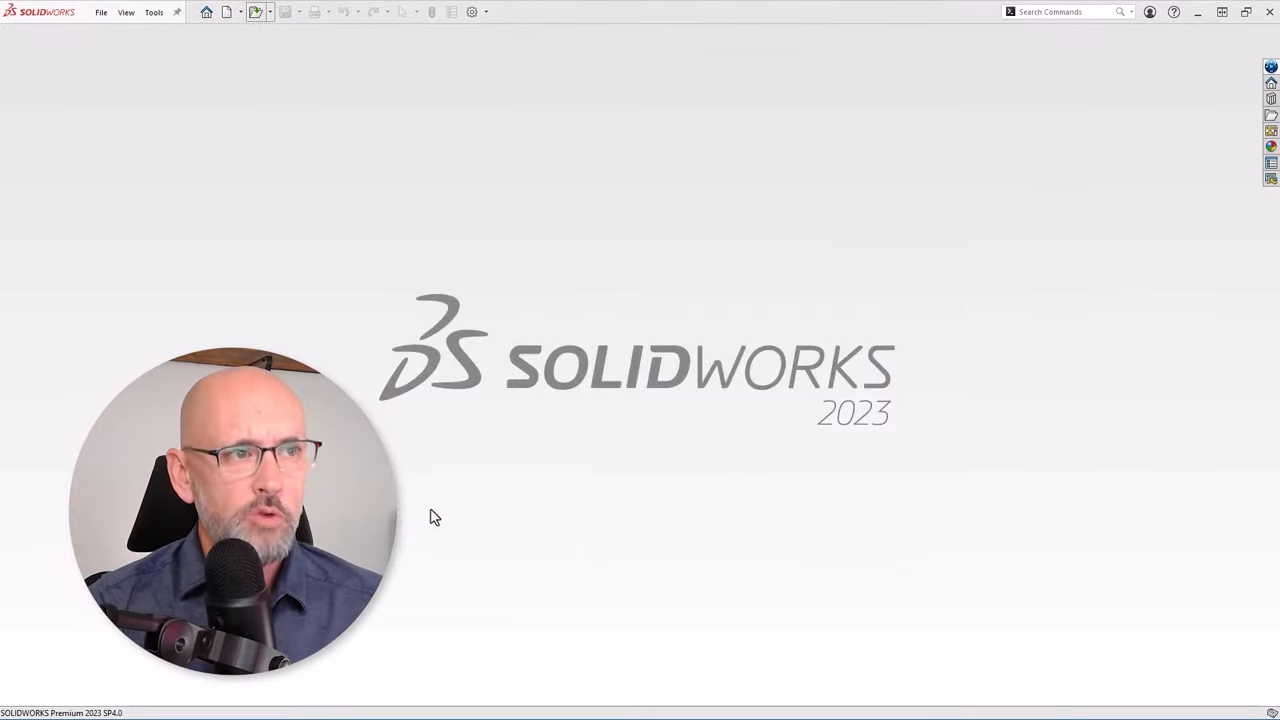
{"action": "left_click", "coordinate": [228, 12]}
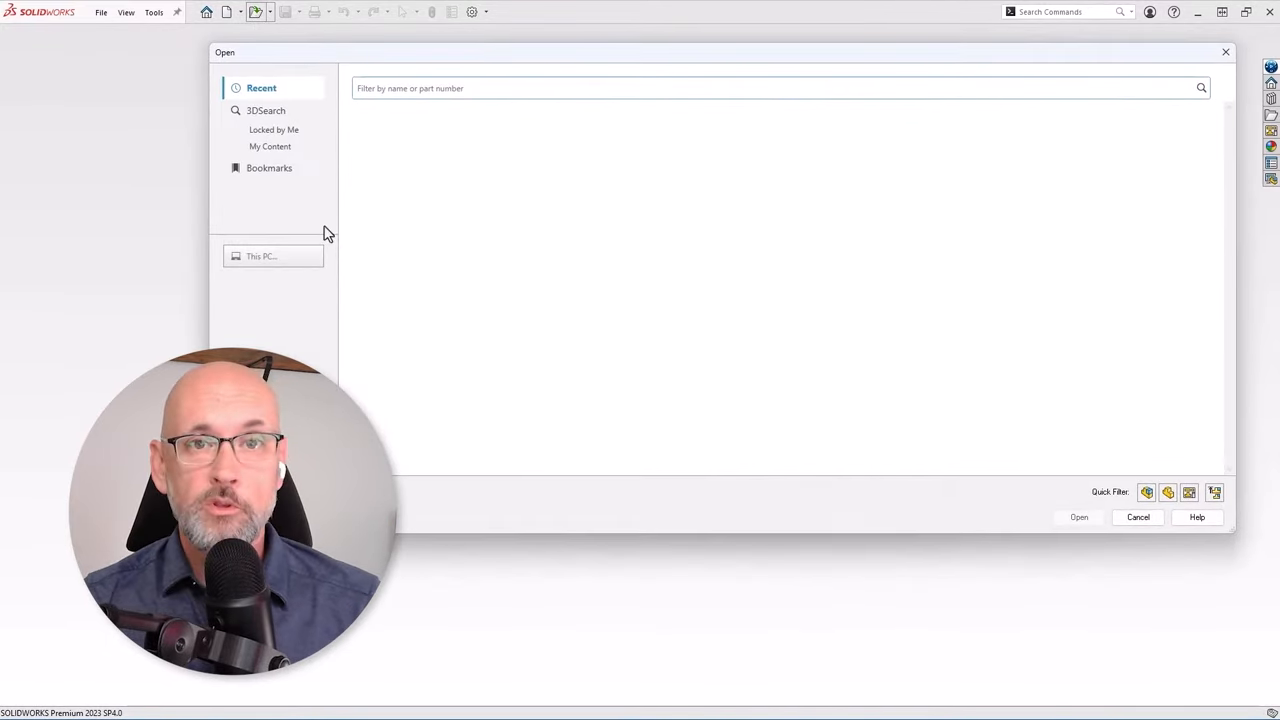
{"action": "left_click", "coordinate": [272, 168]}
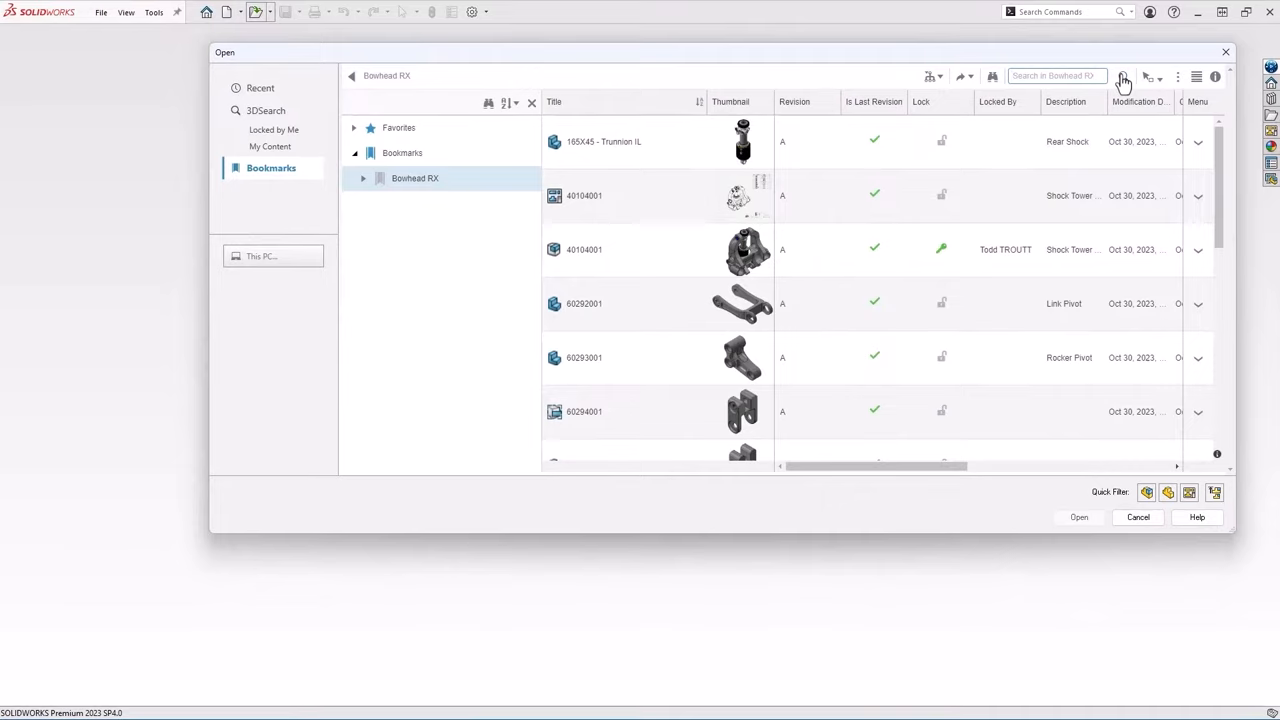
{"action": "type", "text": "shock tower"}
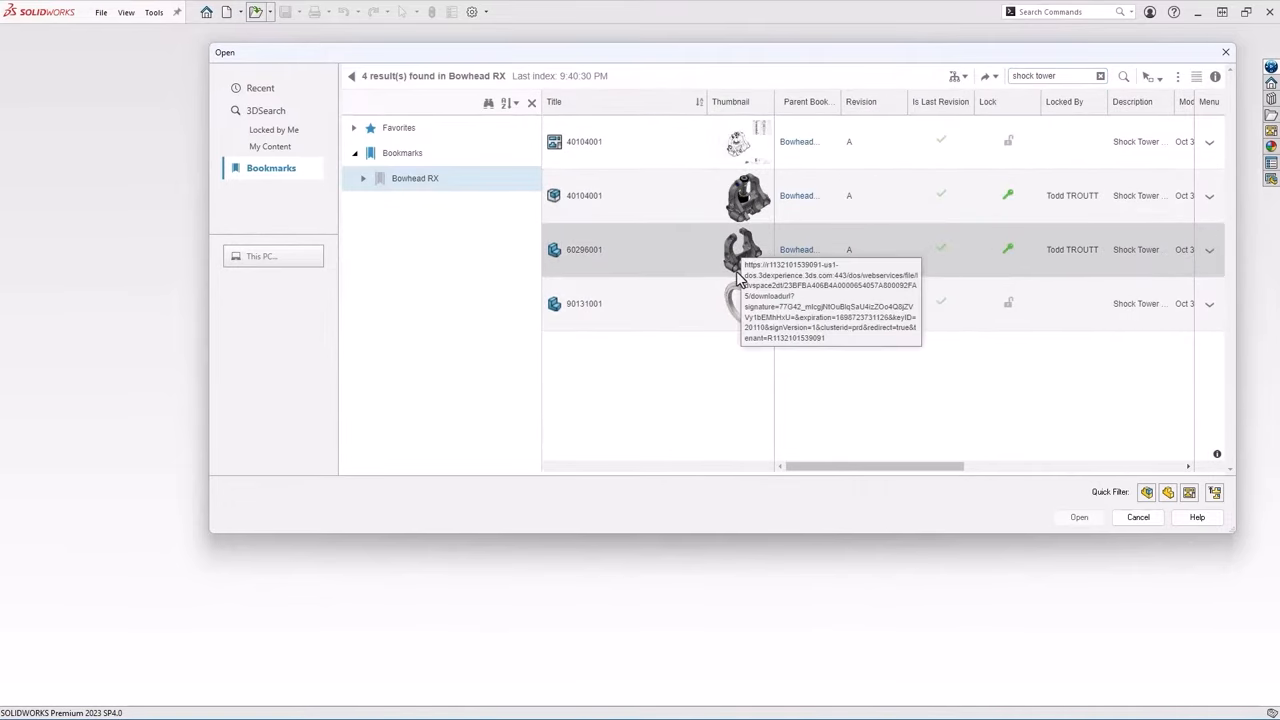
{"action": "mouse_move", "coordinate": [1160, 474]}
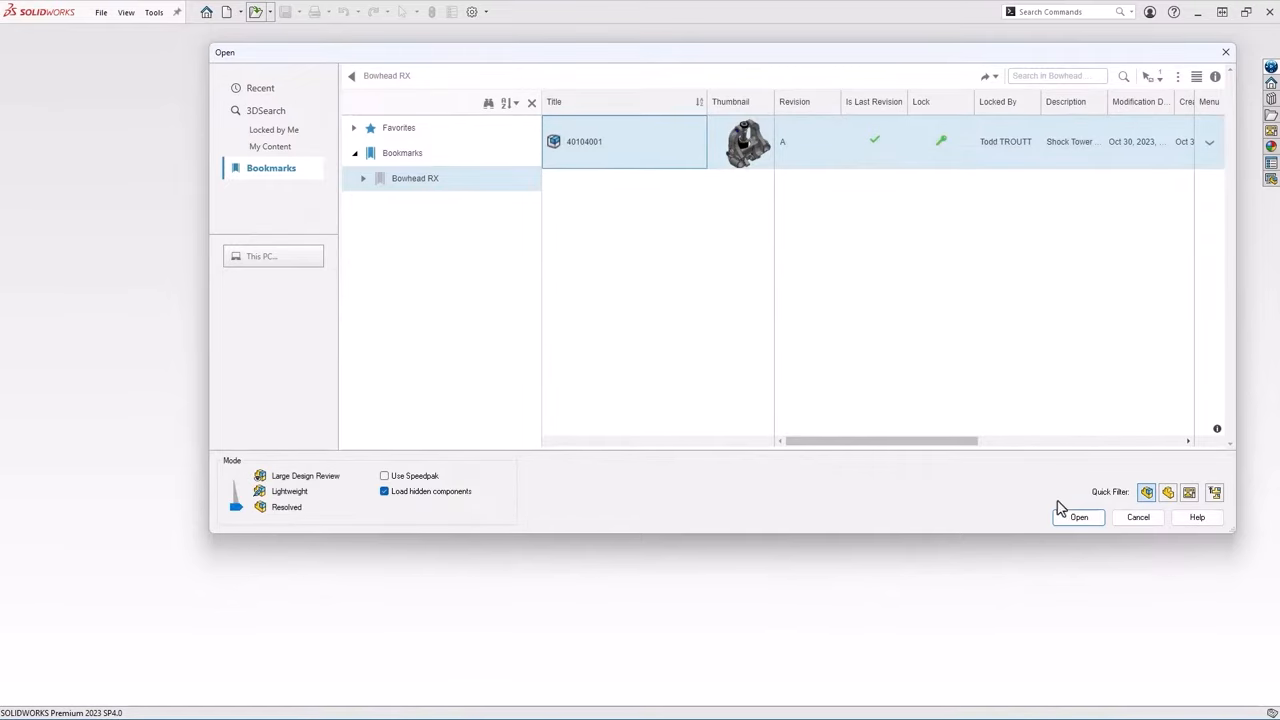
Open the Shock Tower assembly 40104001 and start a new revision of it.
{"action": "left_click", "coordinate": [1078, 516]}
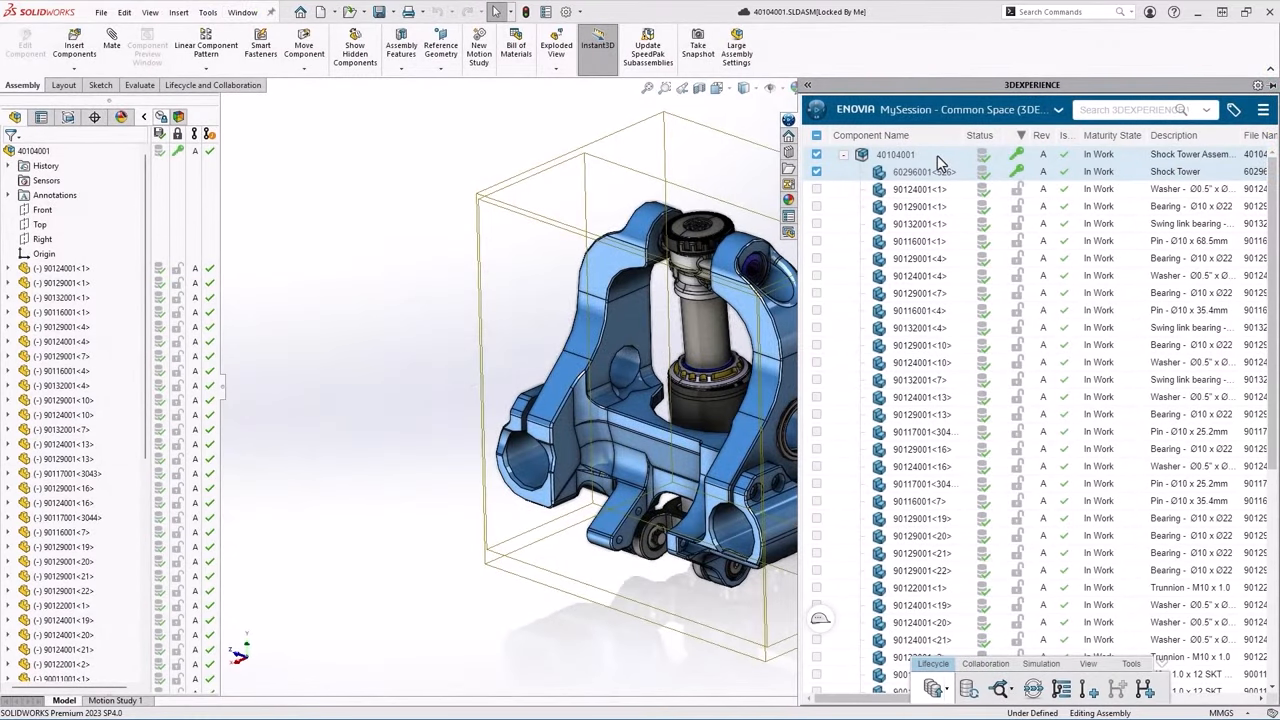
{"action": "right_click", "coordinate": [896, 154]}
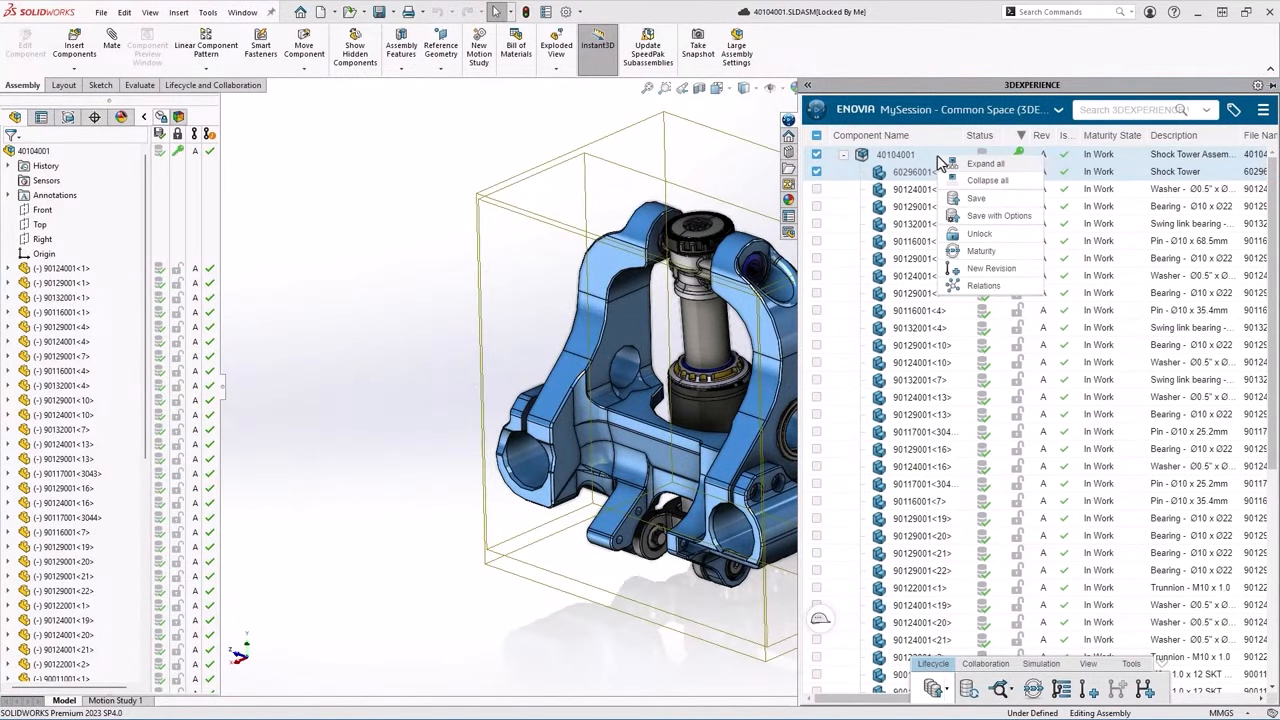
{"action": "mouse_move", "coordinate": [992, 268]}
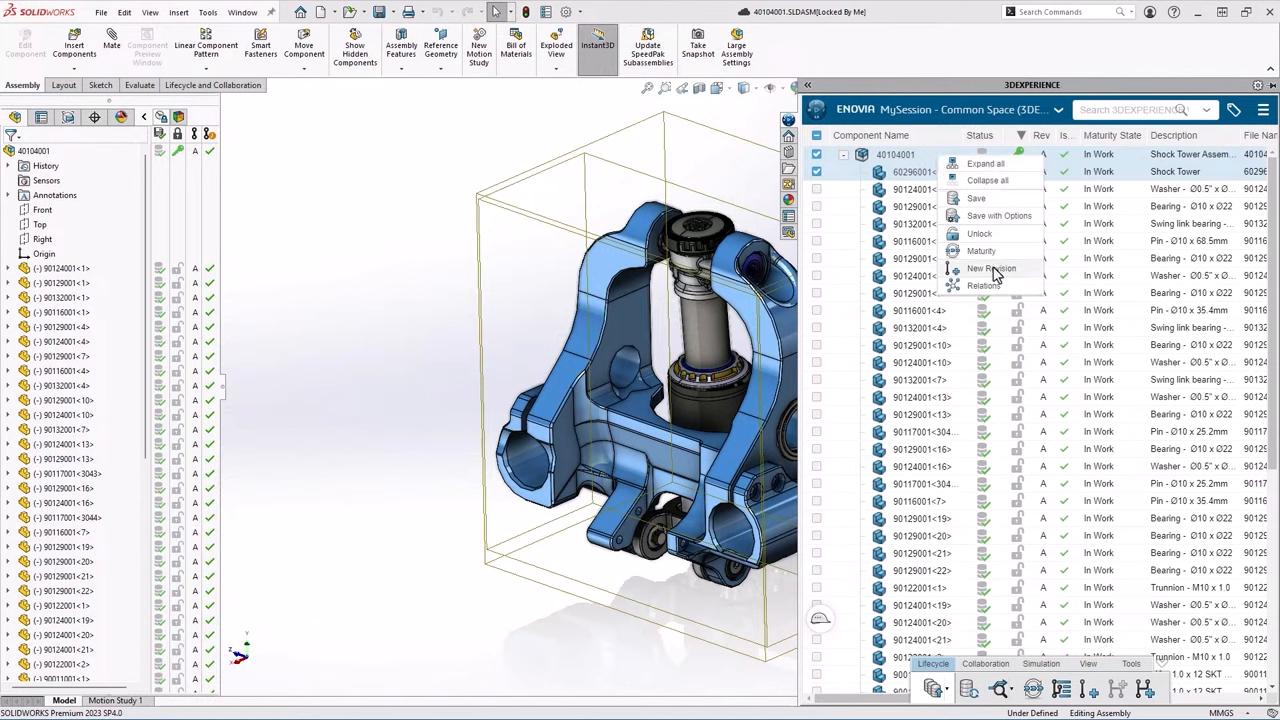
{"action": "left_click", "coordinate": [992, 268]}
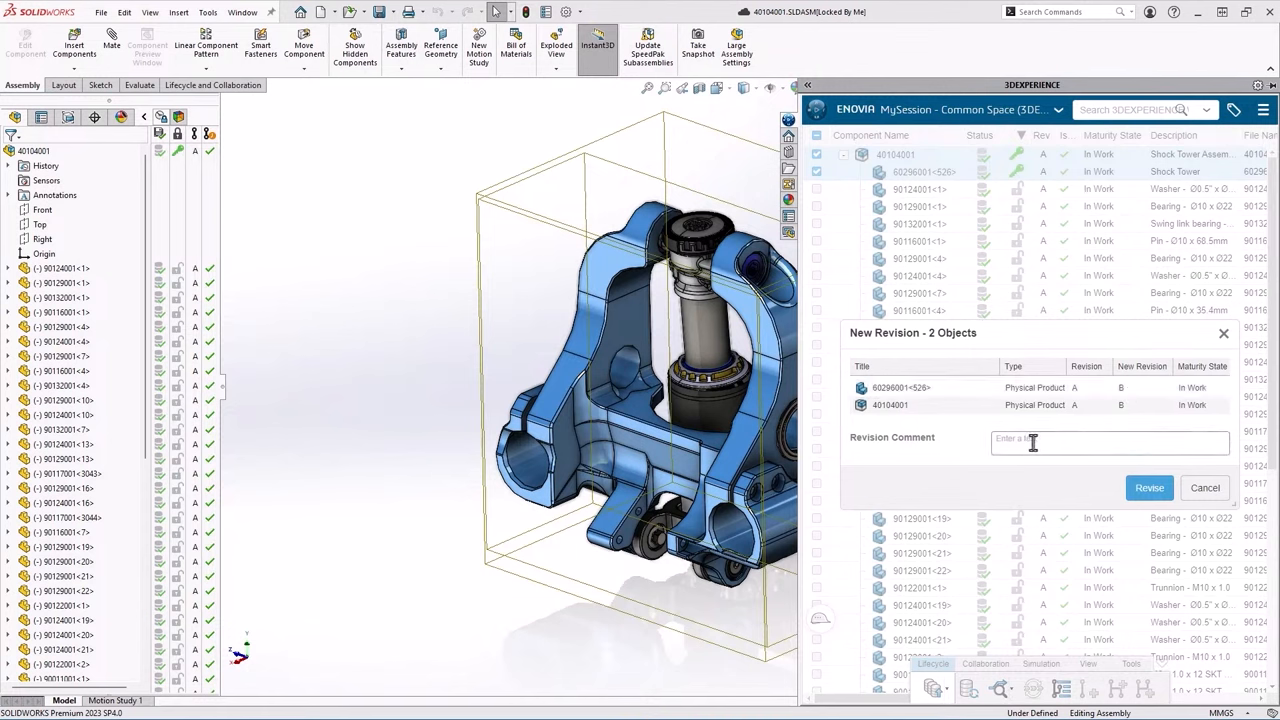
Revise both objects to B with the comment 'Added hole for visibility'.
{"action": "type", "text": "A"}
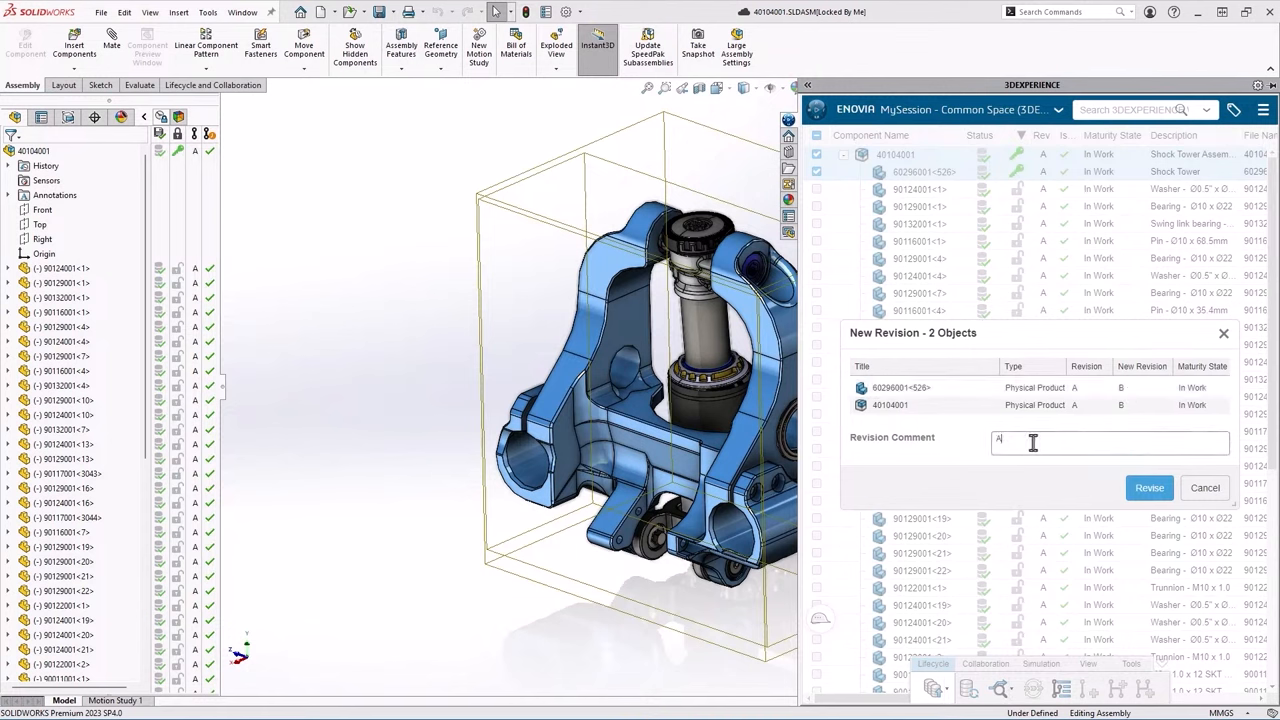
{"action": "type", "text": "Added hole for visibility"}
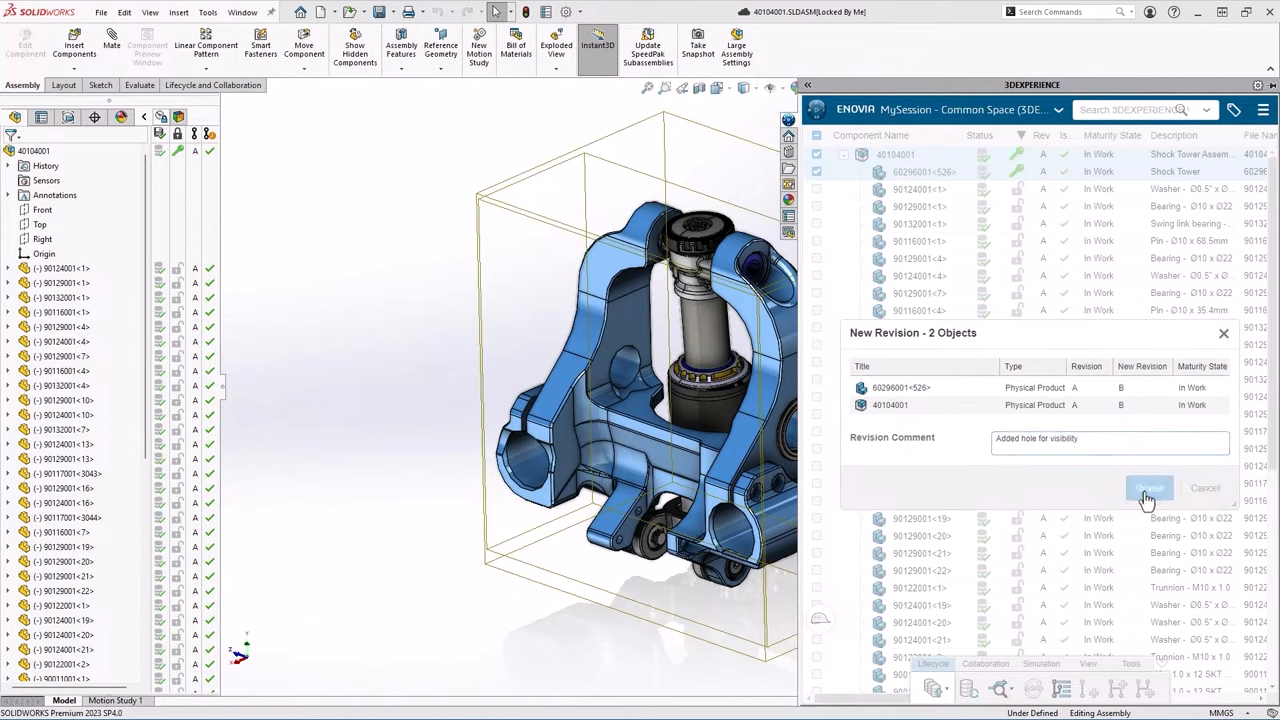
{"action": "left_click", "coordinate": [1148, 490]}
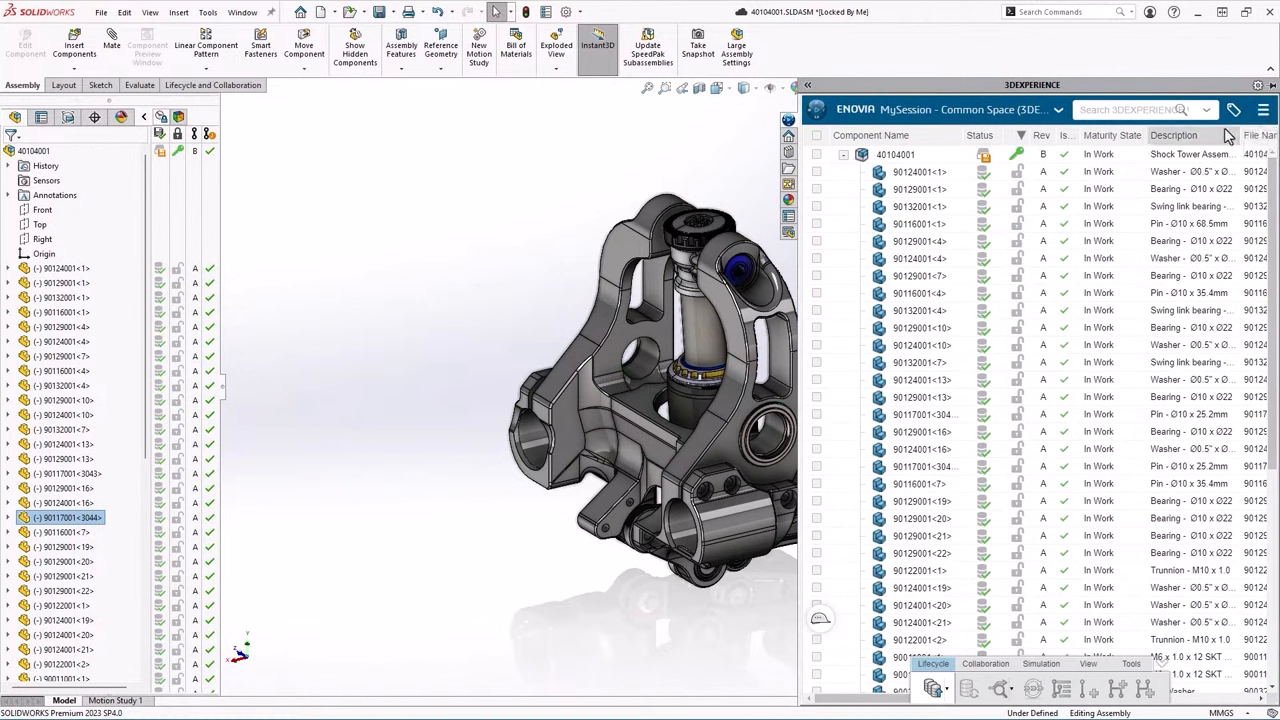
Bring up the save actions for the revised 40104001 assembly in the 3DEXPERIENCE panel.
{"action": "right_click", "coordinate": [896, 154]}
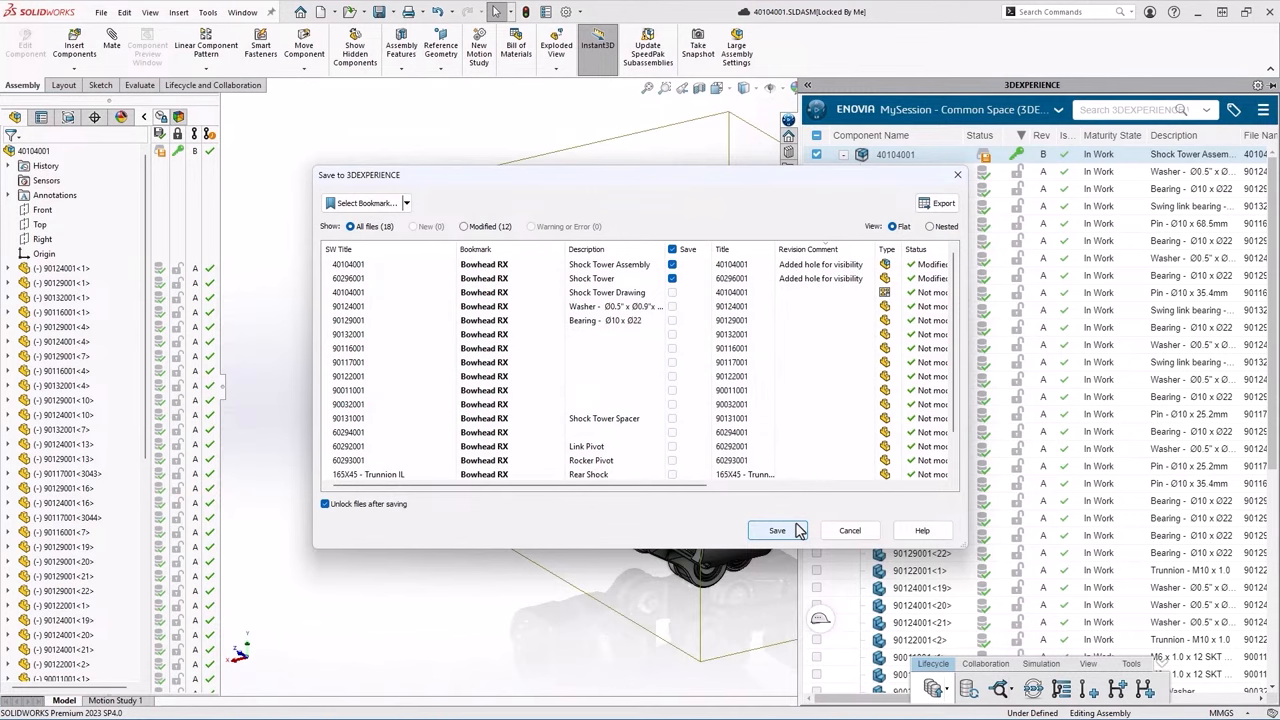
Save the revised files, then record 'Revised design with suggestions and moving forward with manufacturing' on the Need Casting Quote issue.
{"action": "left_click", "coordinate": [776, 530]}
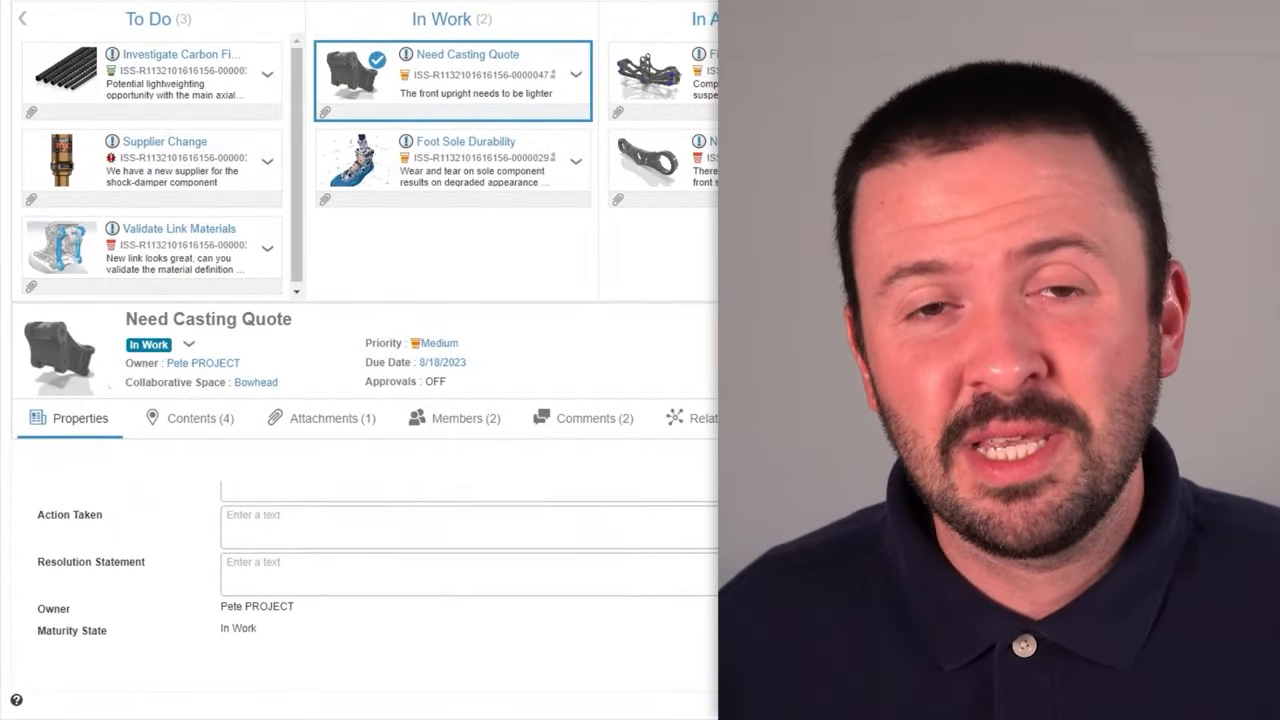
{"action": "type", "text": "Revised design with suggestions and moving forward with manufacturing"}
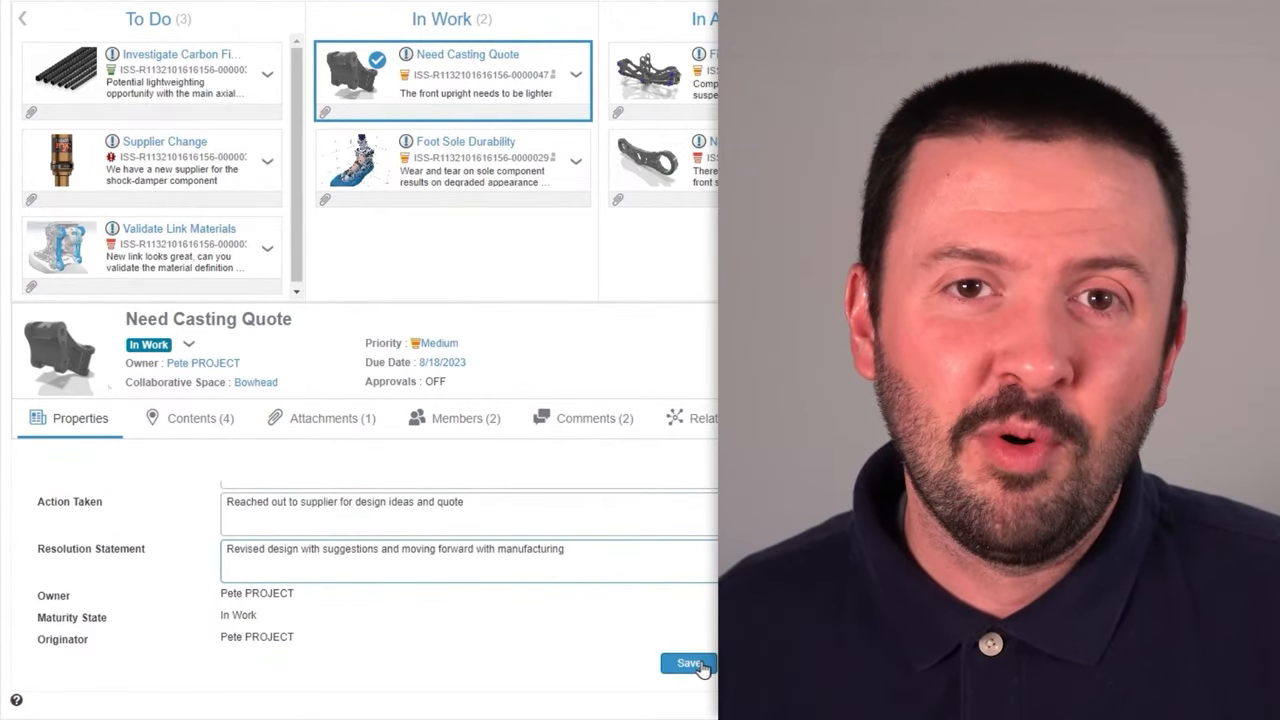
{"action": "left_click", "coordinate": [688, 664]}
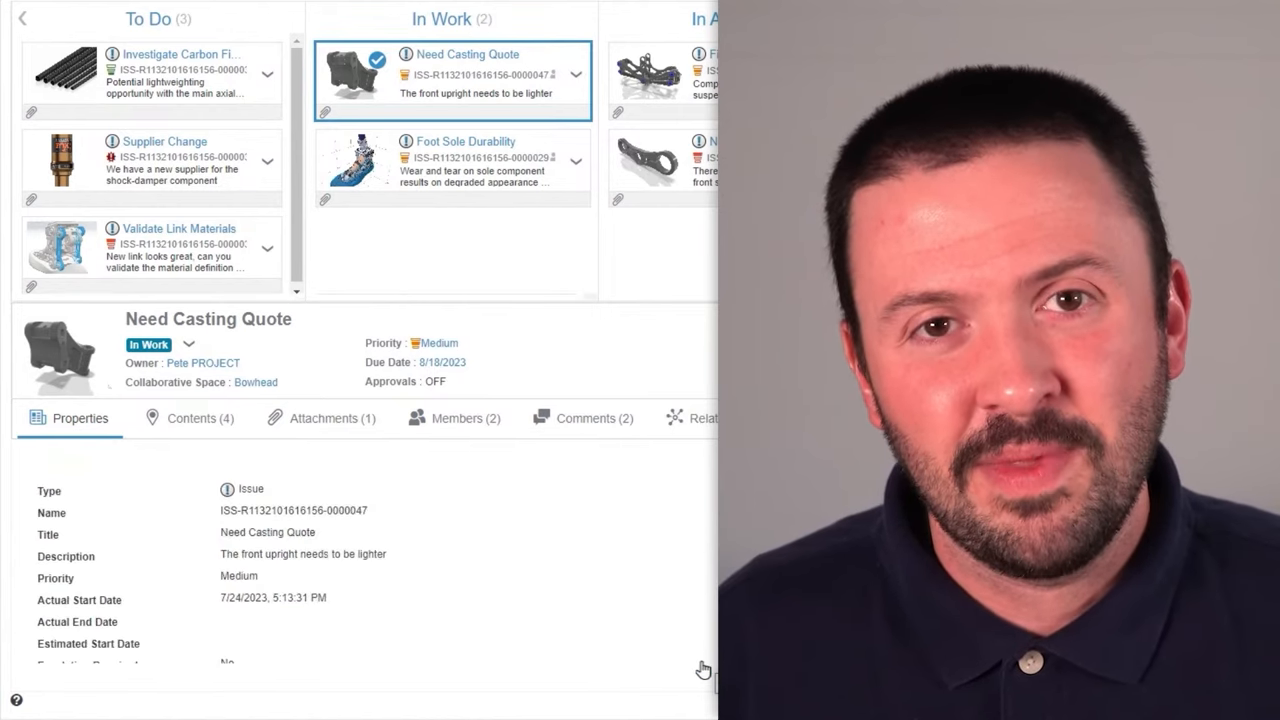
{"action": "left_click", "coordinate": [192, 418]}
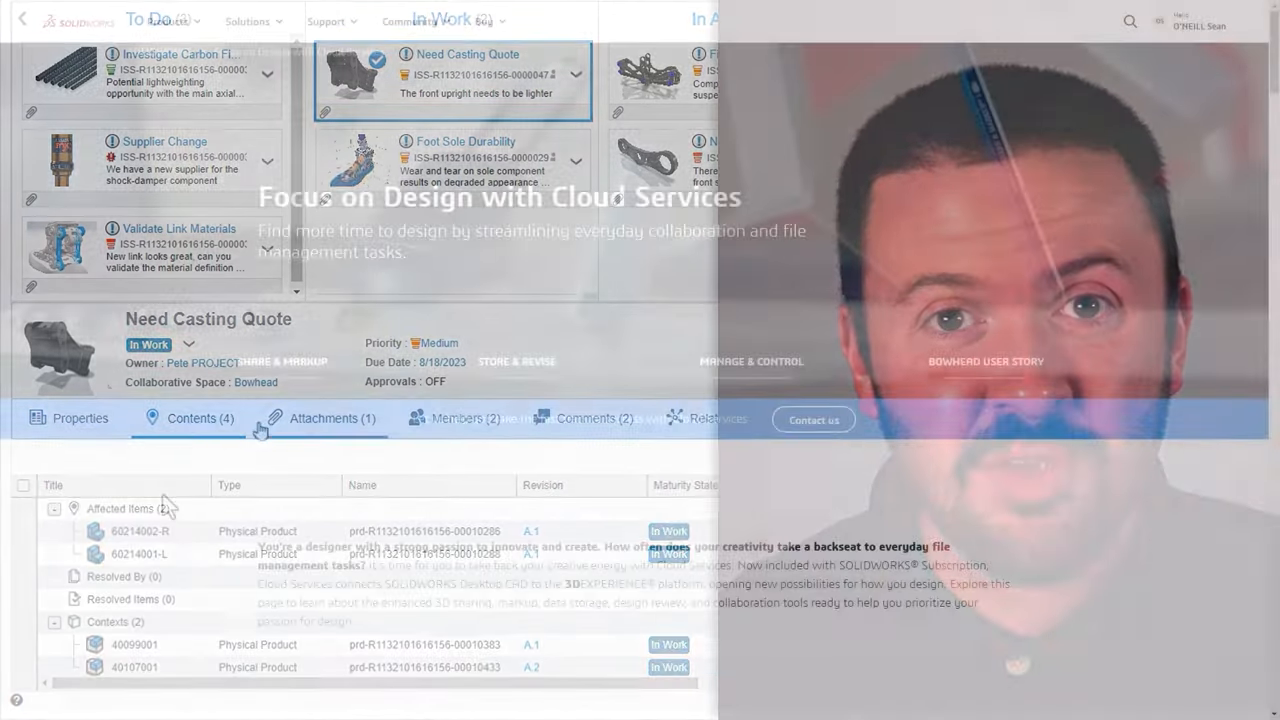
Scroll the Cloud Services page down to the Explore Share and Markup Tutorials banner.
{"action": "scroll", "scroll_direction": "down", "scroll_amount": 3}
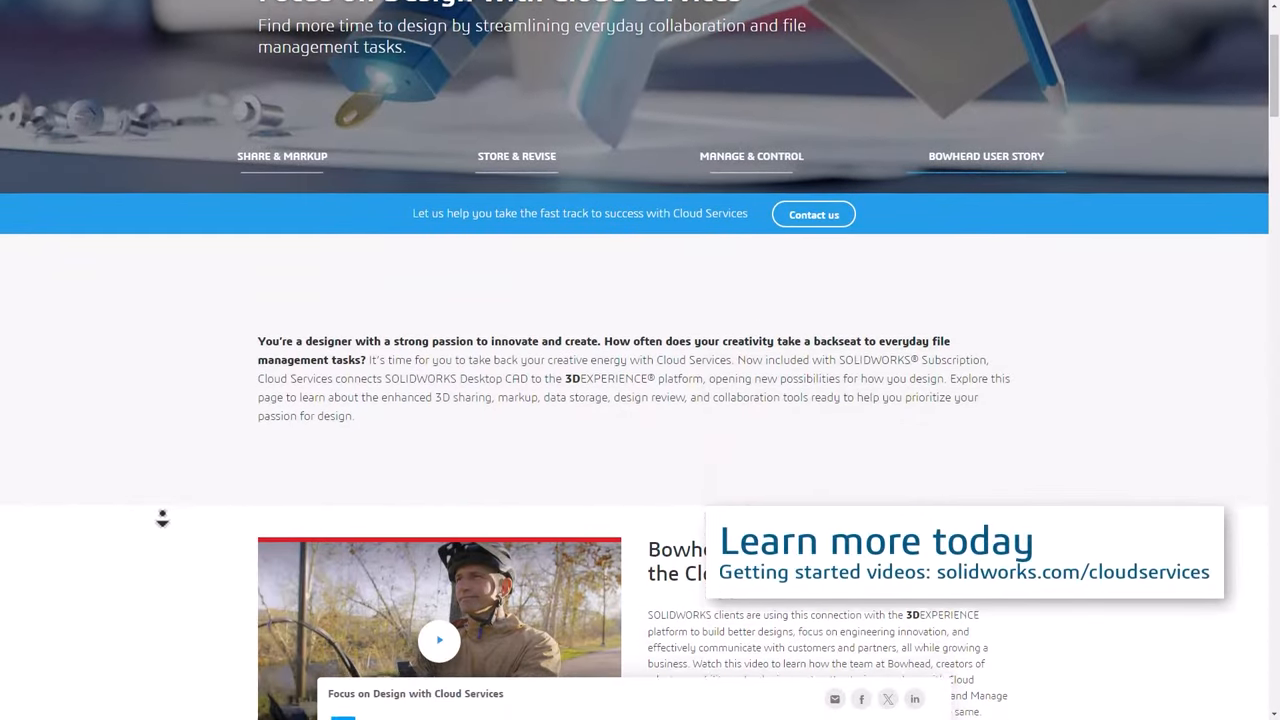
{"action": "scroll", "scroll_direction": "down", "scroll_amount": 3}
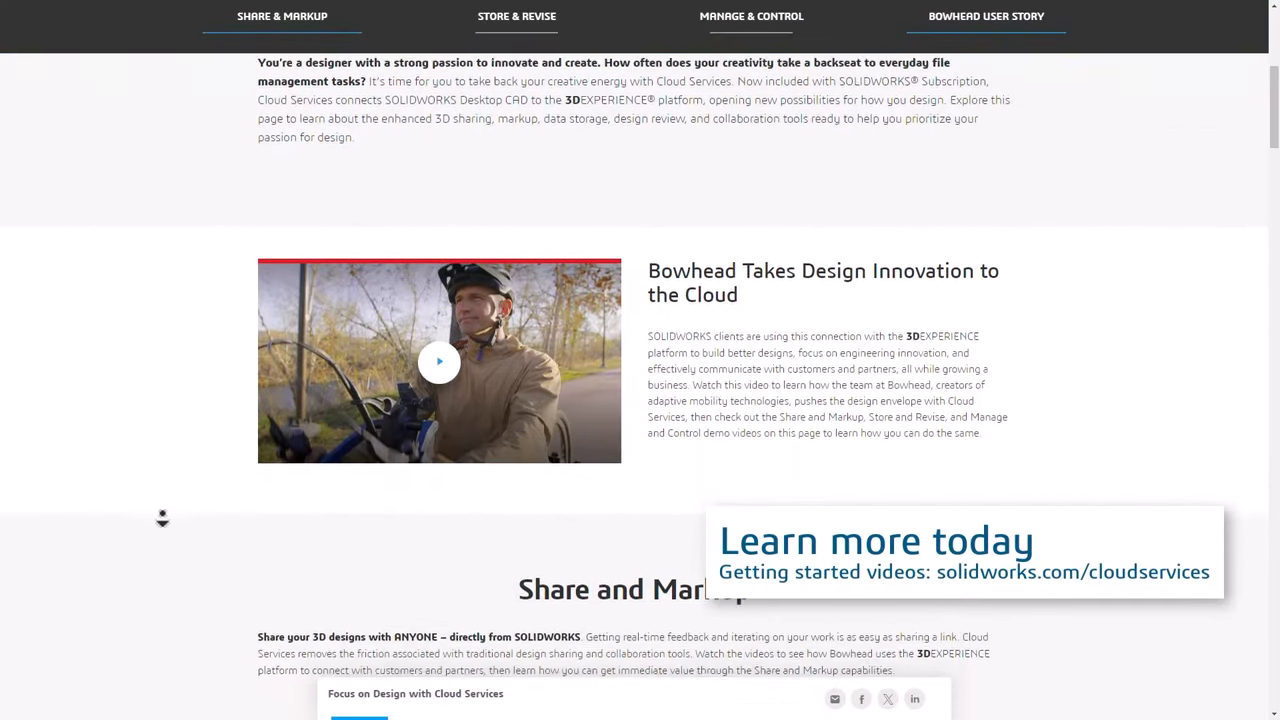
{"action": "scroll", "scroll_direction": "down", "scroll_amount": 3}
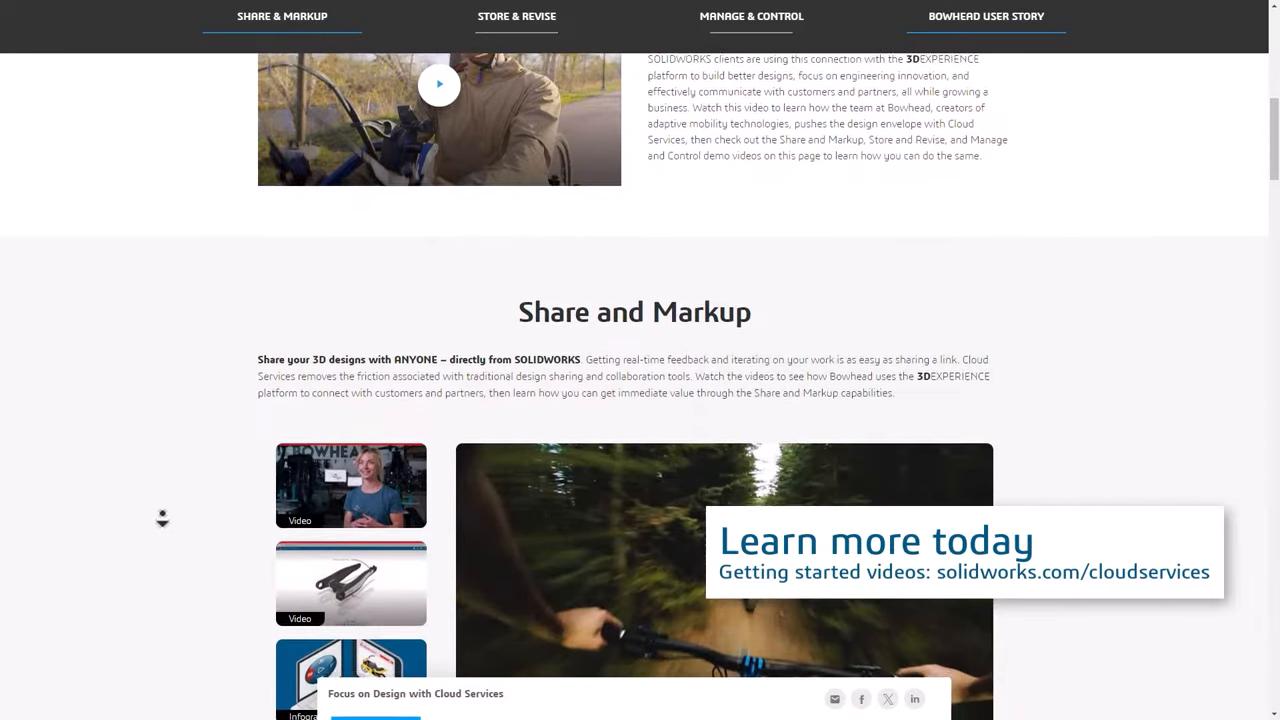
{"action": "scroll", "scroll_direction": "down", "scroll_amount": 3}
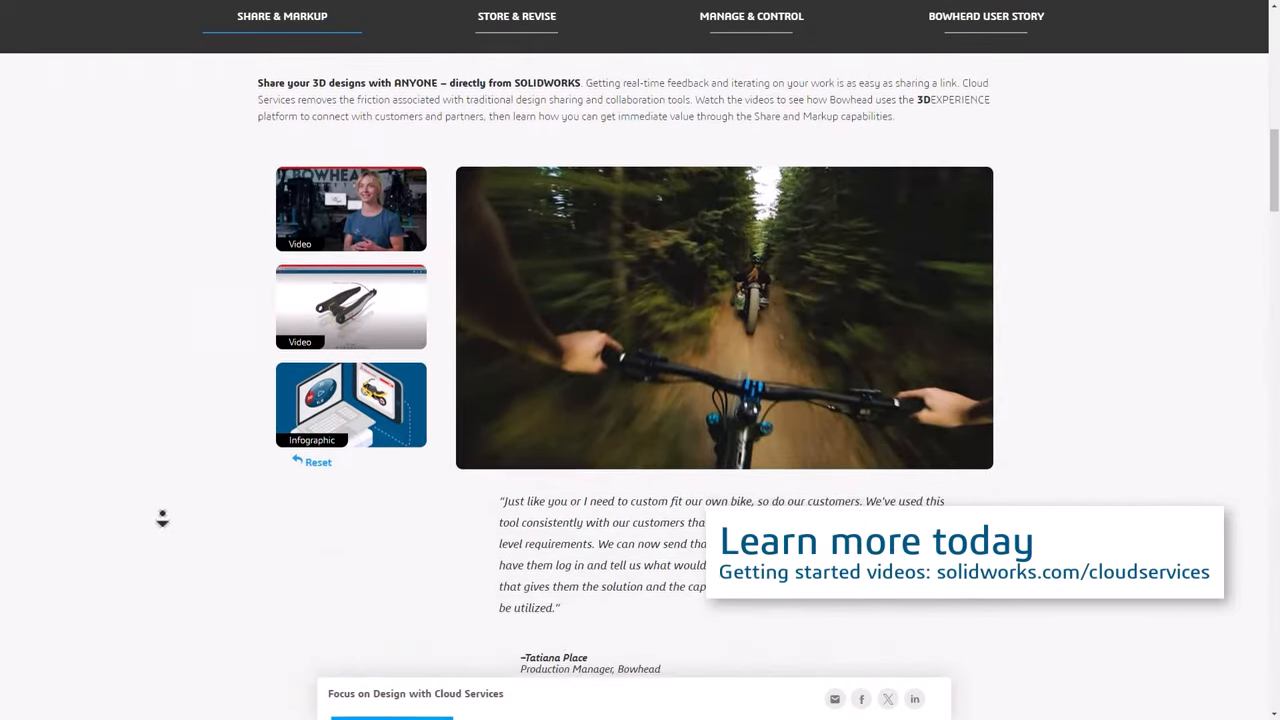
{"action": "scroll", "scroll_direction": "down", "scroll_amount": 3}
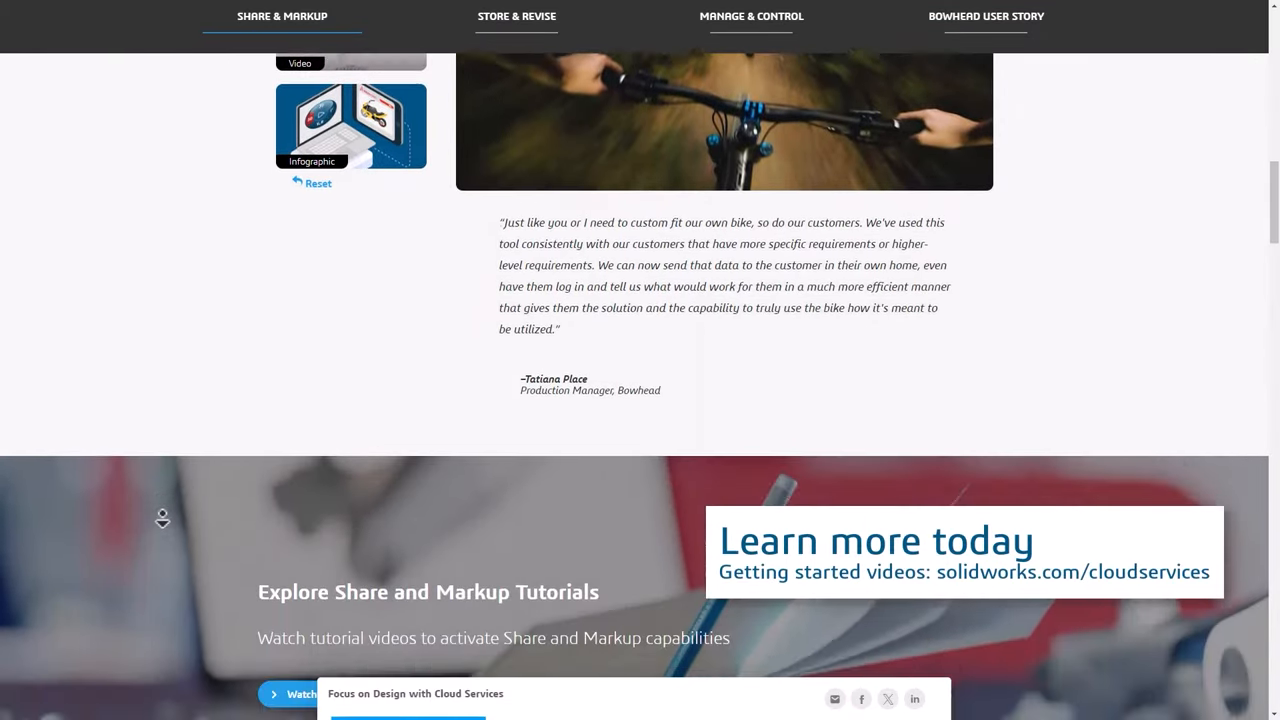
{"action": "scroll", "scroll_direction": "down", "scroll_amount": 3}
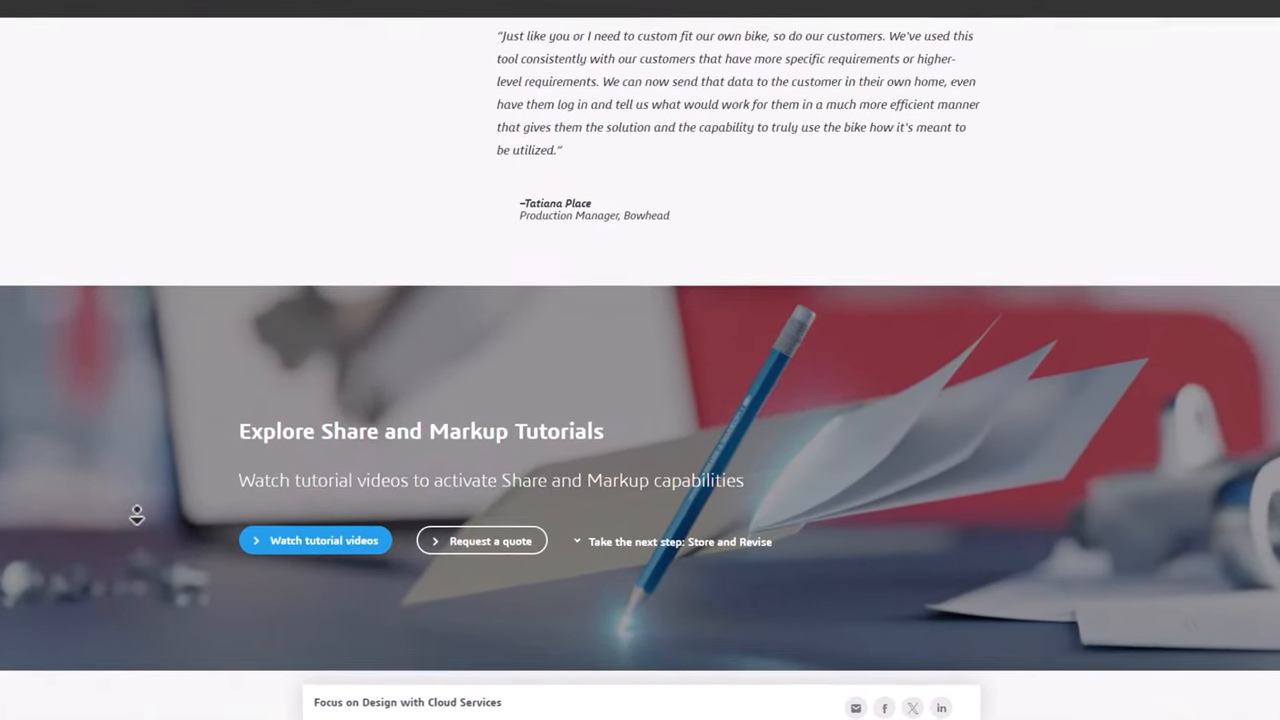
{"action": "scroll", "scroll_direction": "down", "scroll_amount": 3}
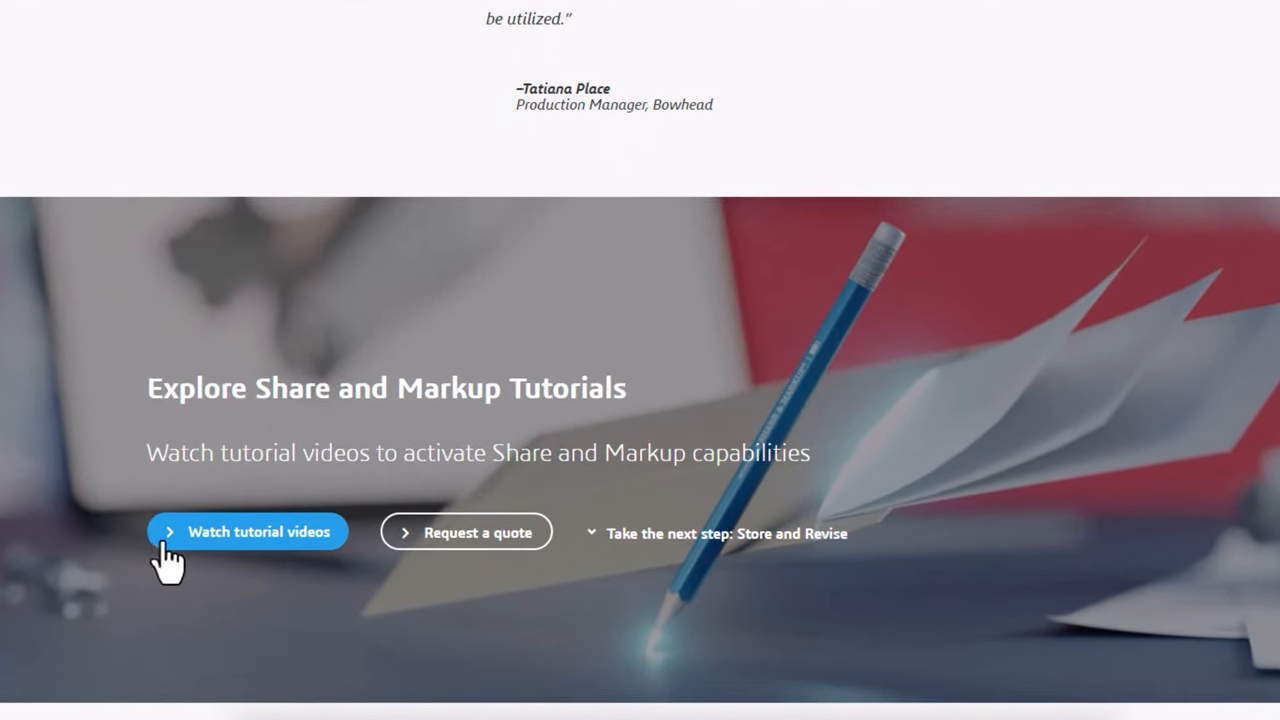